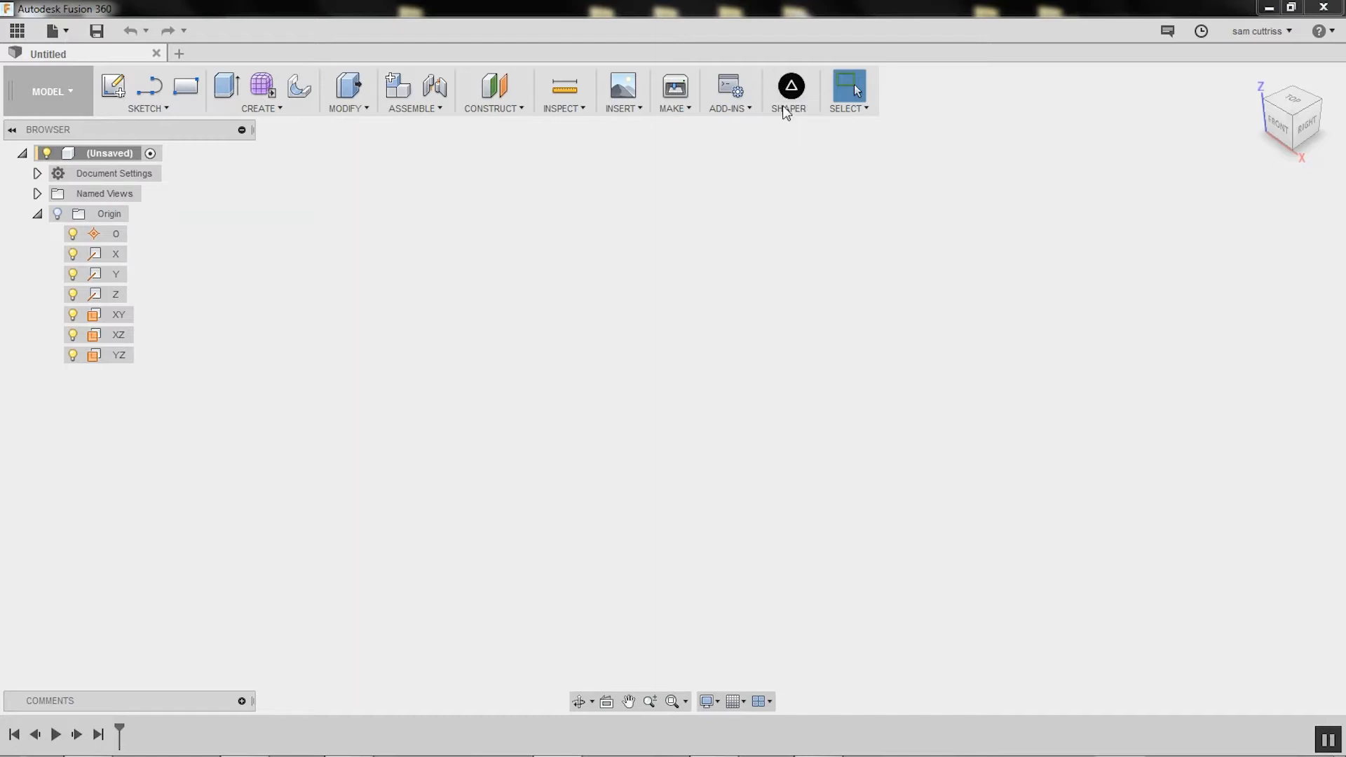
pyautogui.moveTo(428, 300)
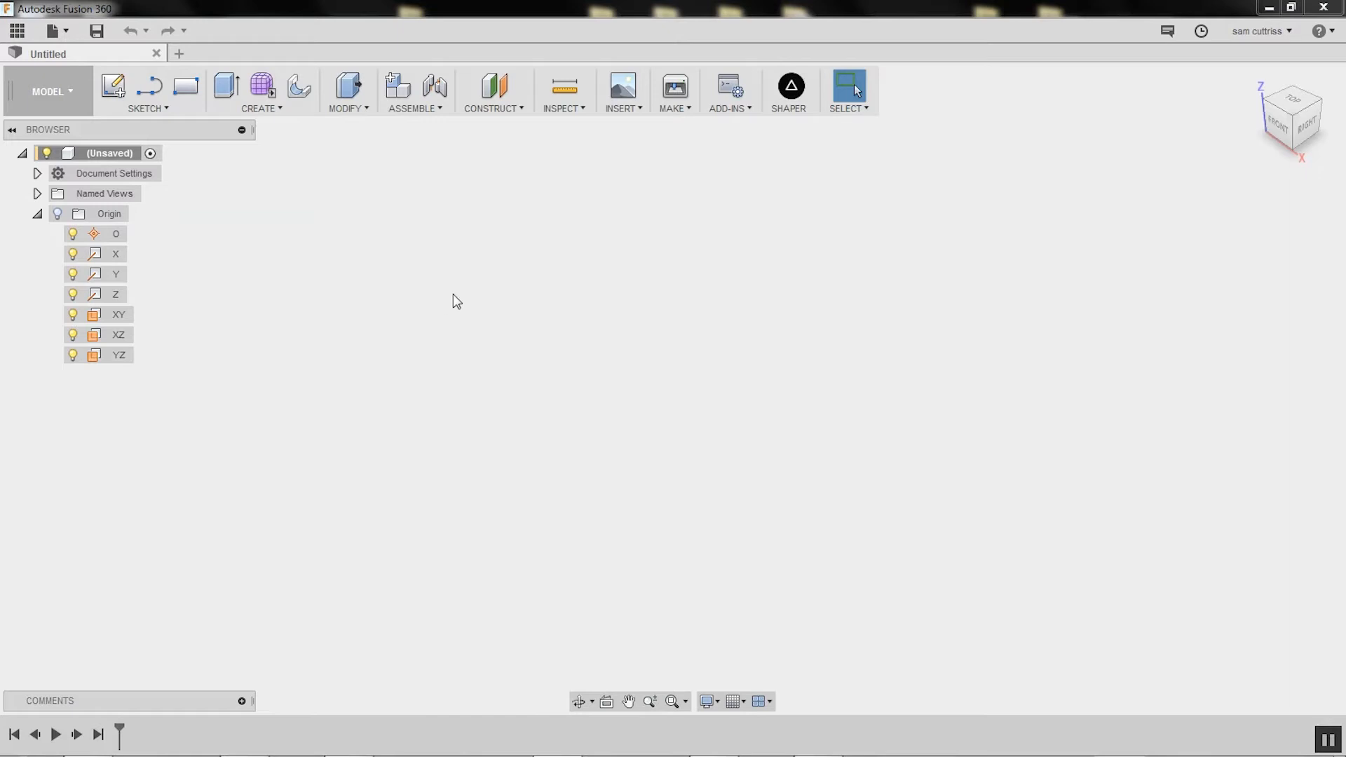
# Show the Origin folder so the origin planes and axes appear in the view
pyautogui.click(109, 213)
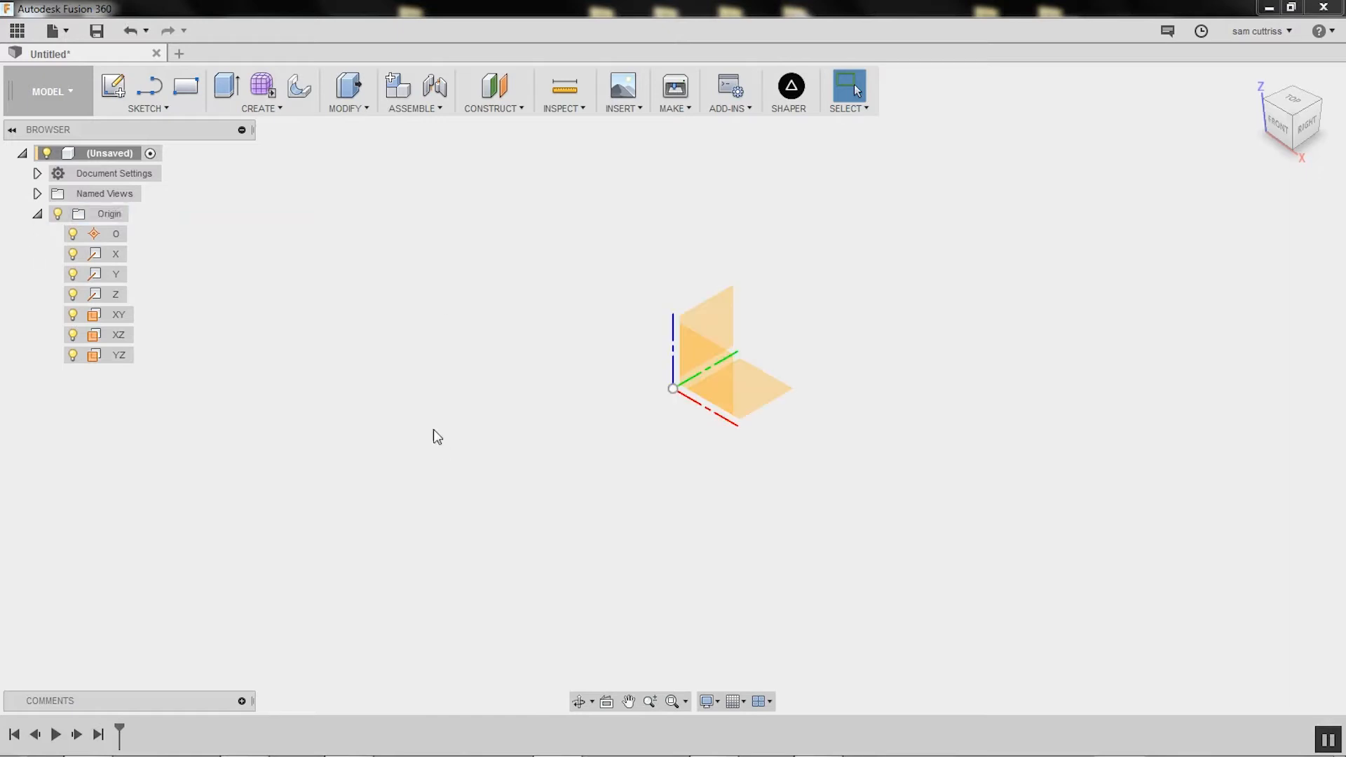
pyautogui.moveTo(501, 519)
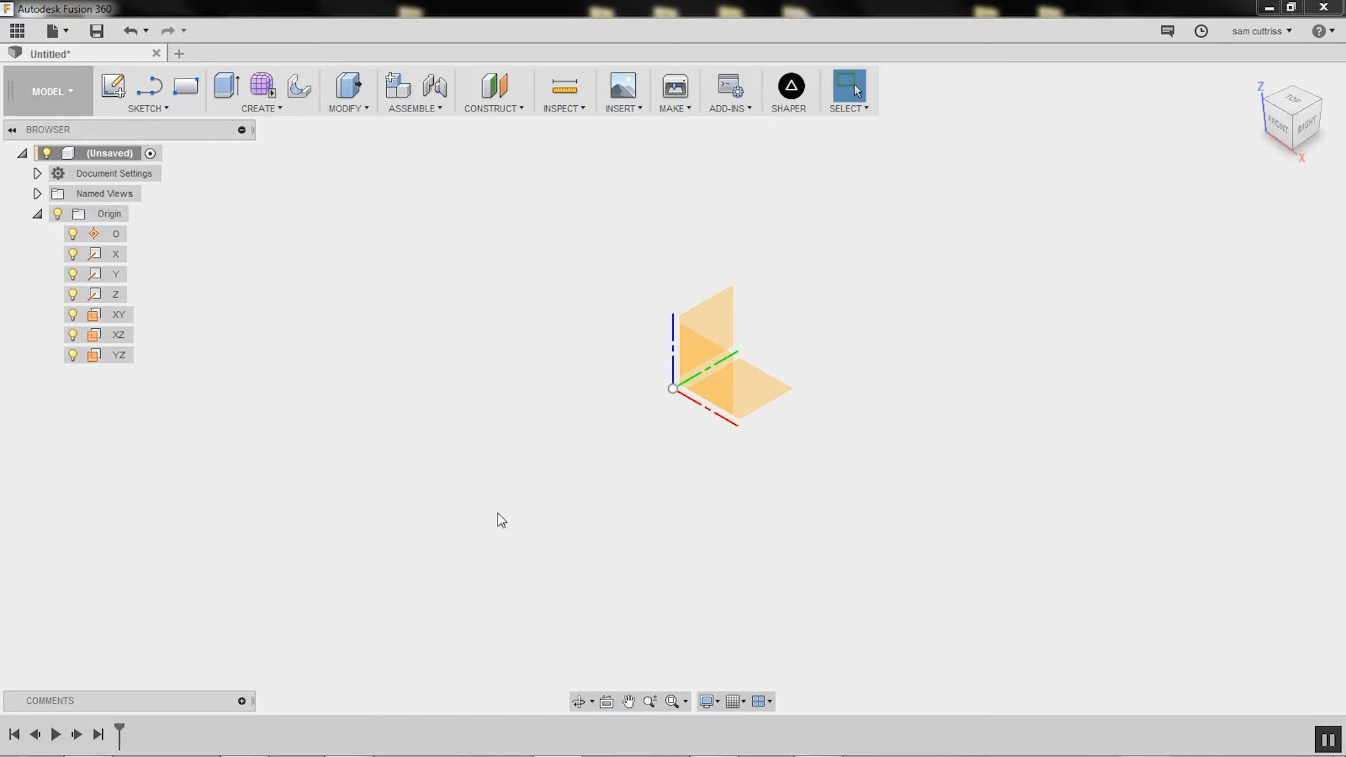
pyautogui.moveTo(791, 461)
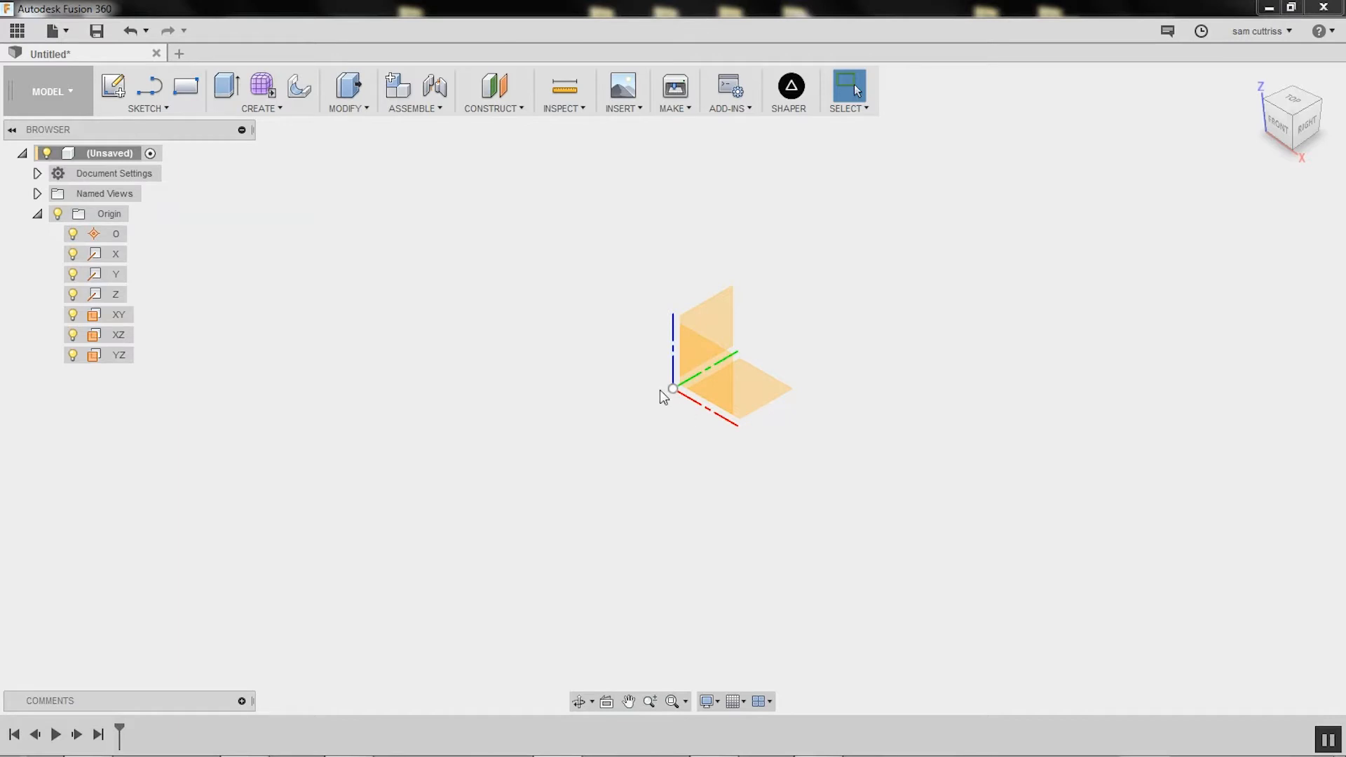
pyautogui.click(673, 387)
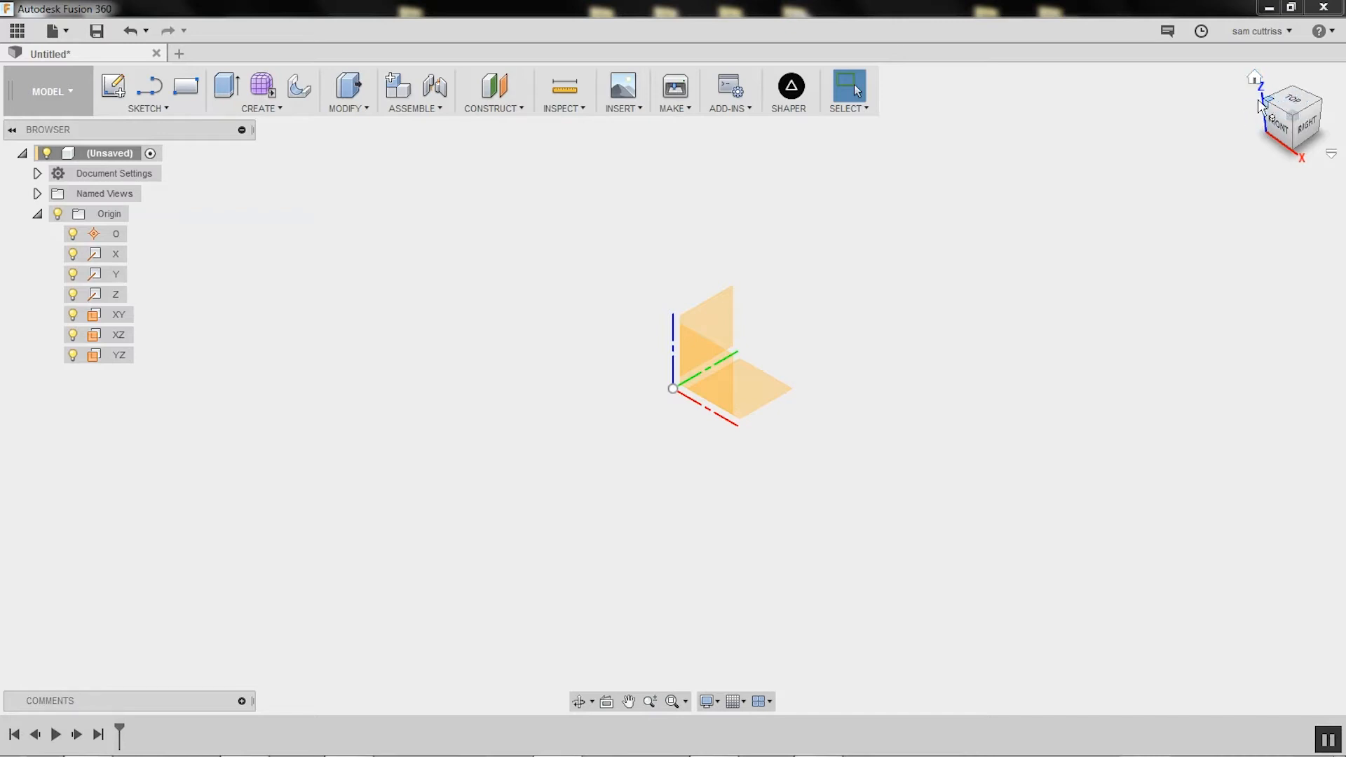
# Accept the General preferences with default modeling orientation Z up
pyautogui.click(1259, 31)
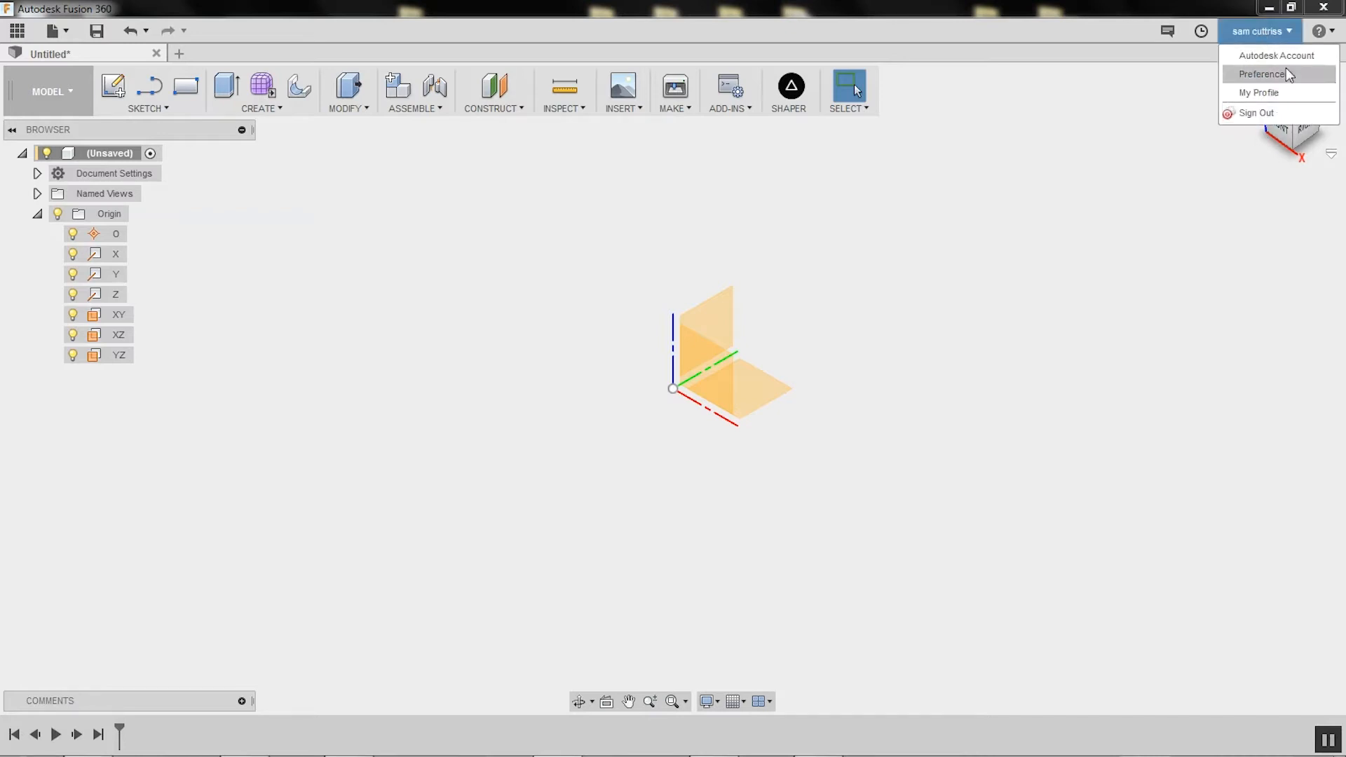
pyautogui.click(1260, 73)
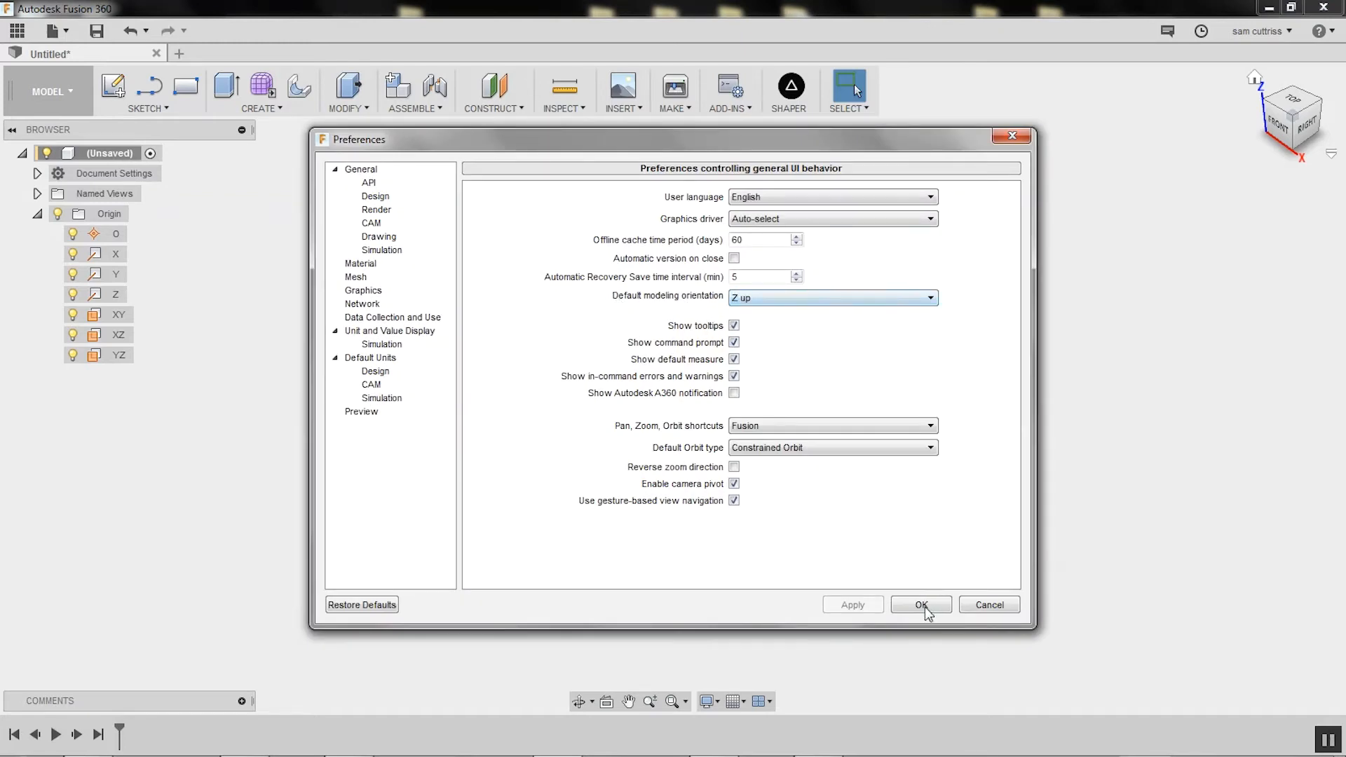
pyautogui.click(921, 604)
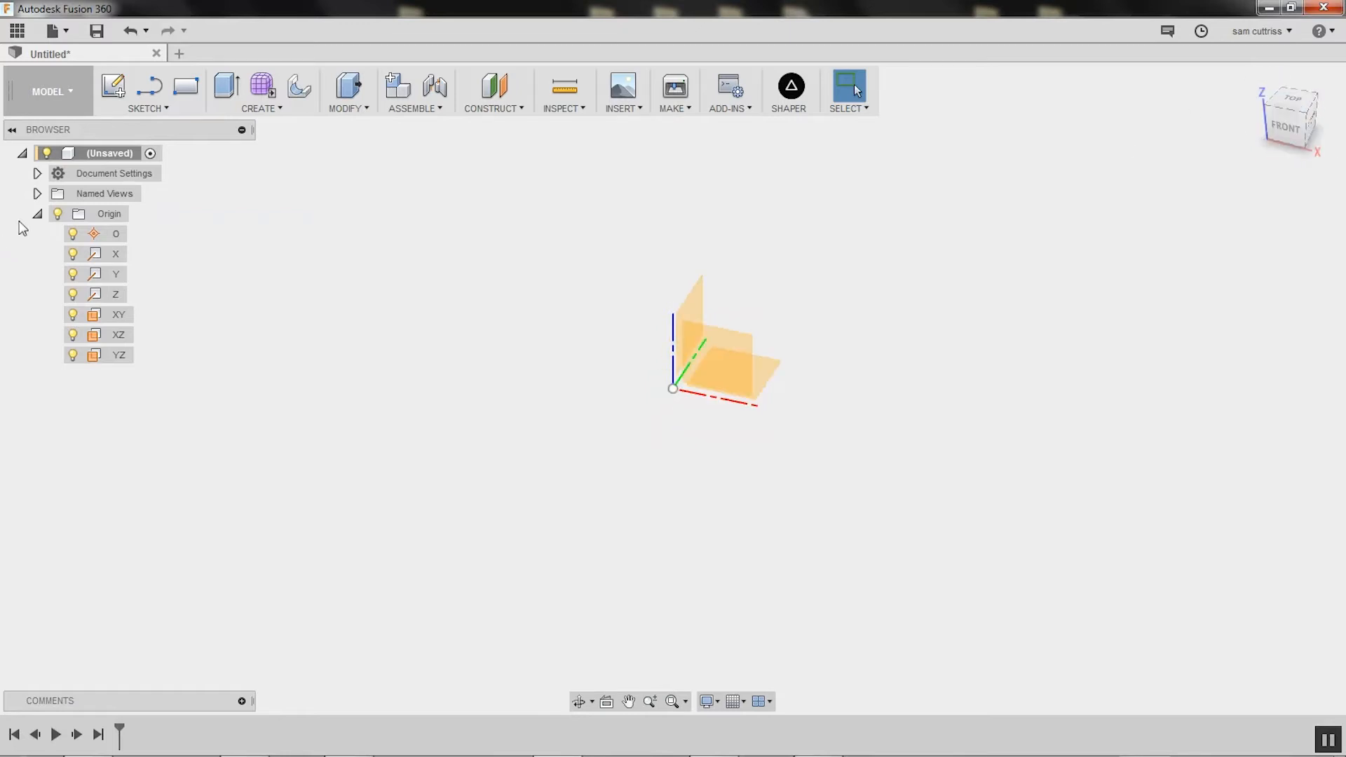
# Change the design's active units to Inch via Document Settings
pyautogui.click(38, 173)
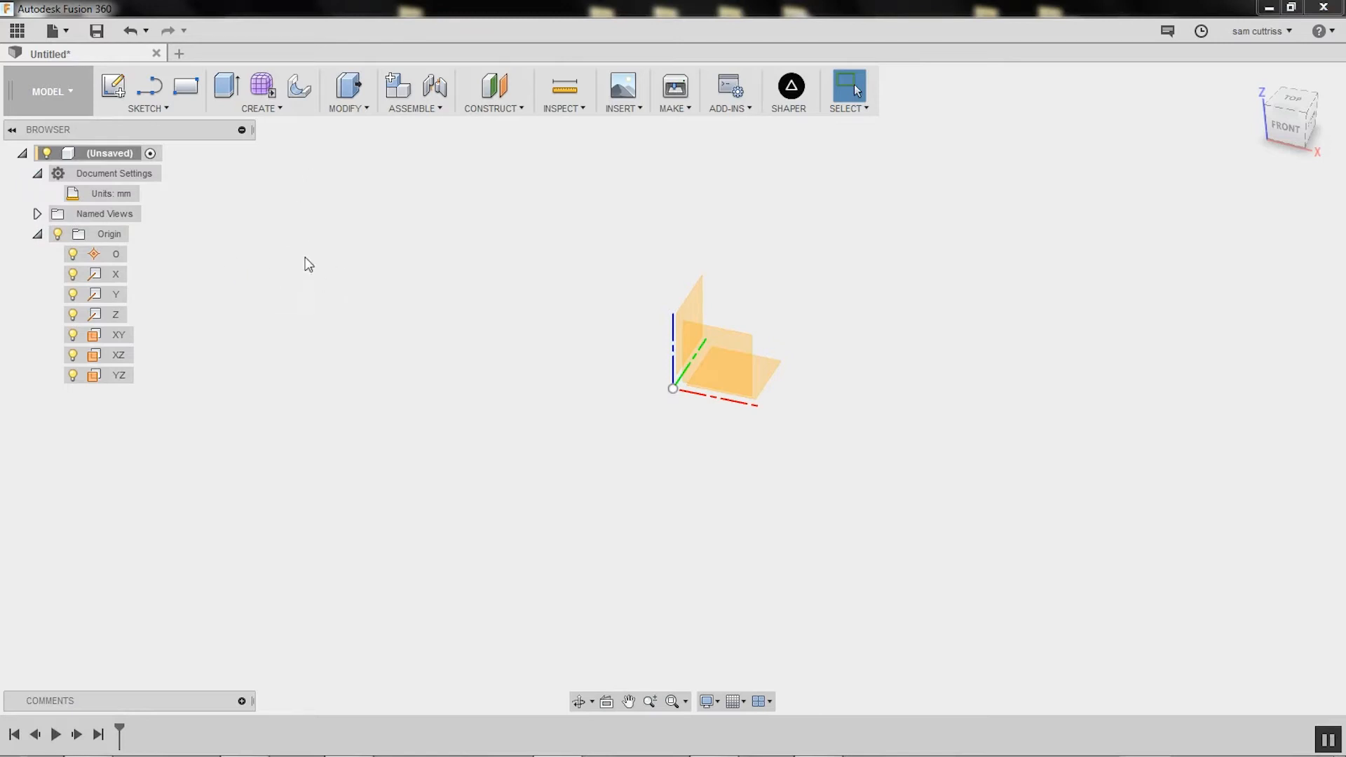
pyautogui.moveTo(264, 392)
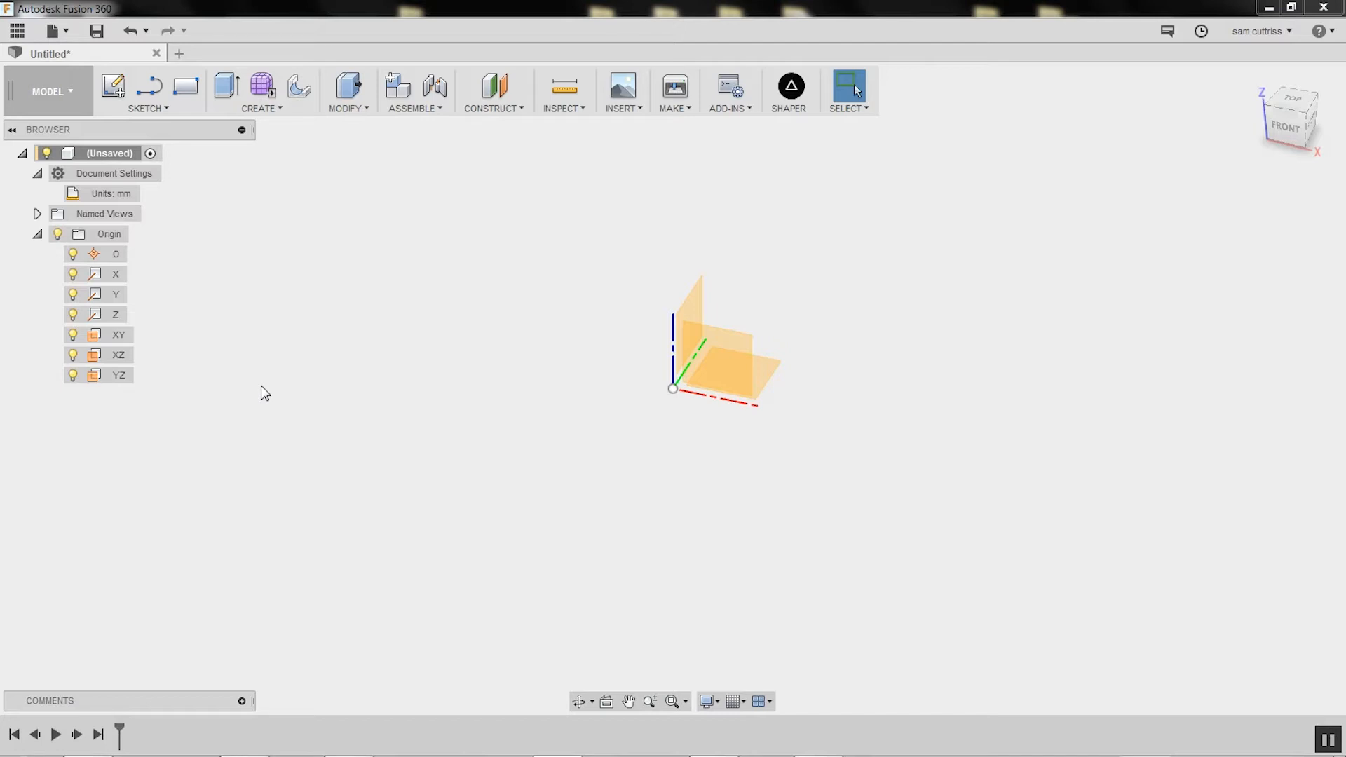
pyautogui.moveTo(24, 252)
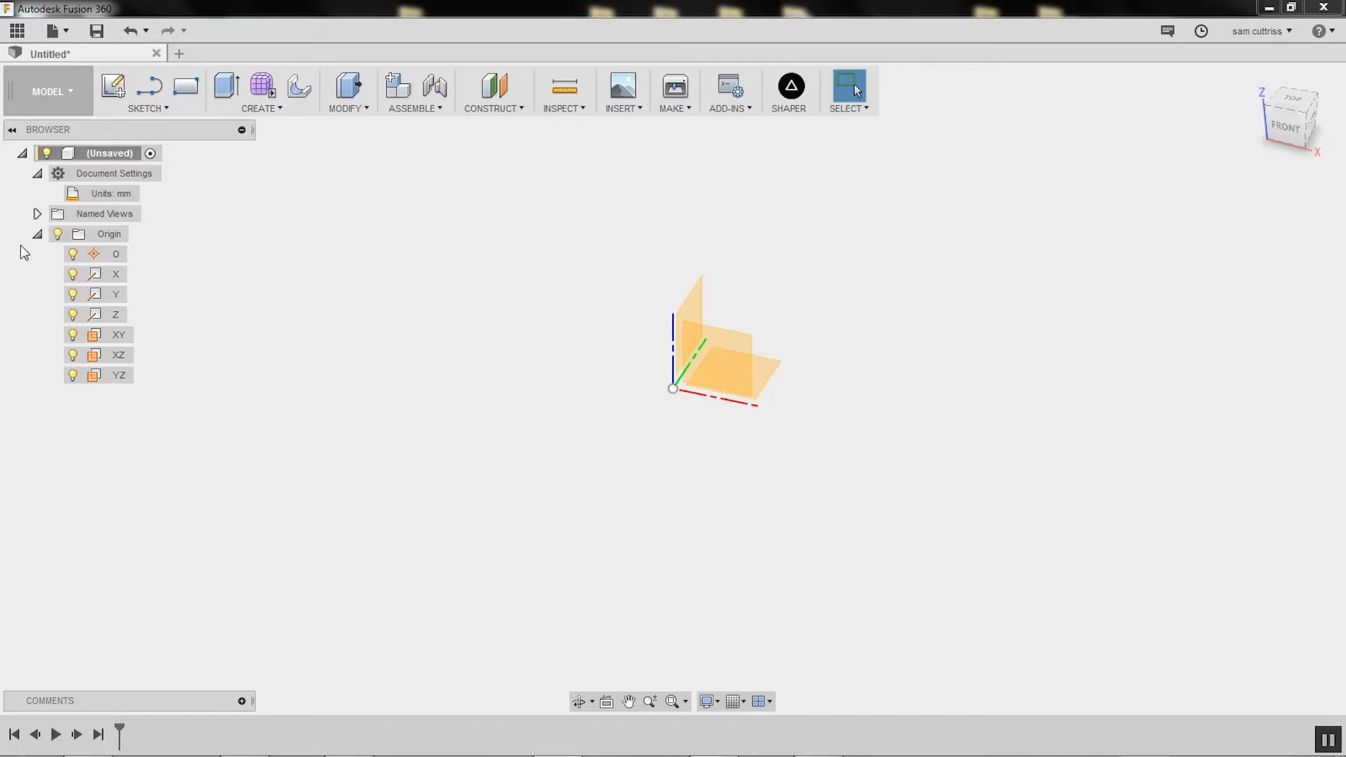
pyautogui.click(149, 194)
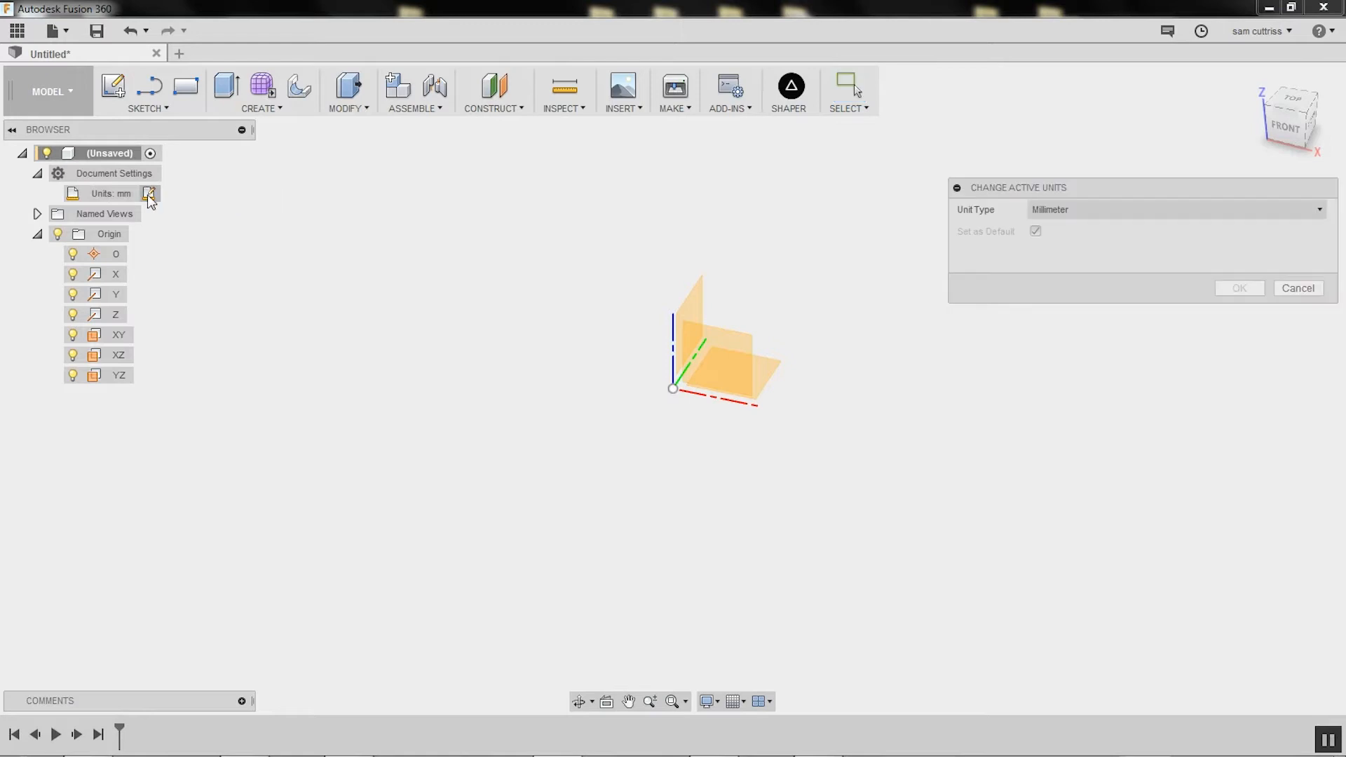
pyautogui.click(1176, 209)
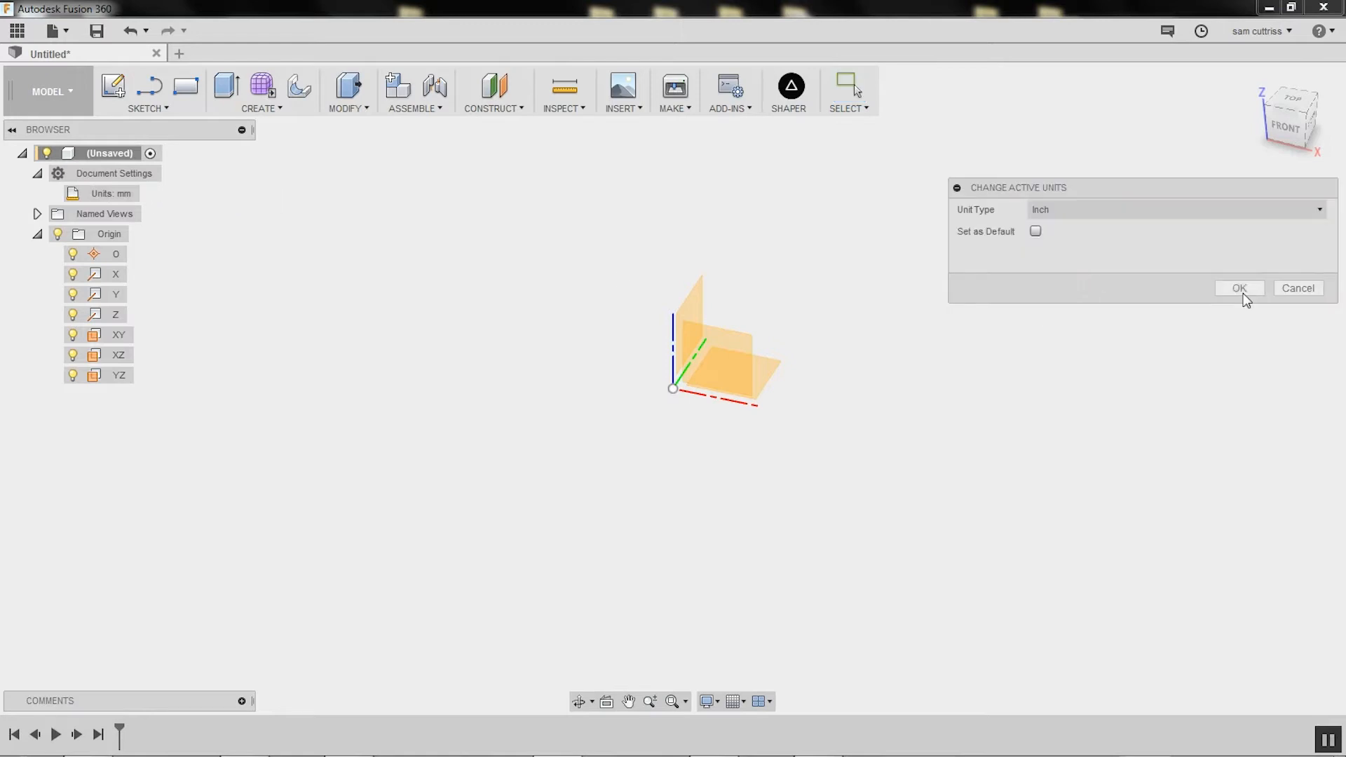
pyautogui.click(1238, 287)
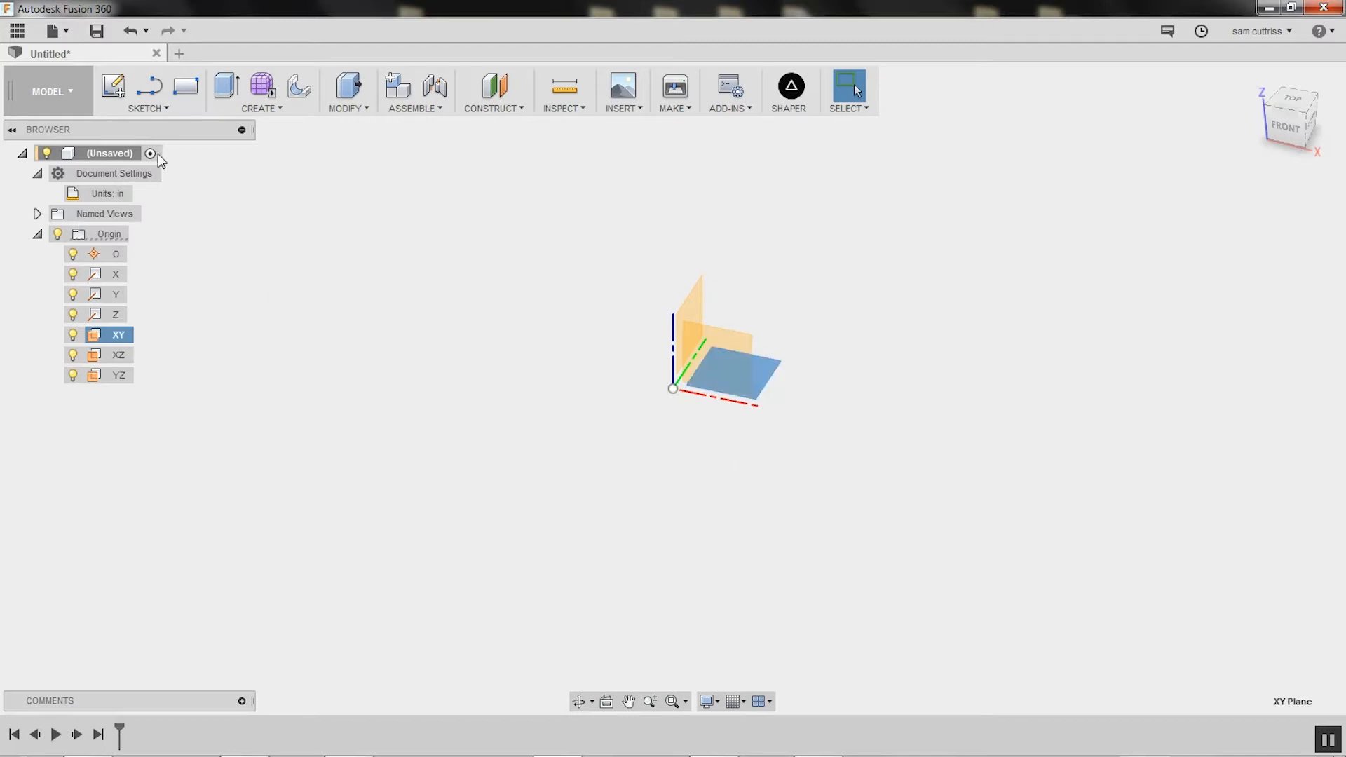
pyautogui.moveTo(100, 407)
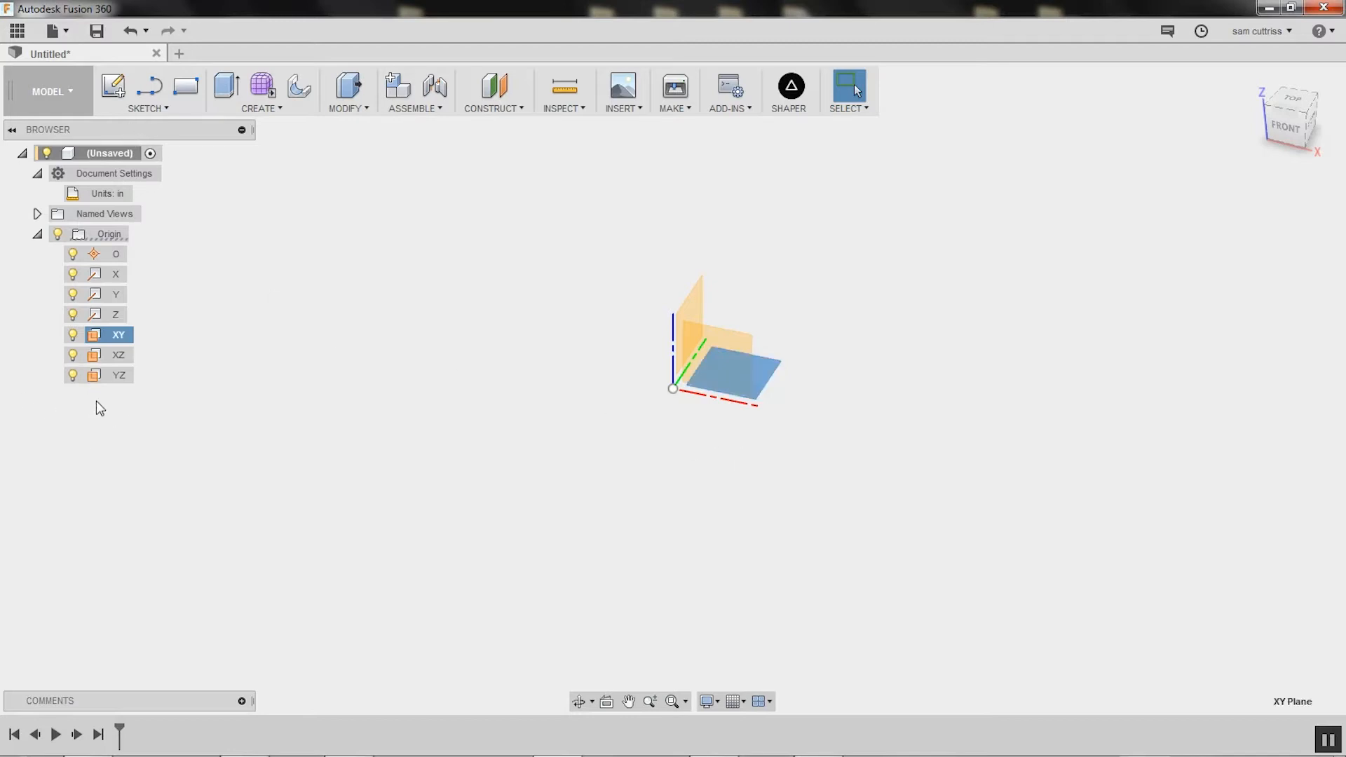
# Create a new sketch on the XY plane
pyautogui.click(146, 92)
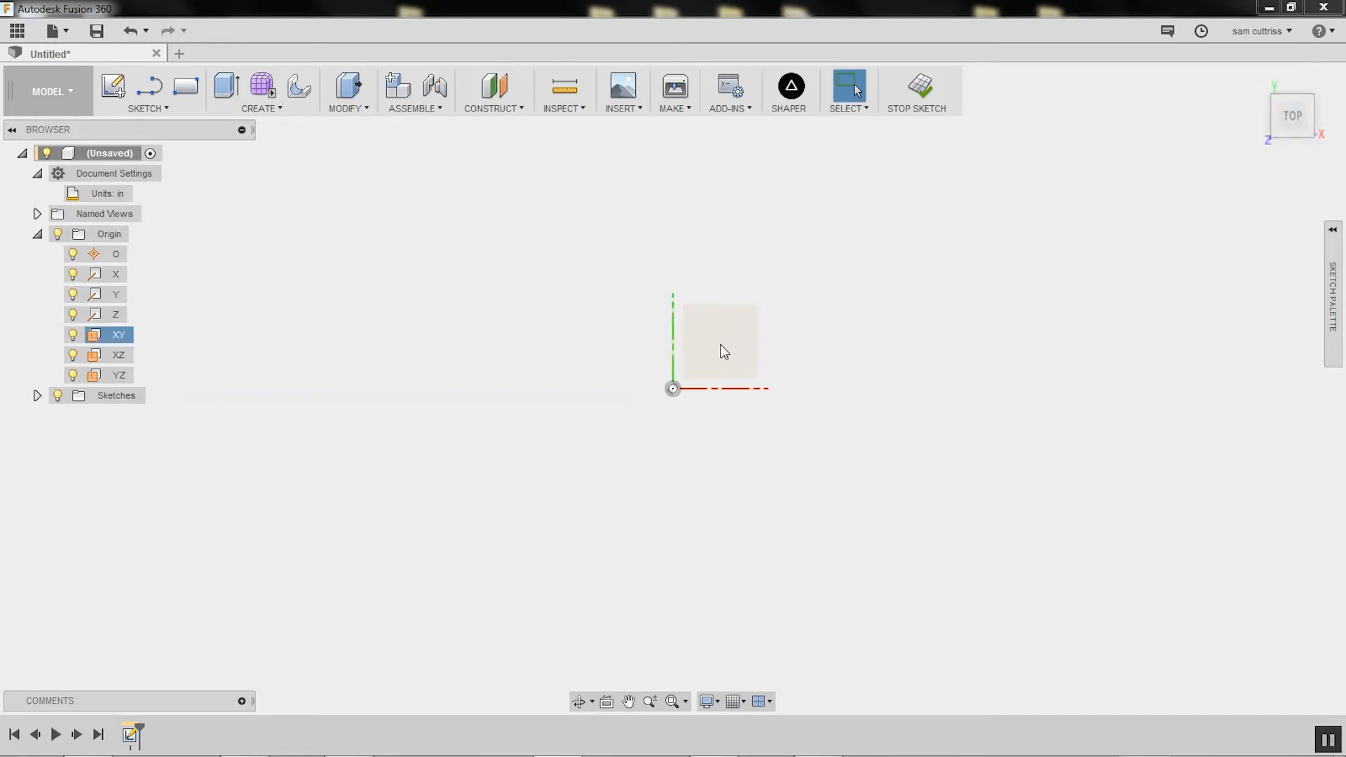
pyautogui.moveTo(734, 355)
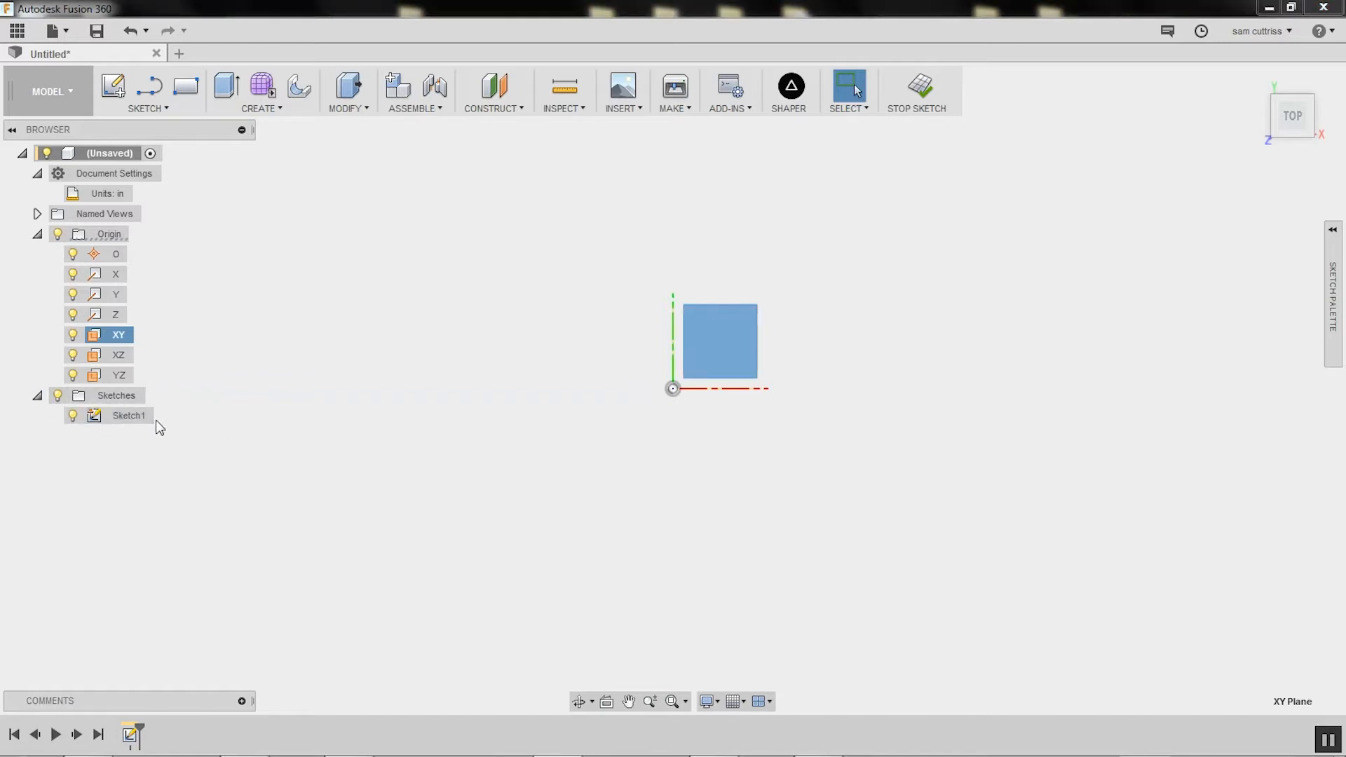
pyautogui.moveTo(903, 115)
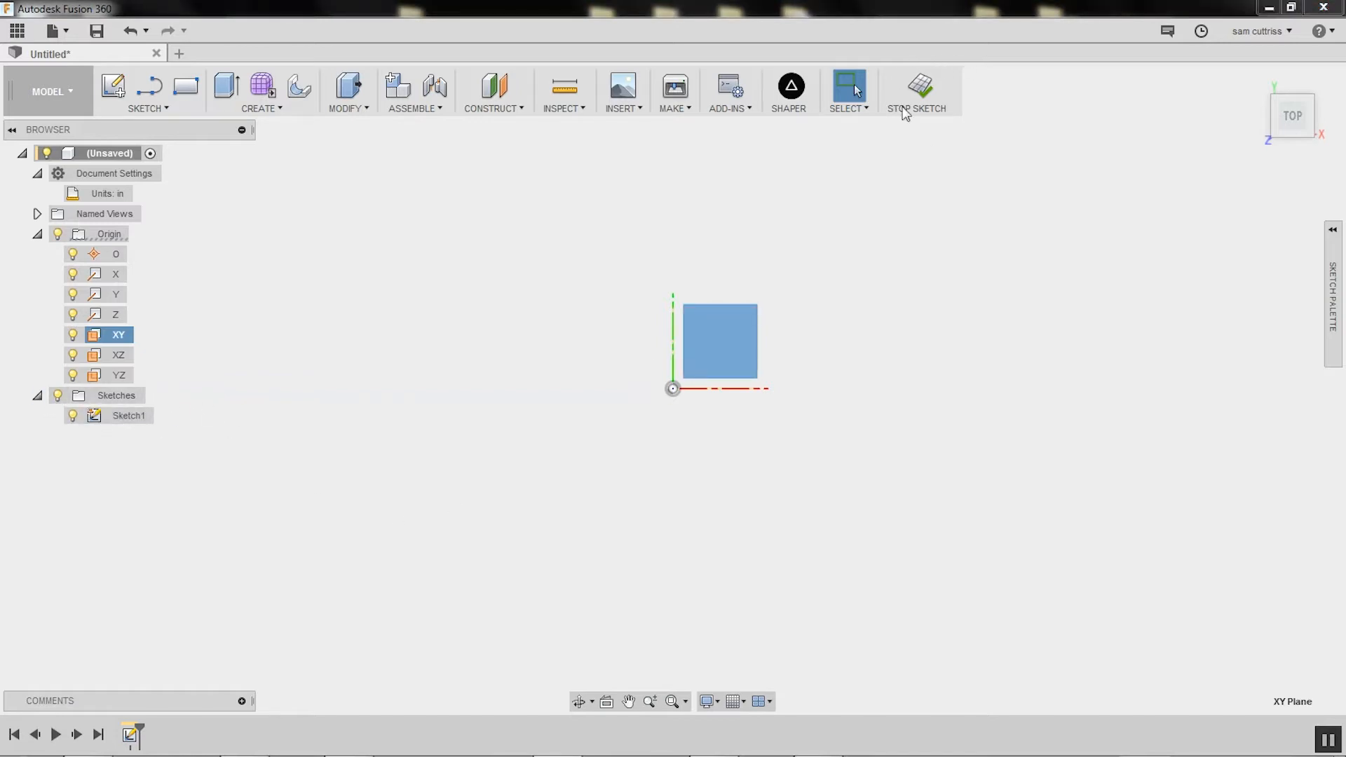
pyautogui.moveTo(918, 90)
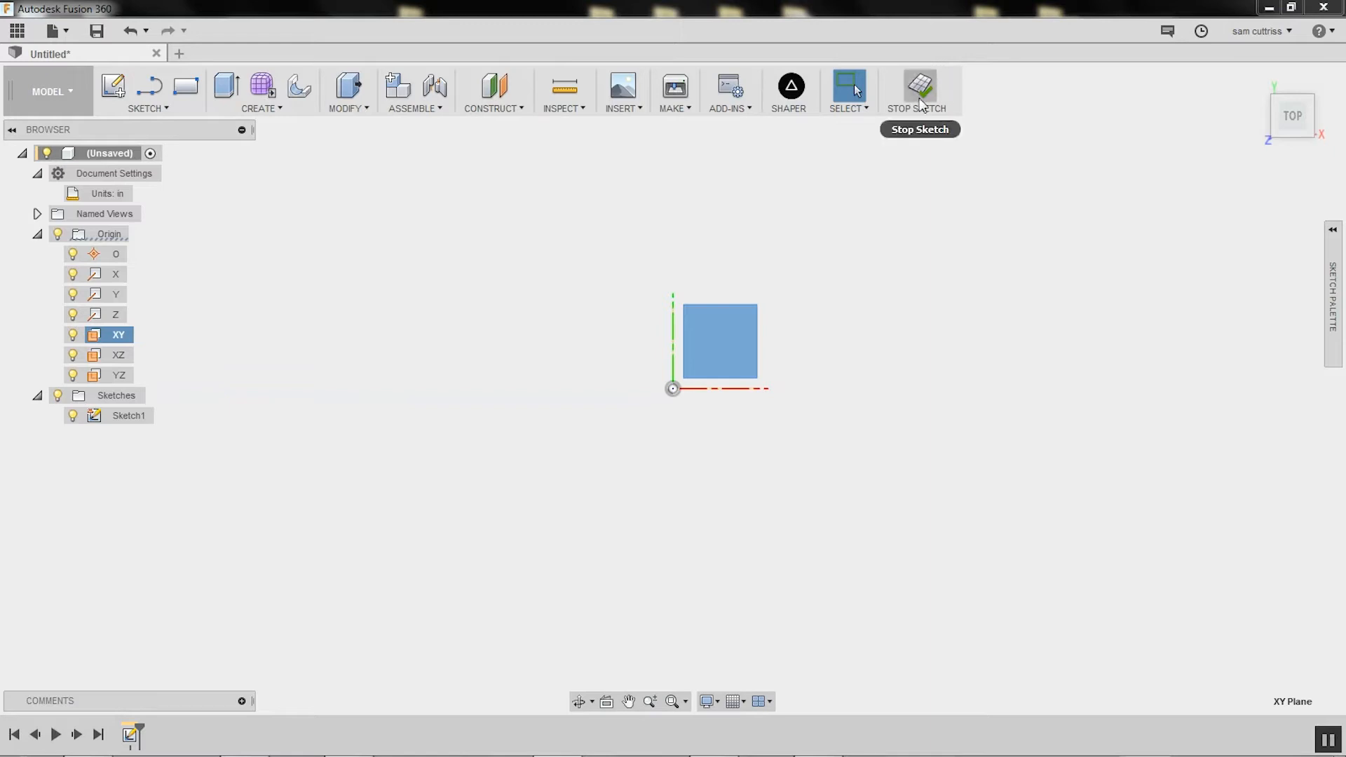
pyautogui.moveTo(565, 176)
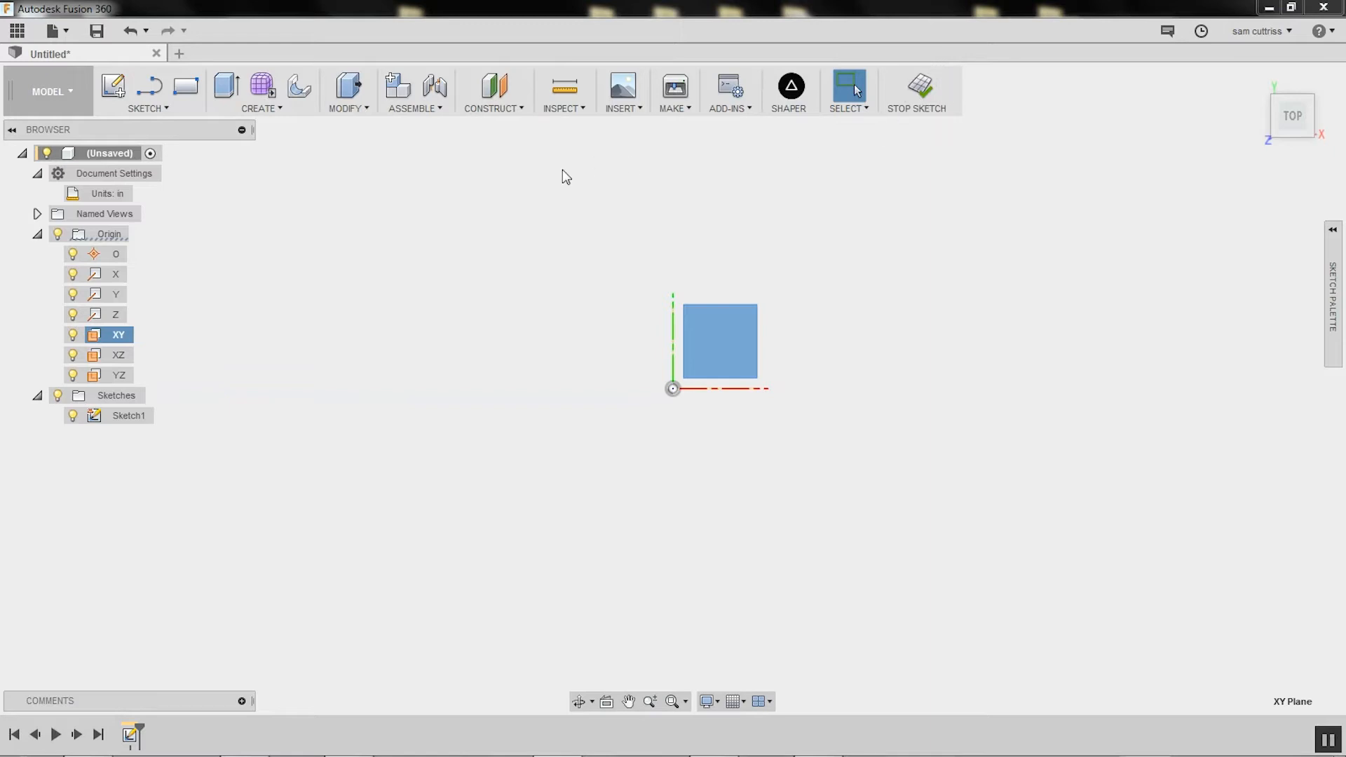
pyautogui.moveTo(539, 154)
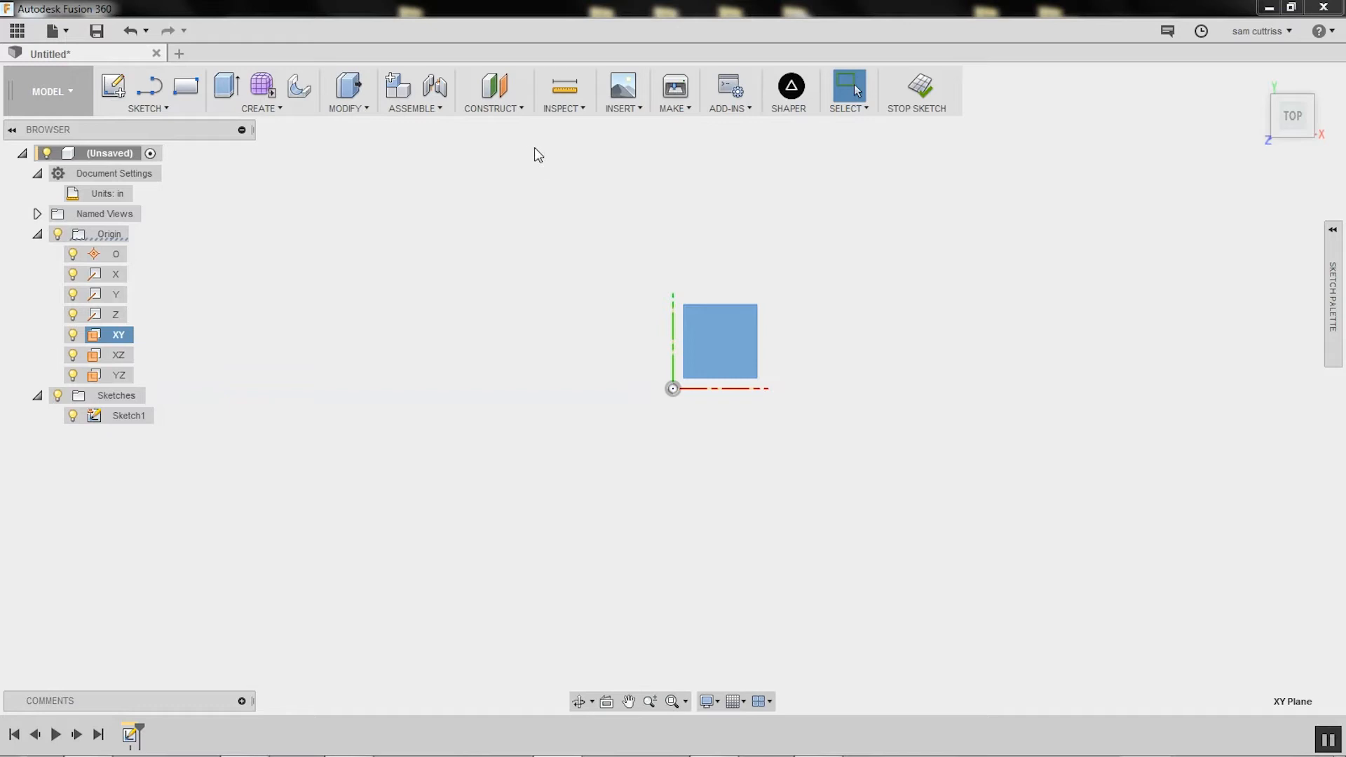
pyautogui.moveTo(570, 241)
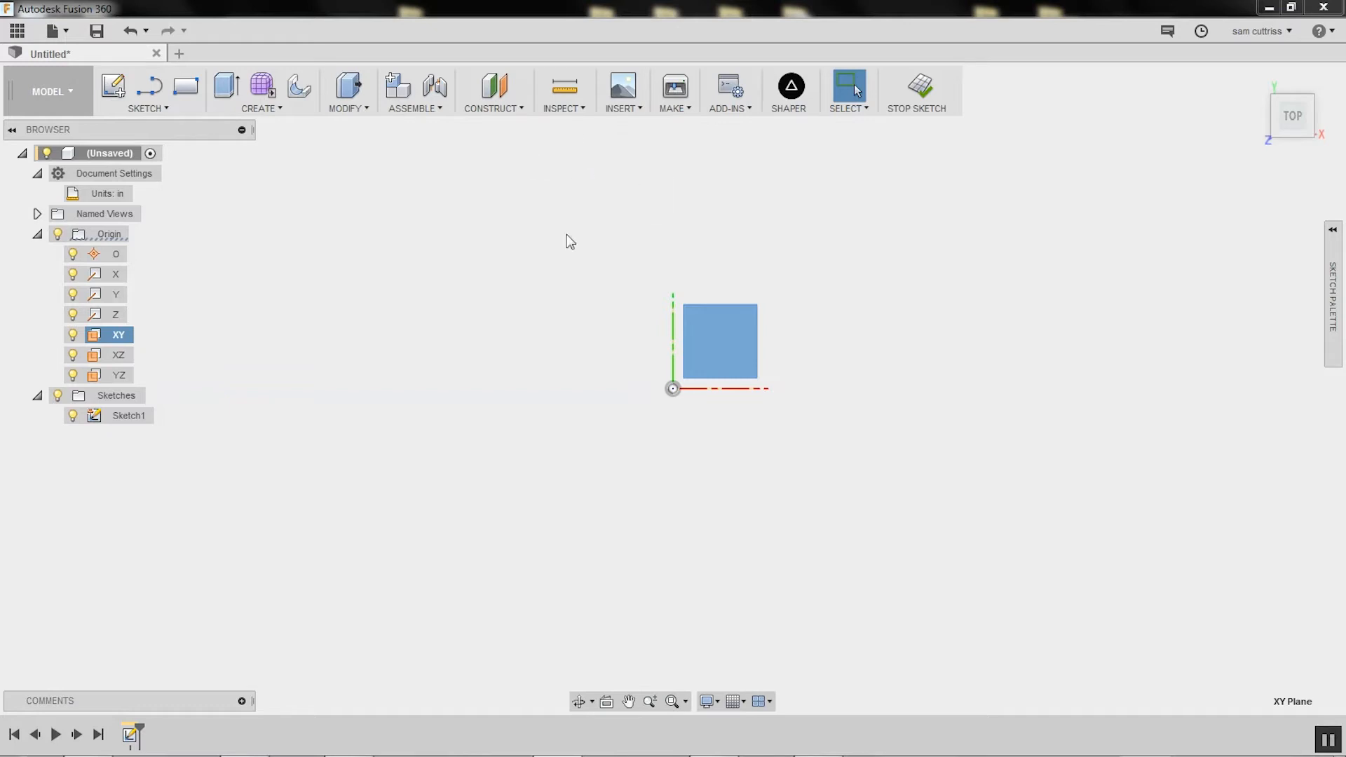
# Bring up the Insert SVG dialog for the sketch
pyautogui.click(620, 92)
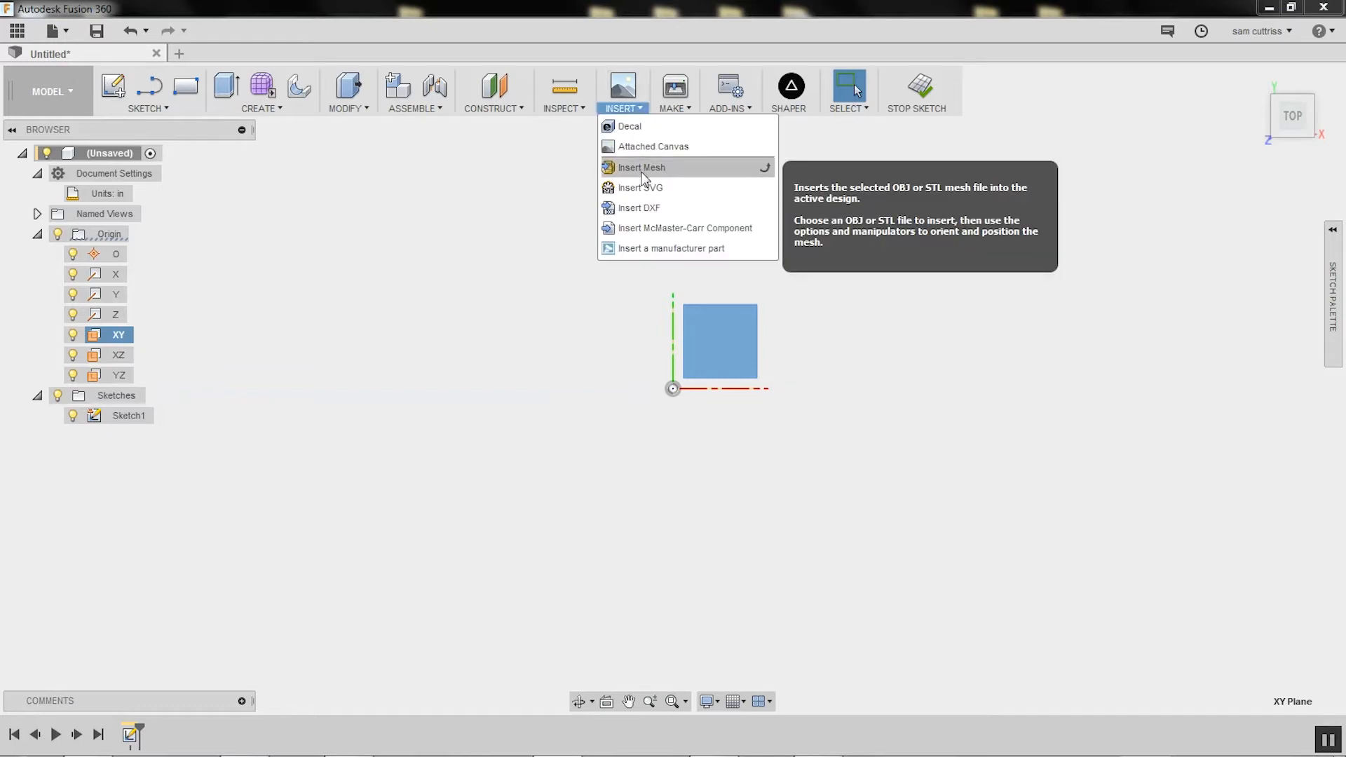
pyautogui.click(639, 187)
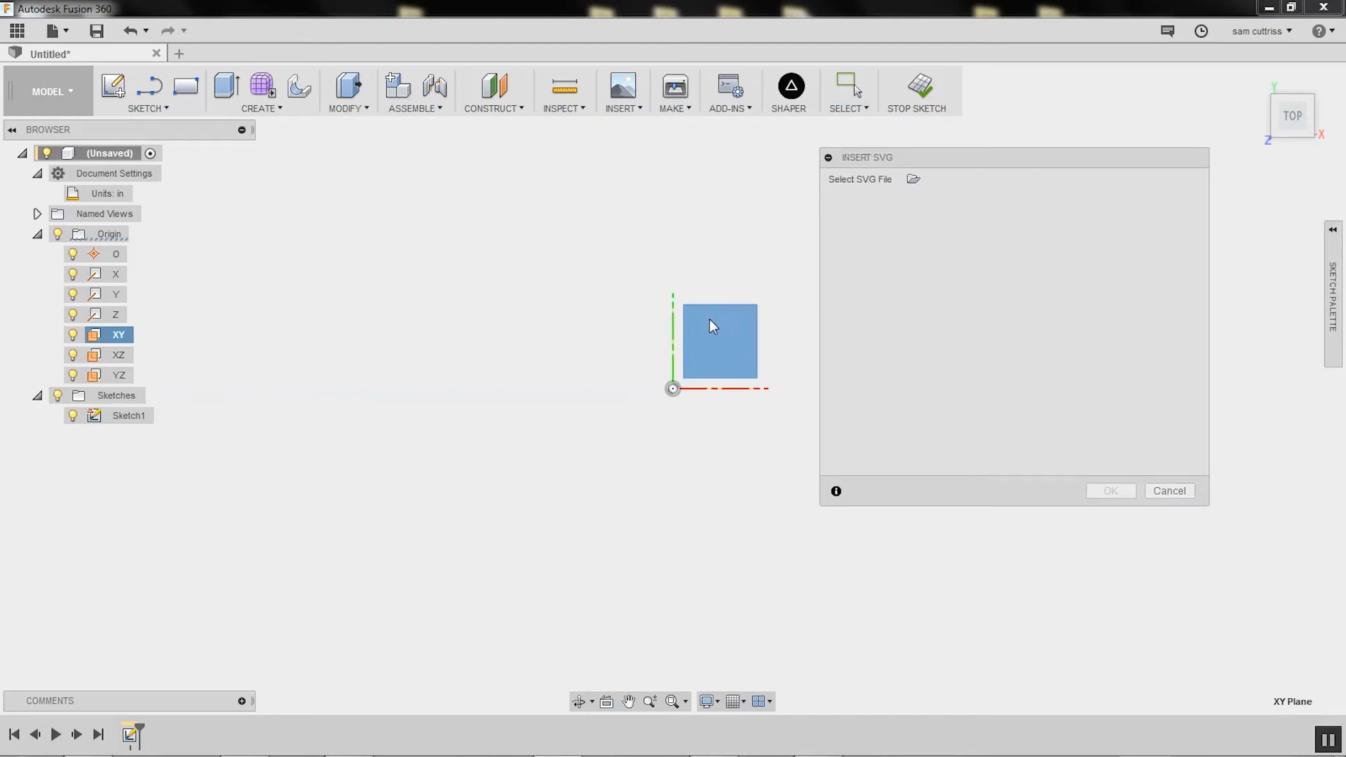
pyautogui.moveTo(103, 434)
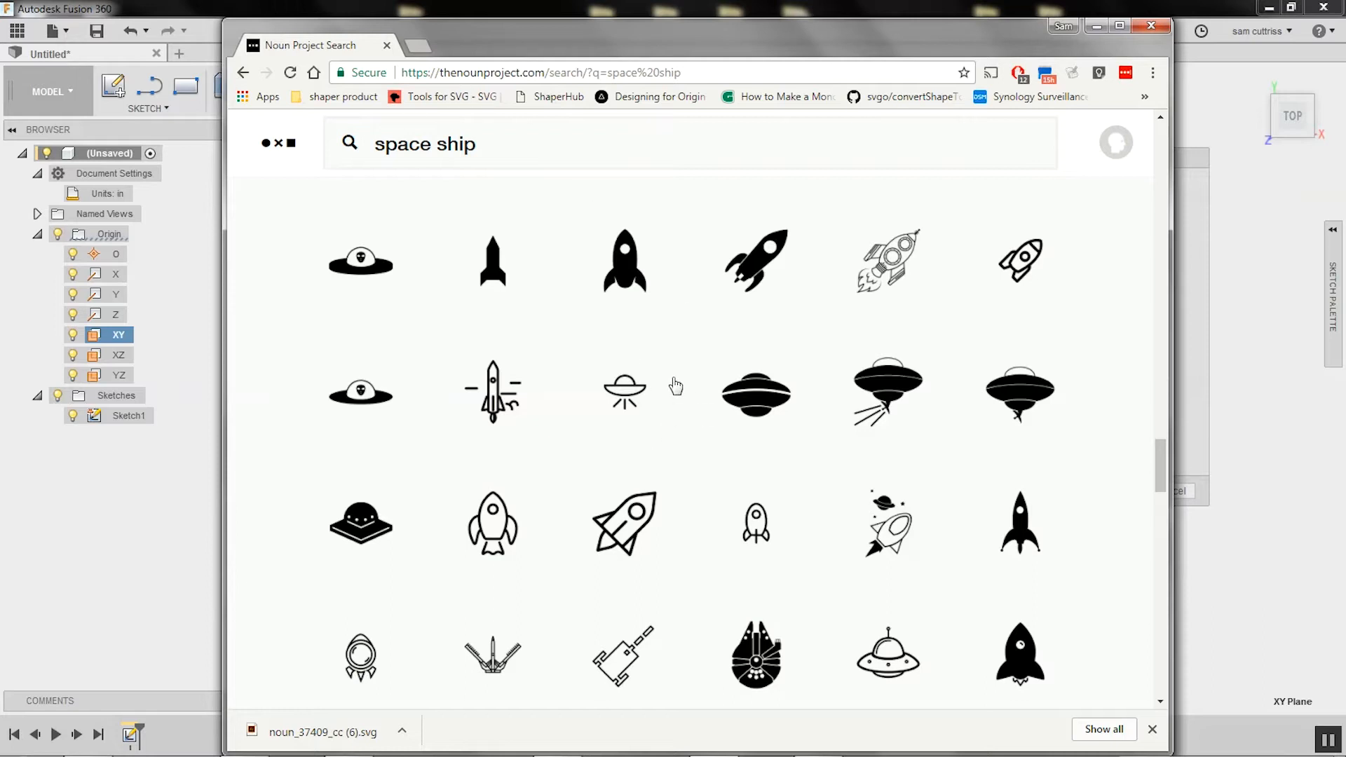
pyautogui.moveTo(624, 260)
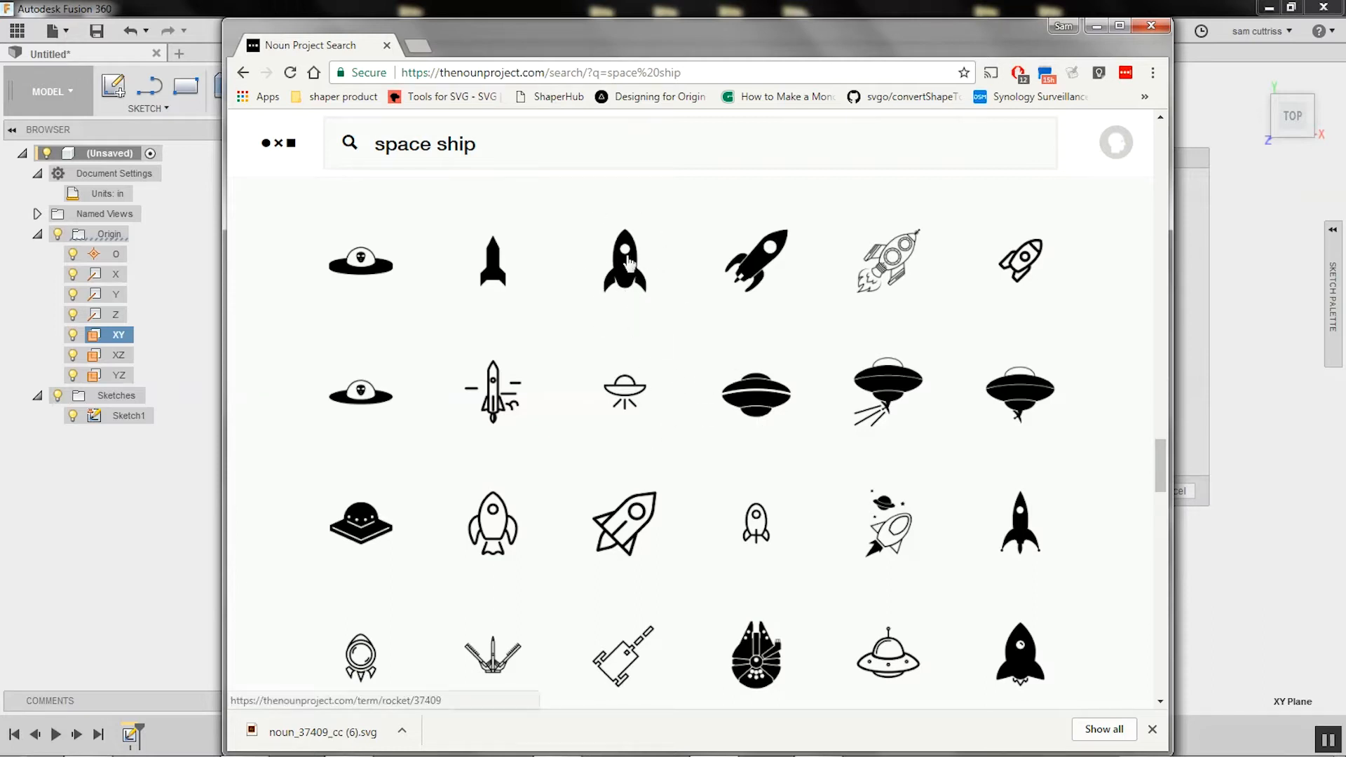
pyautogui.moveTo(580, 272)
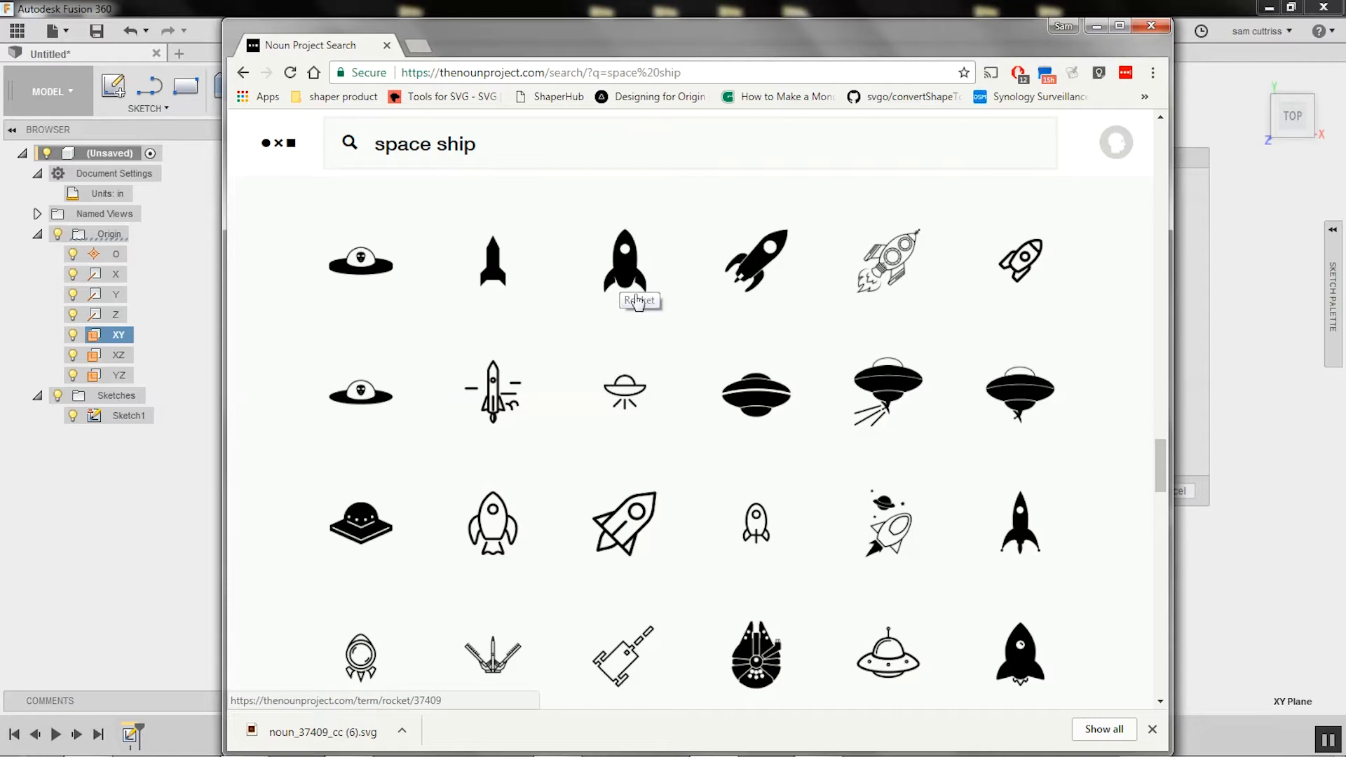
pyautogui.moveTo(566, 255)
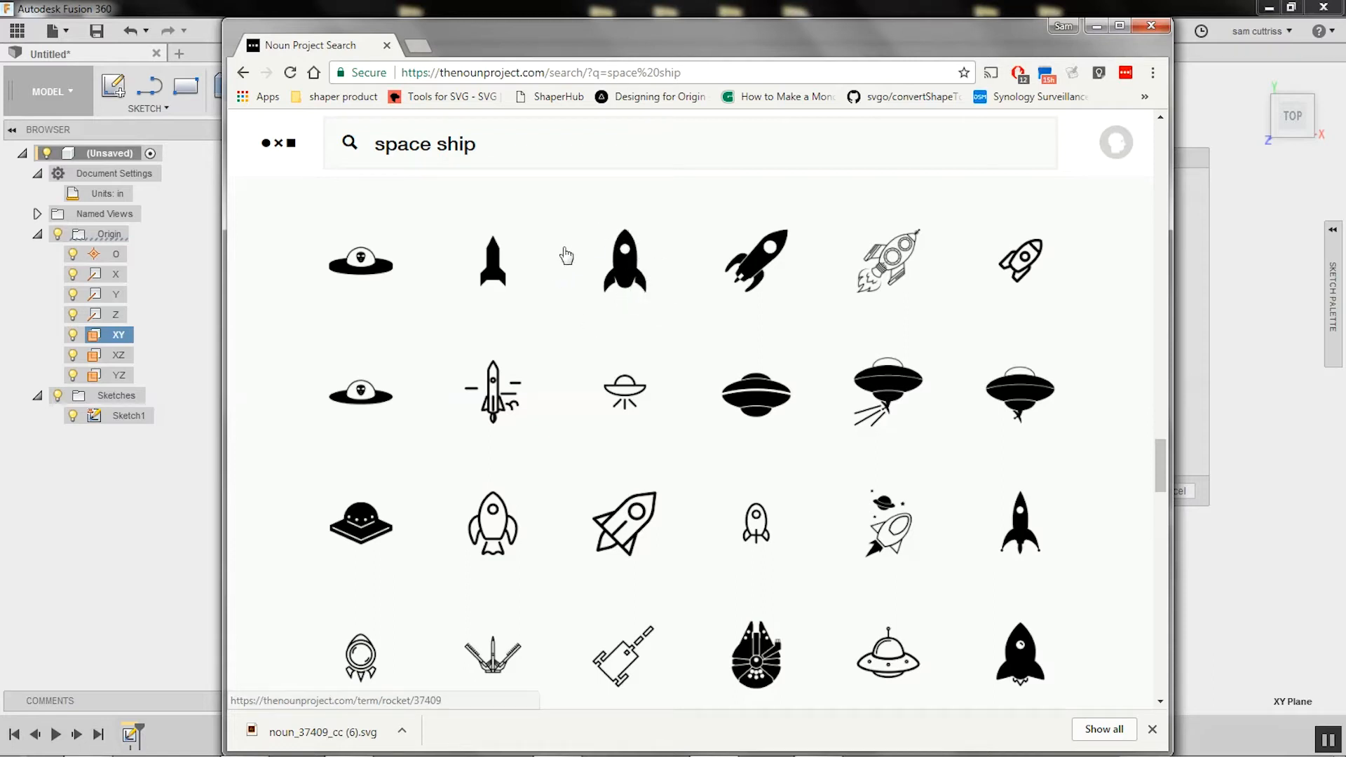
pyautogui.moveTo(624, 259)
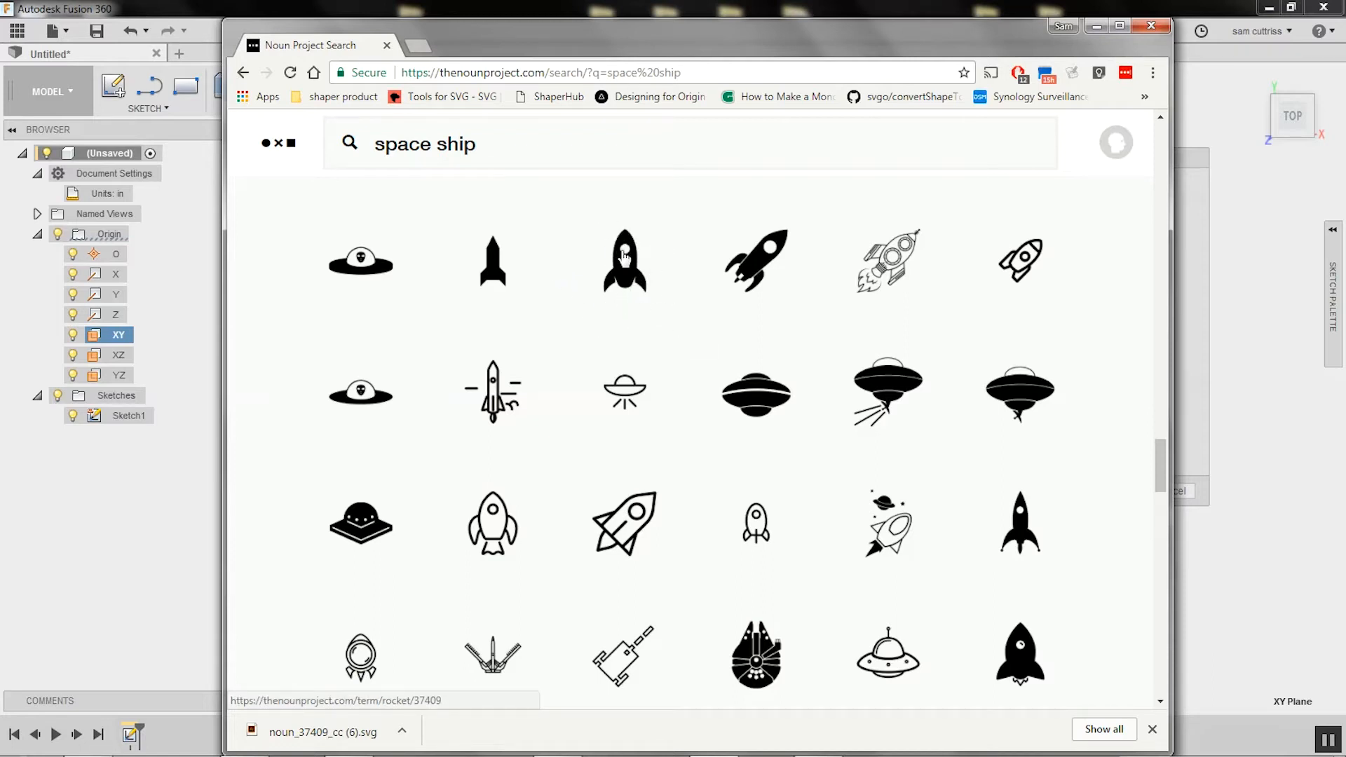
# Download the black rocket icon as an SVG under the Creative Commons license
pyautogui.scroll(-3)
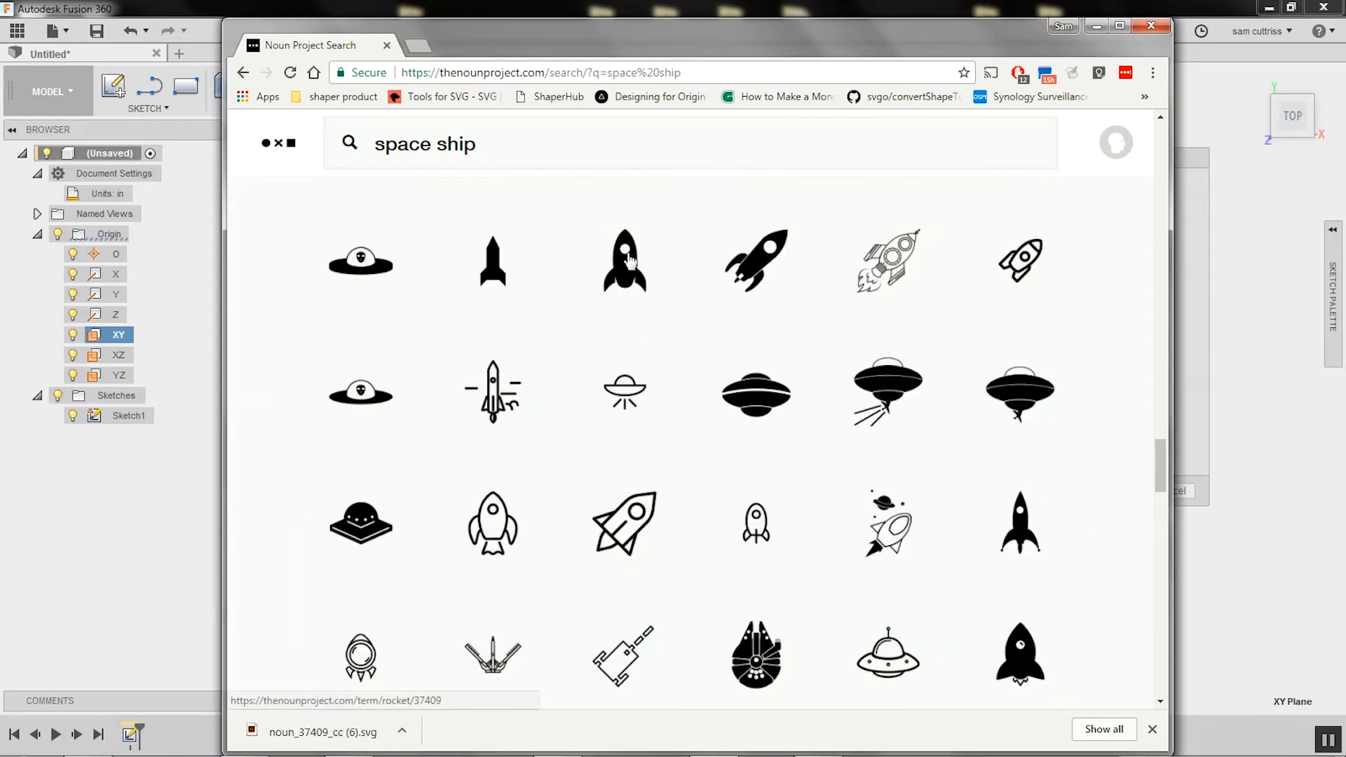
pyautogui.click(624, 260)
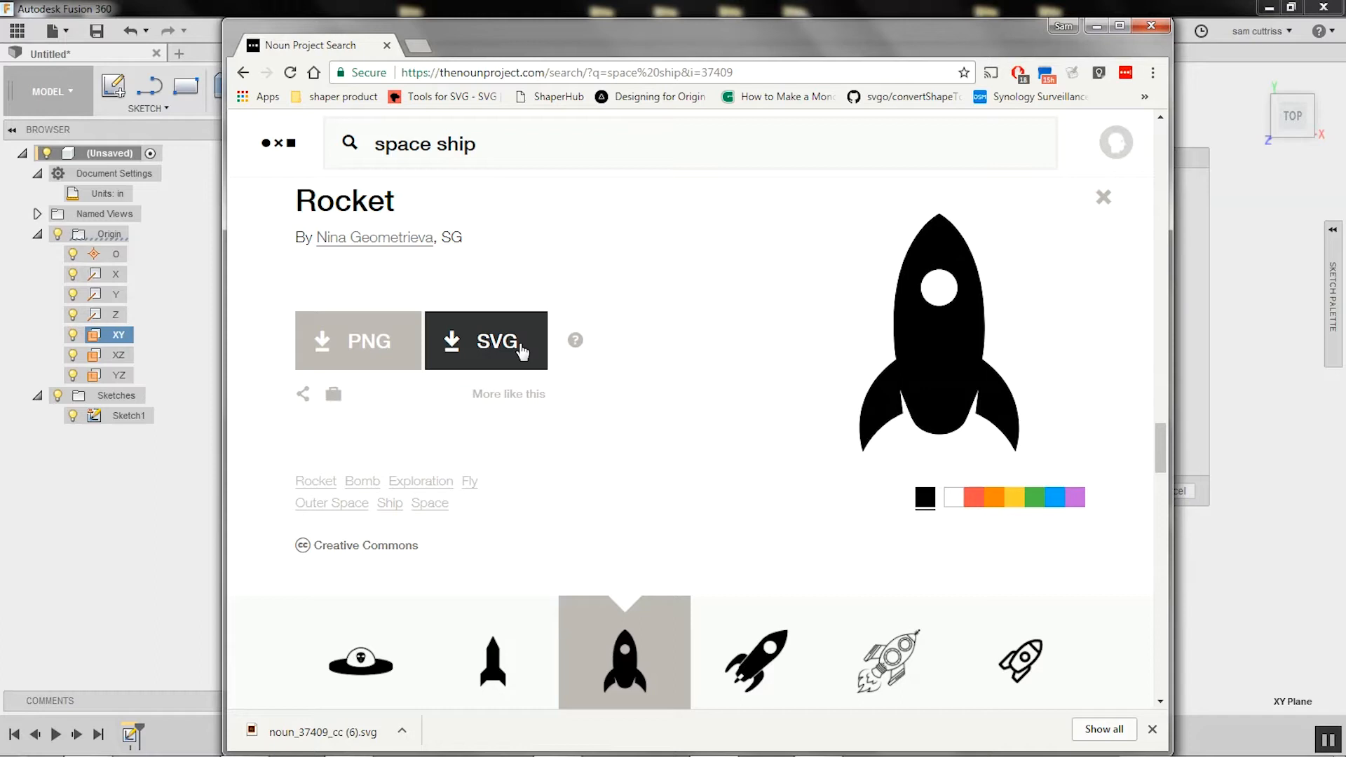
pyautogui.moveTo(358, 361)
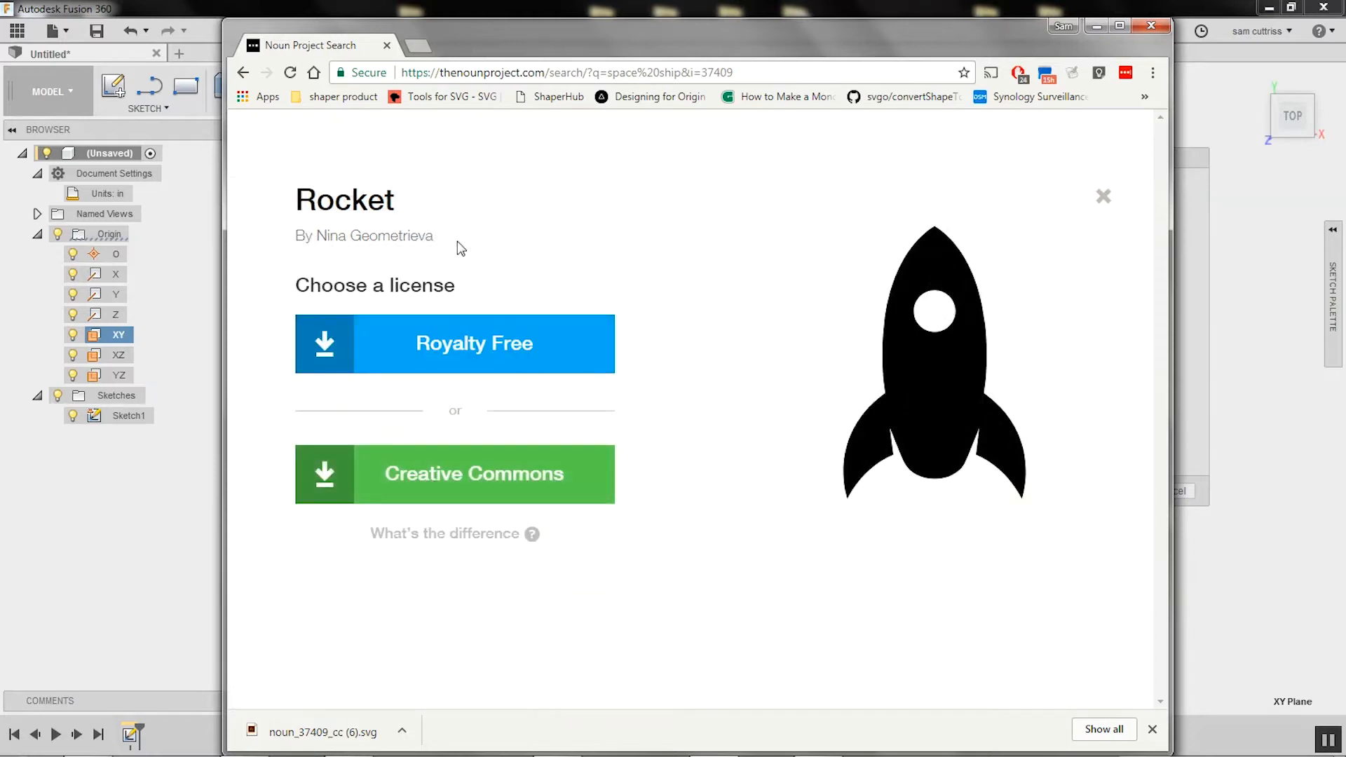
pyautogui.moveTo(485, 485)
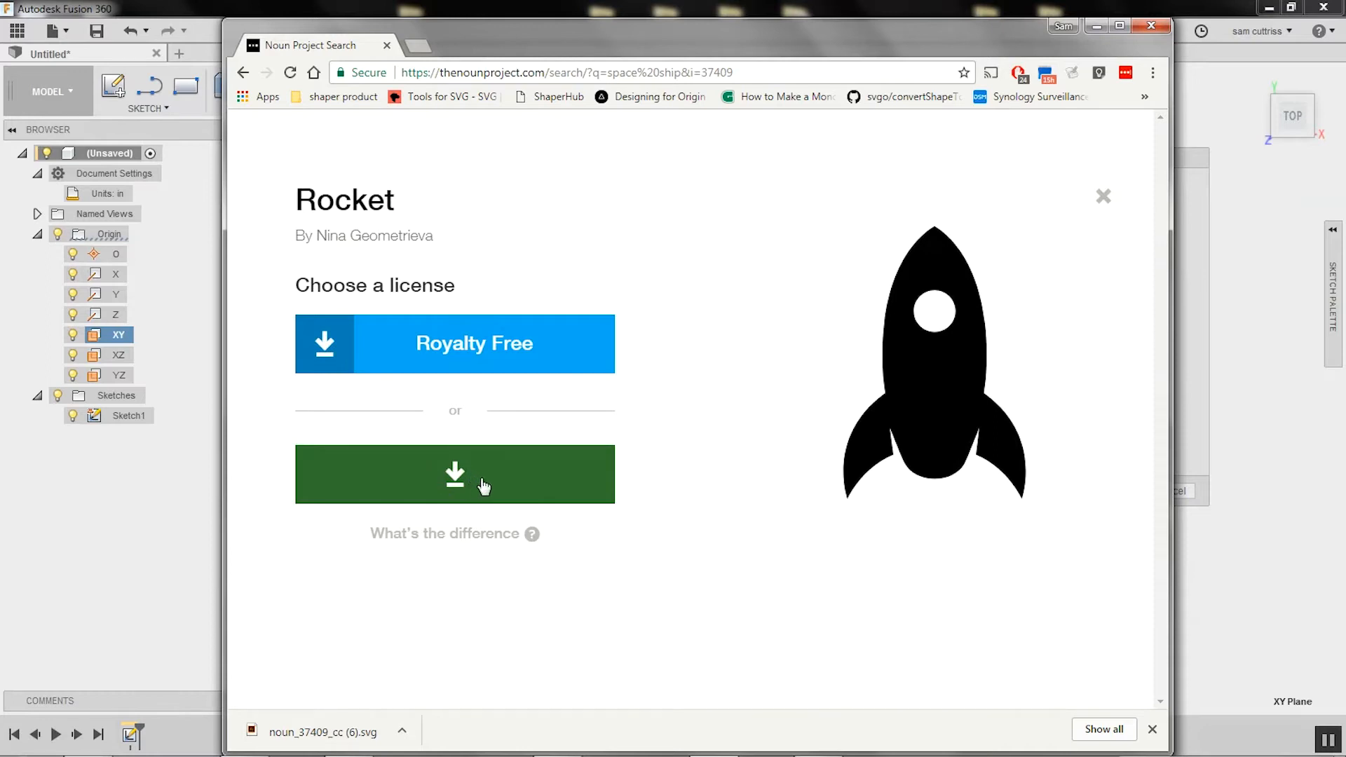
pyautogui.click(455, 475)
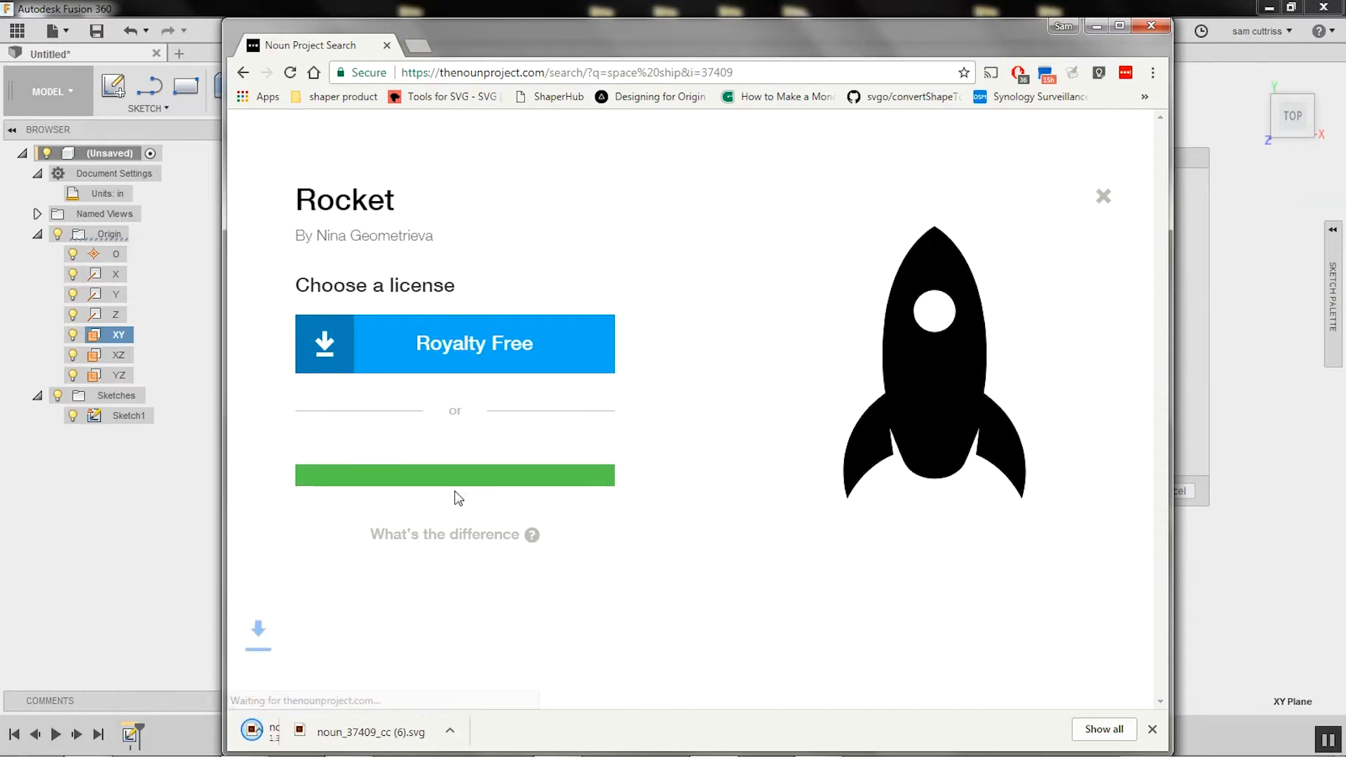
pyautogui.click(454, 474)
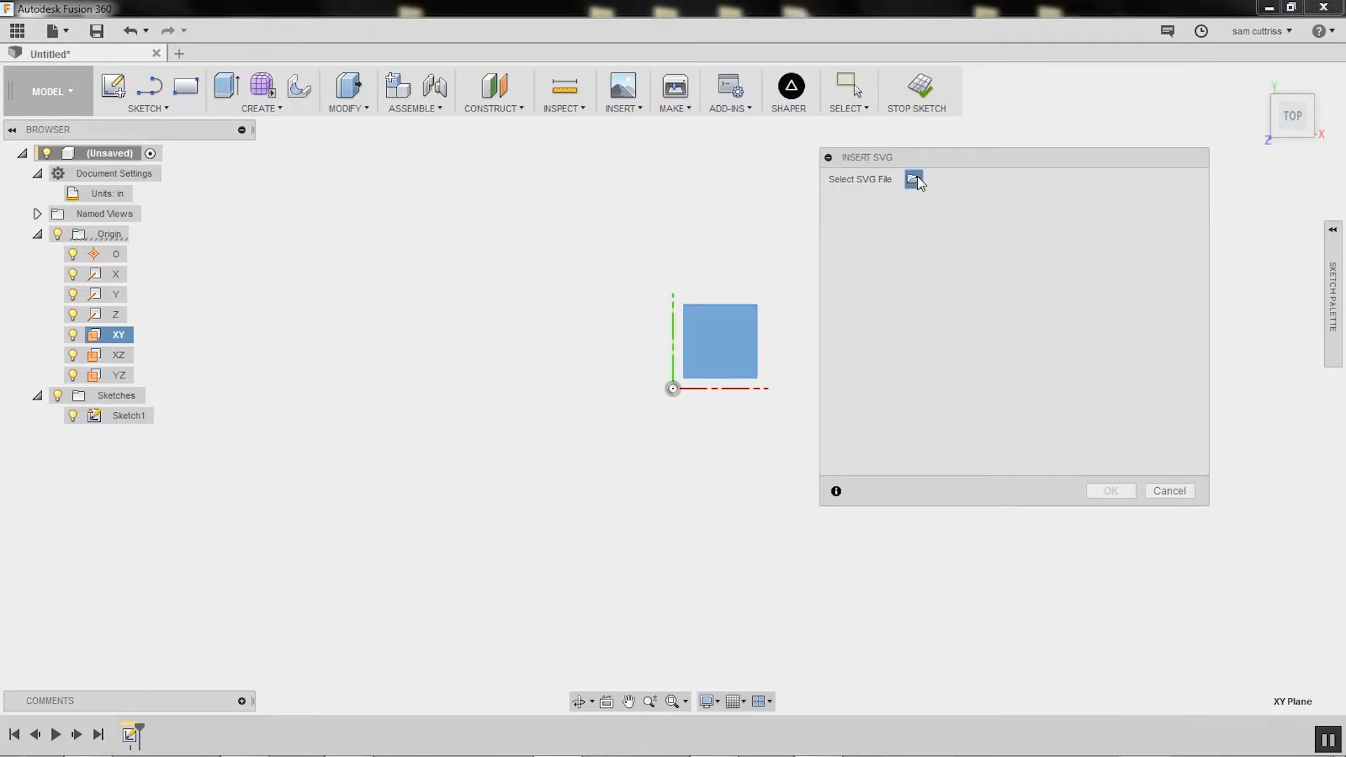
# Insert spaceship.svg into the sketch at the default origin position
pyautogui.click(914, 180)
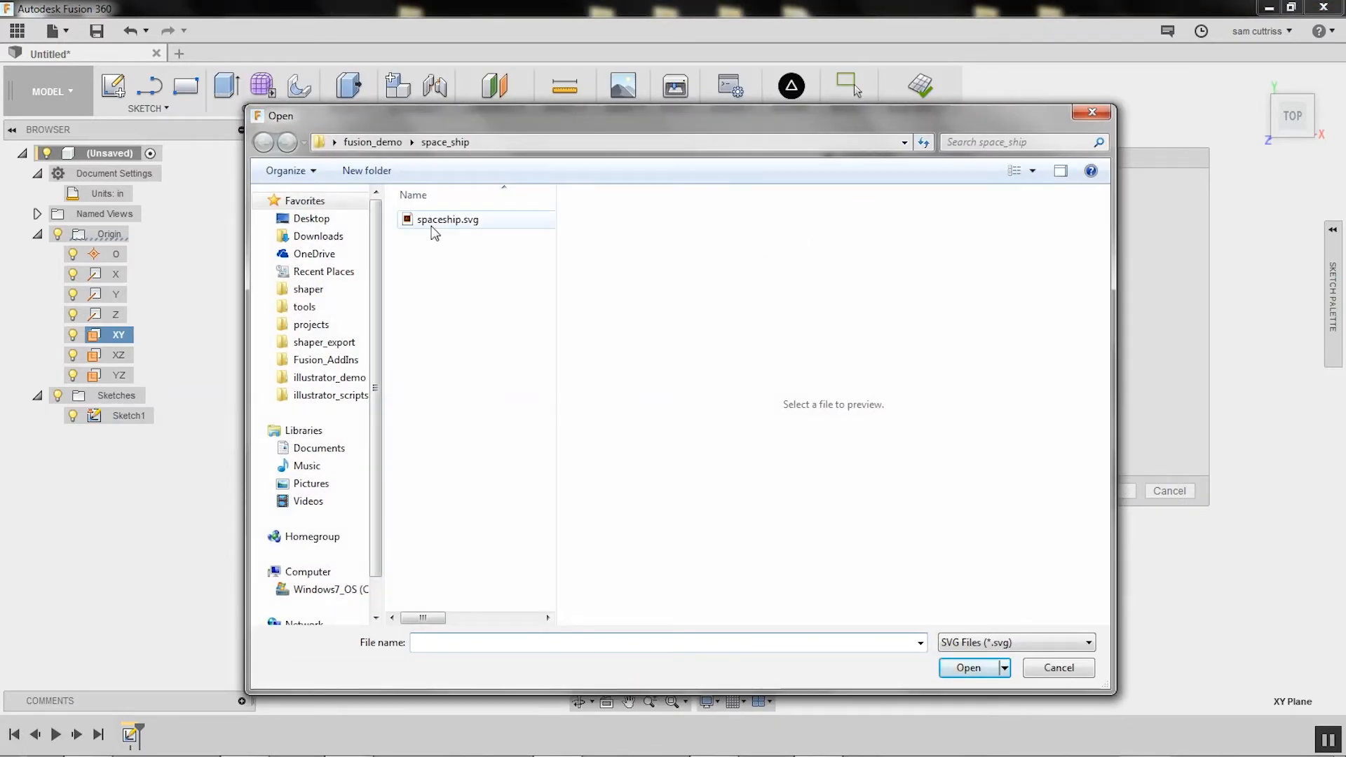
pyautogui.click(446, 219)
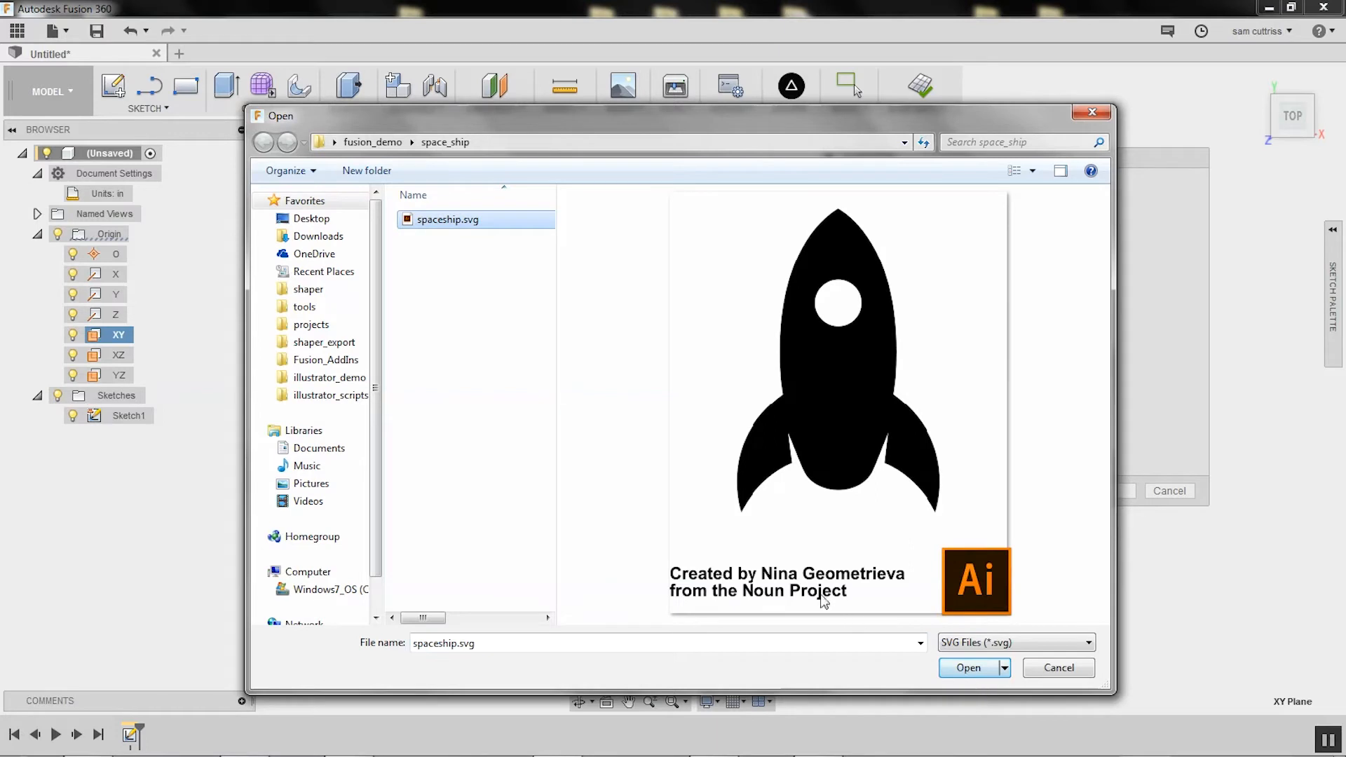
pyautogui.click(968, 668)
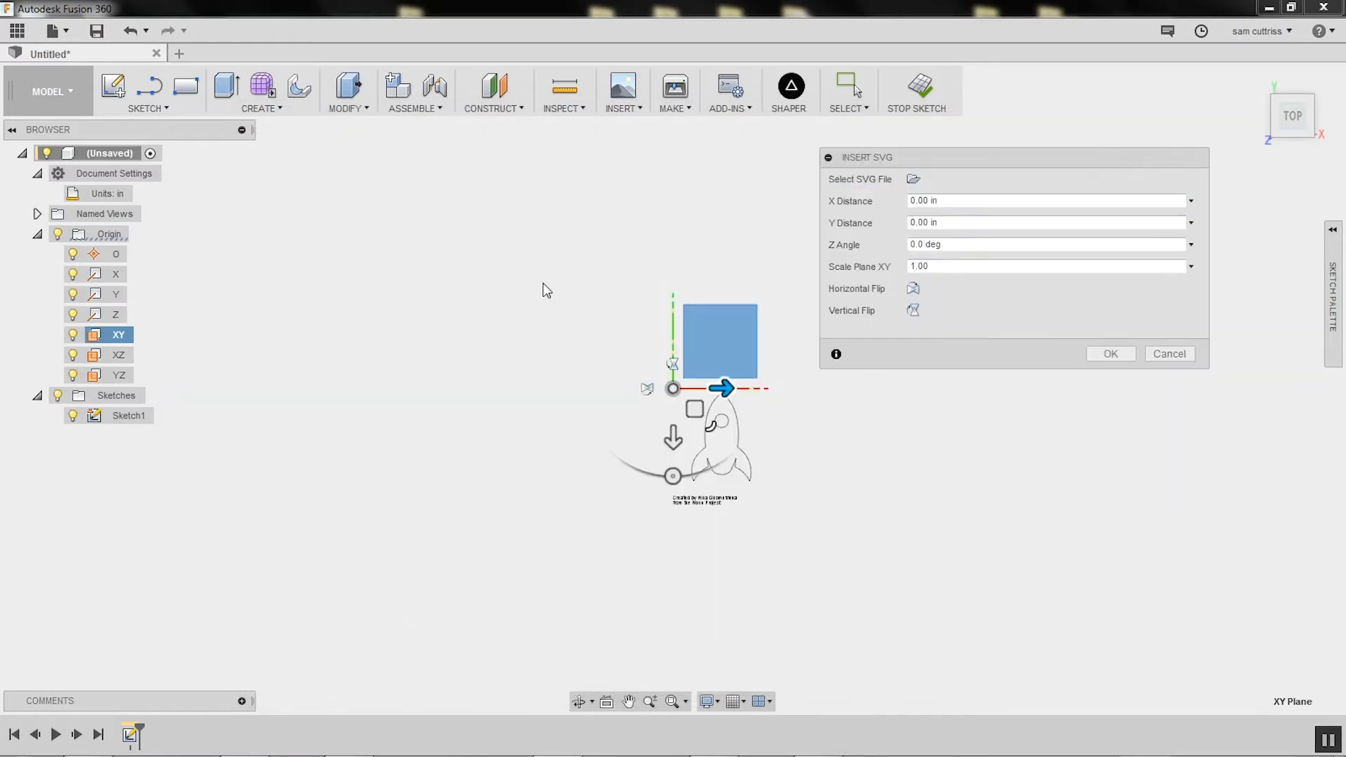
pyautogui.moveTo(746, 463)
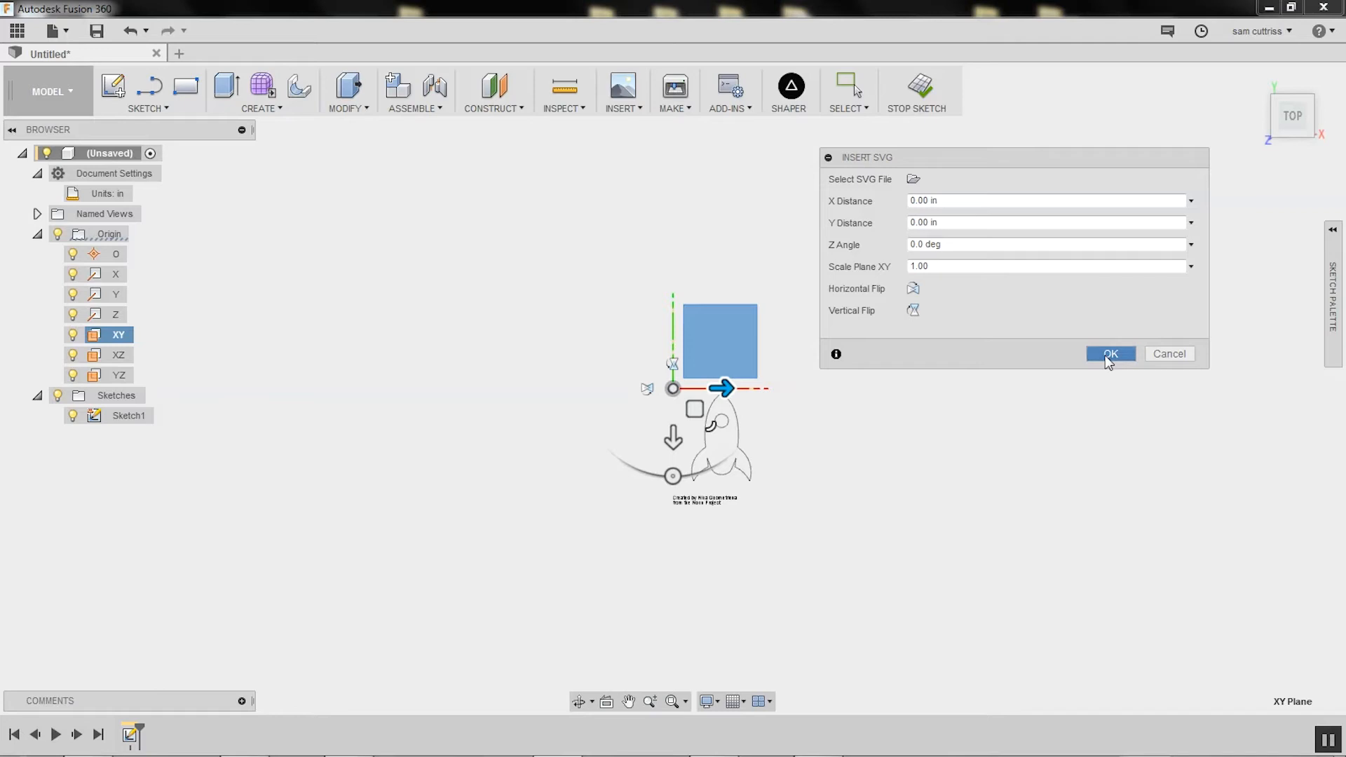
pyautogui.click(1110, 353)
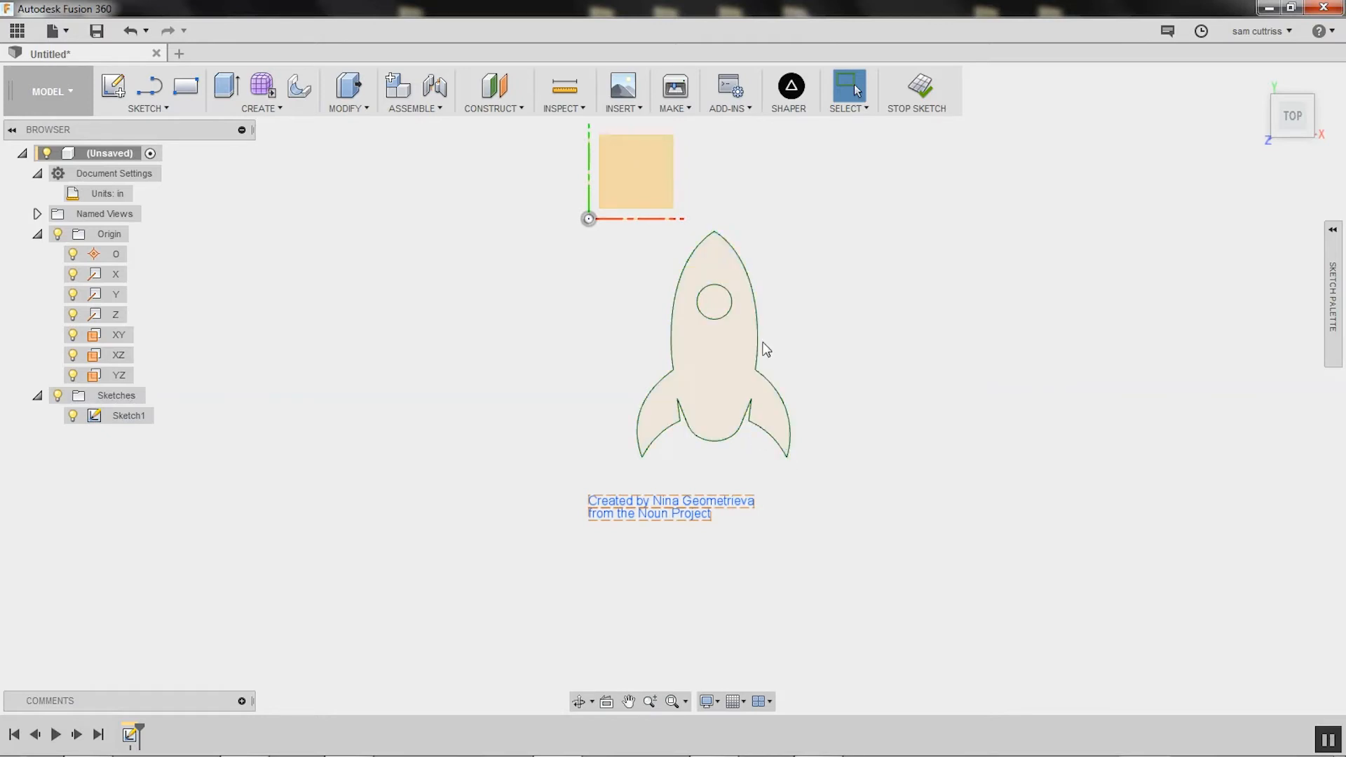
pyautogui.rightClick(764, 349)
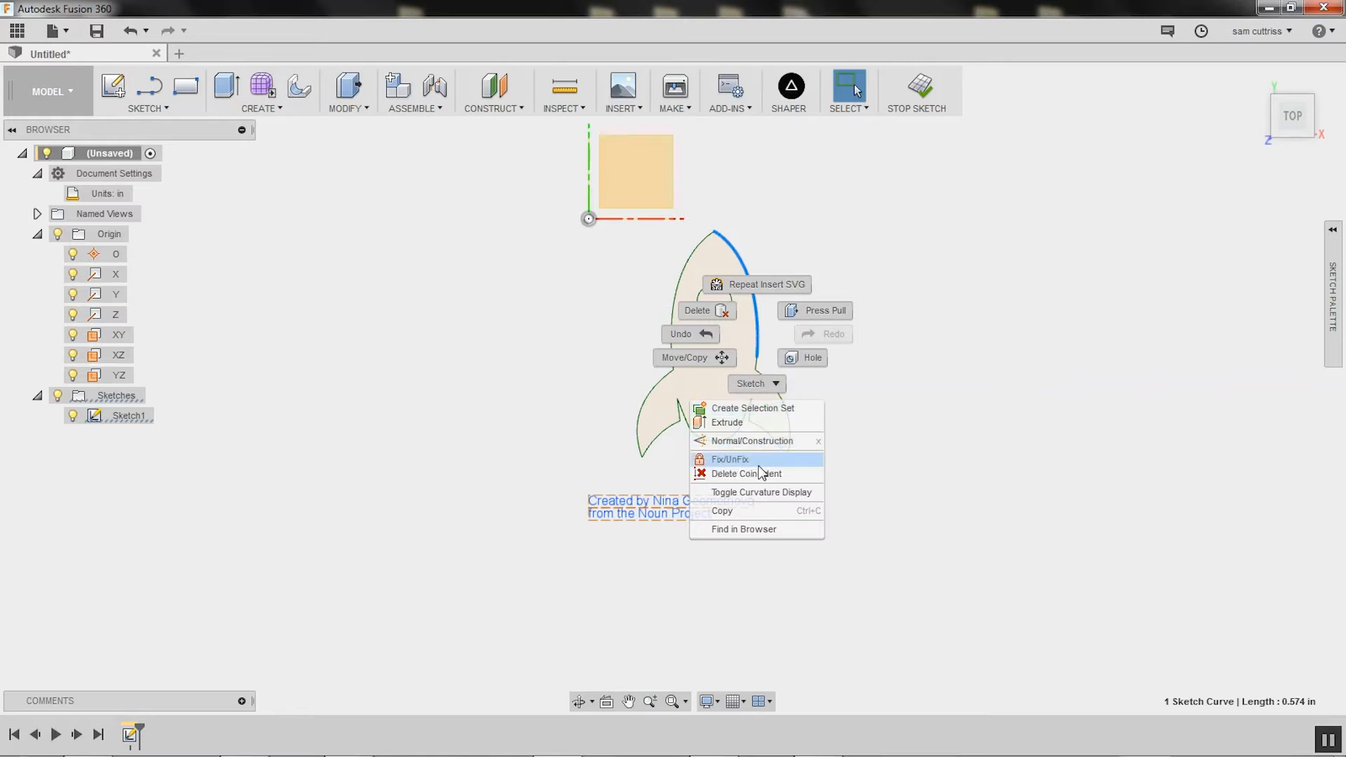
pyautogui.click(729, 458)
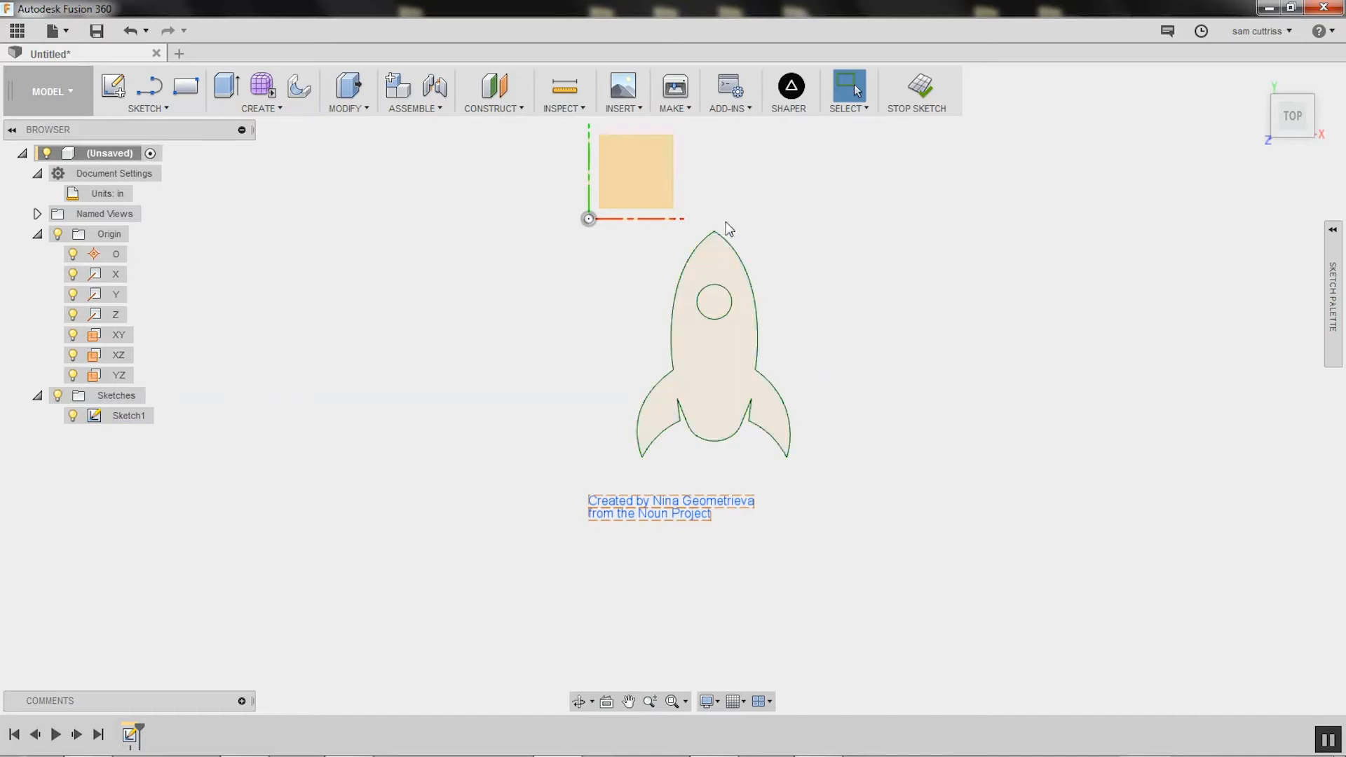
pyautogui.moveTo(758, 251)
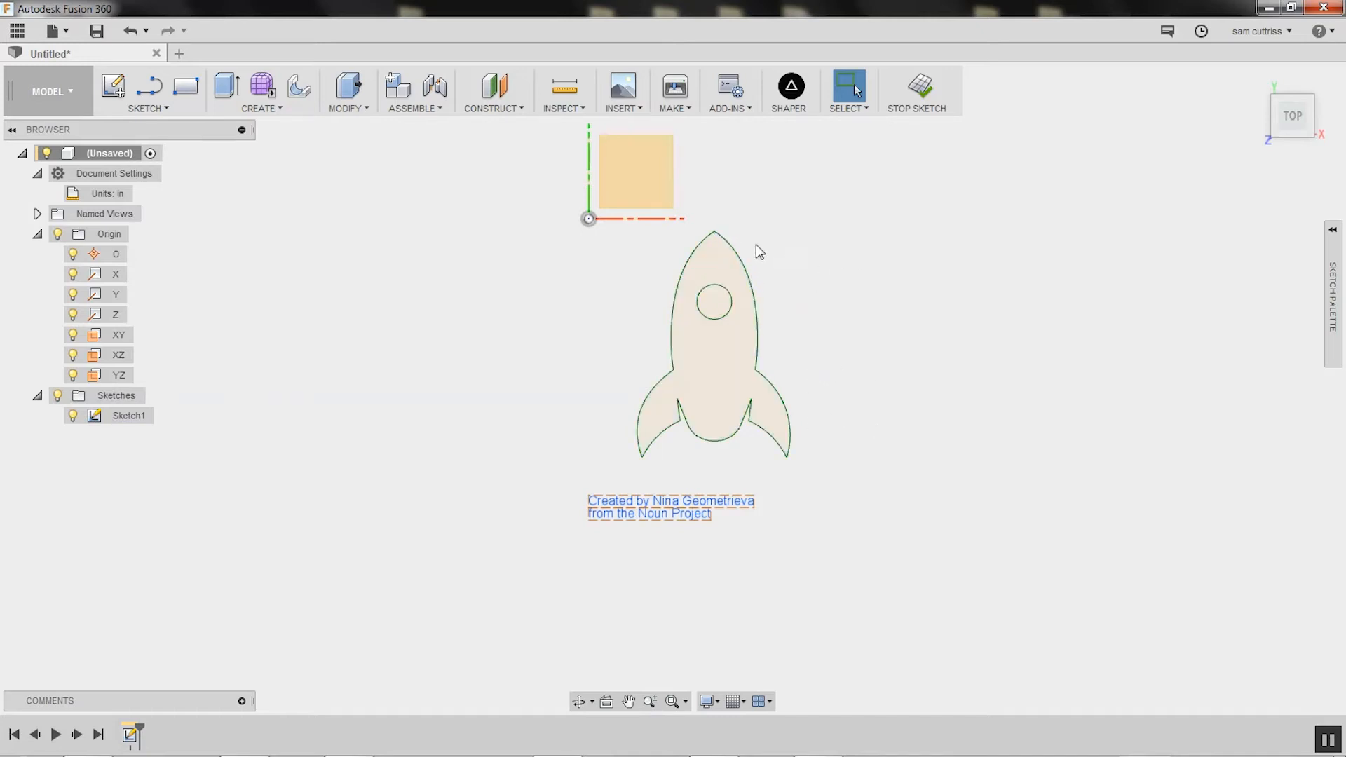
pyautogui.click(561, 92)
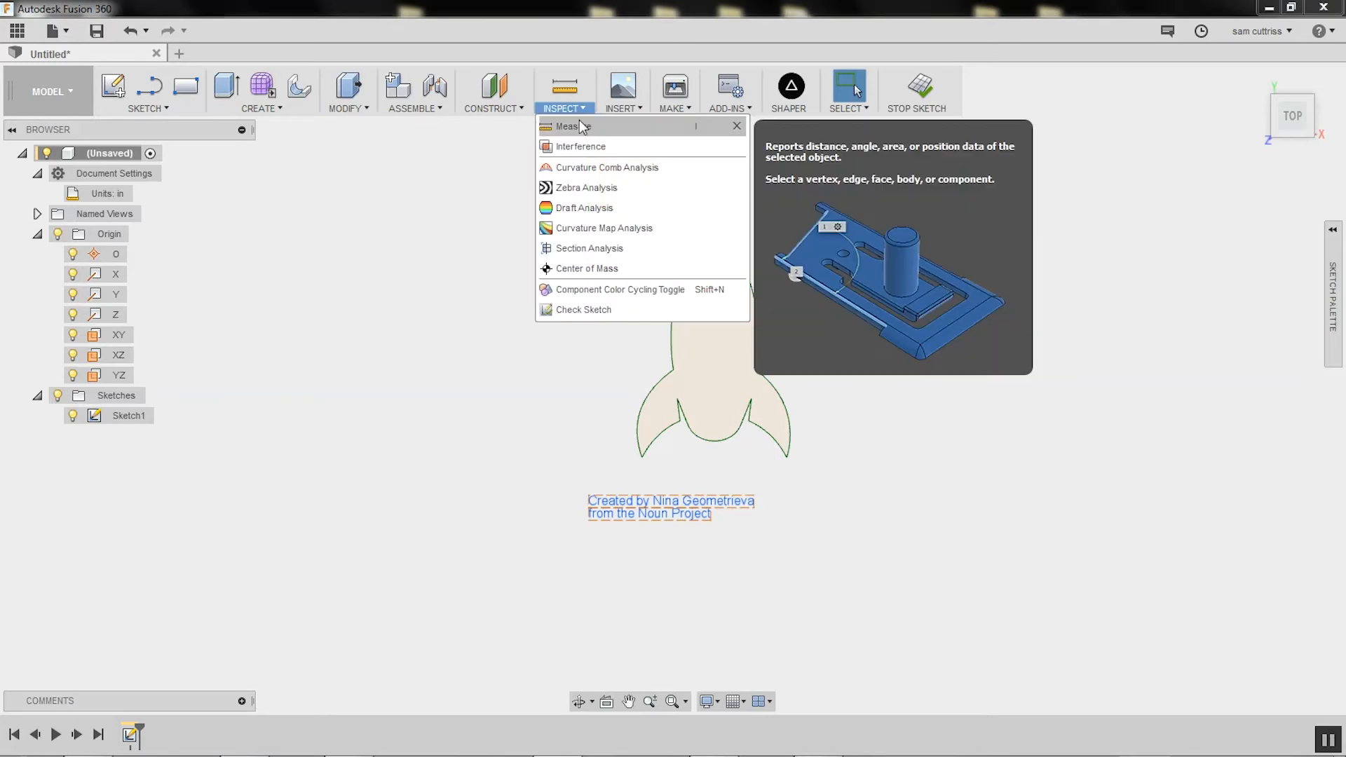
pyautogui.click(566, 127)
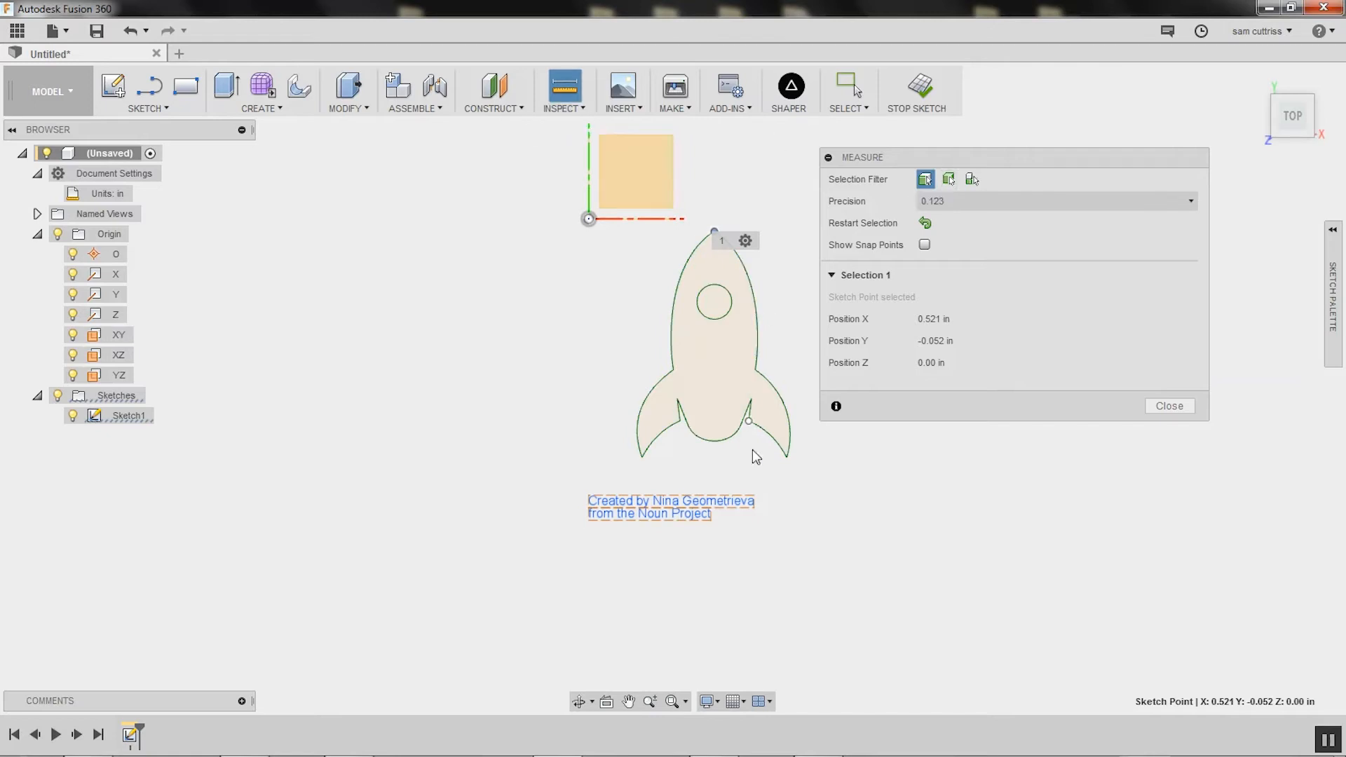
pyautogui.click(714, 436)
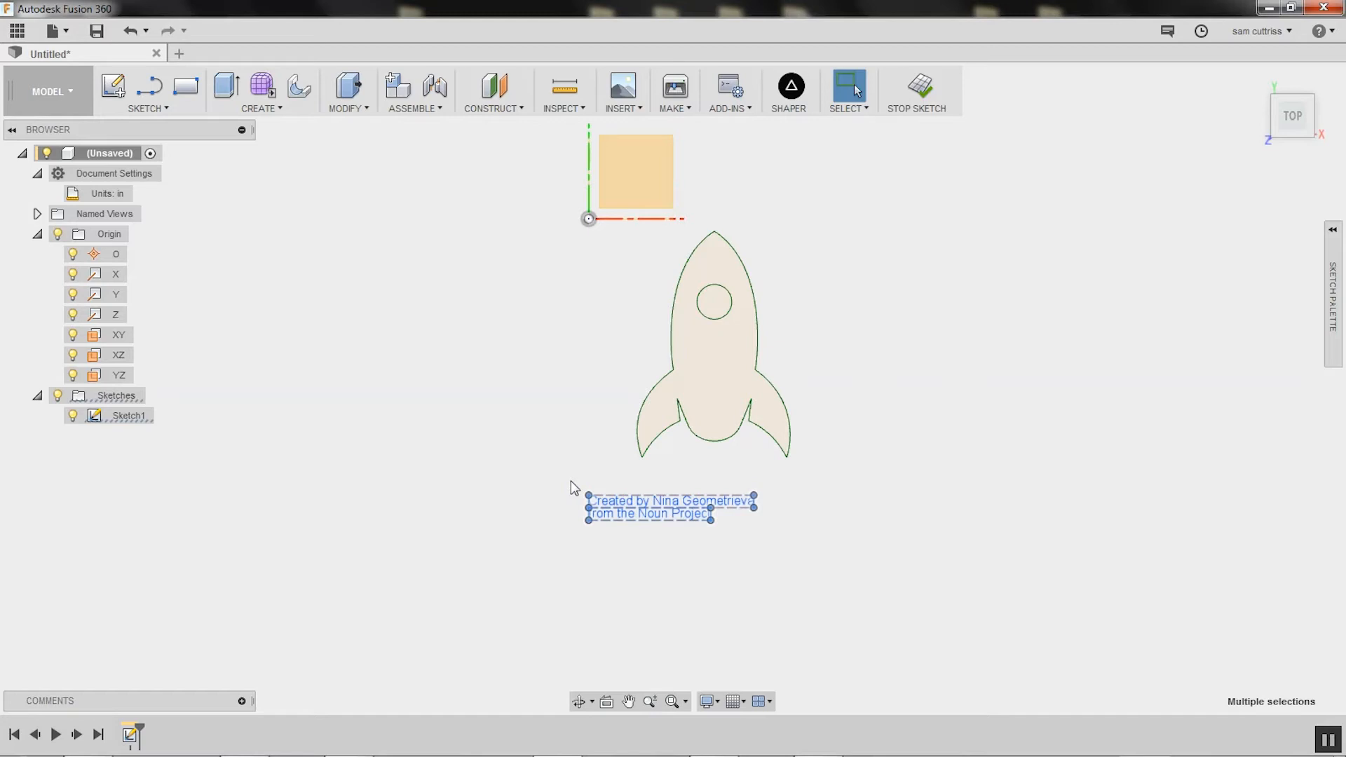
# Delete the attribution text and select the rocket body and window profiles for a solid feature
pyautogui.press('Delete')
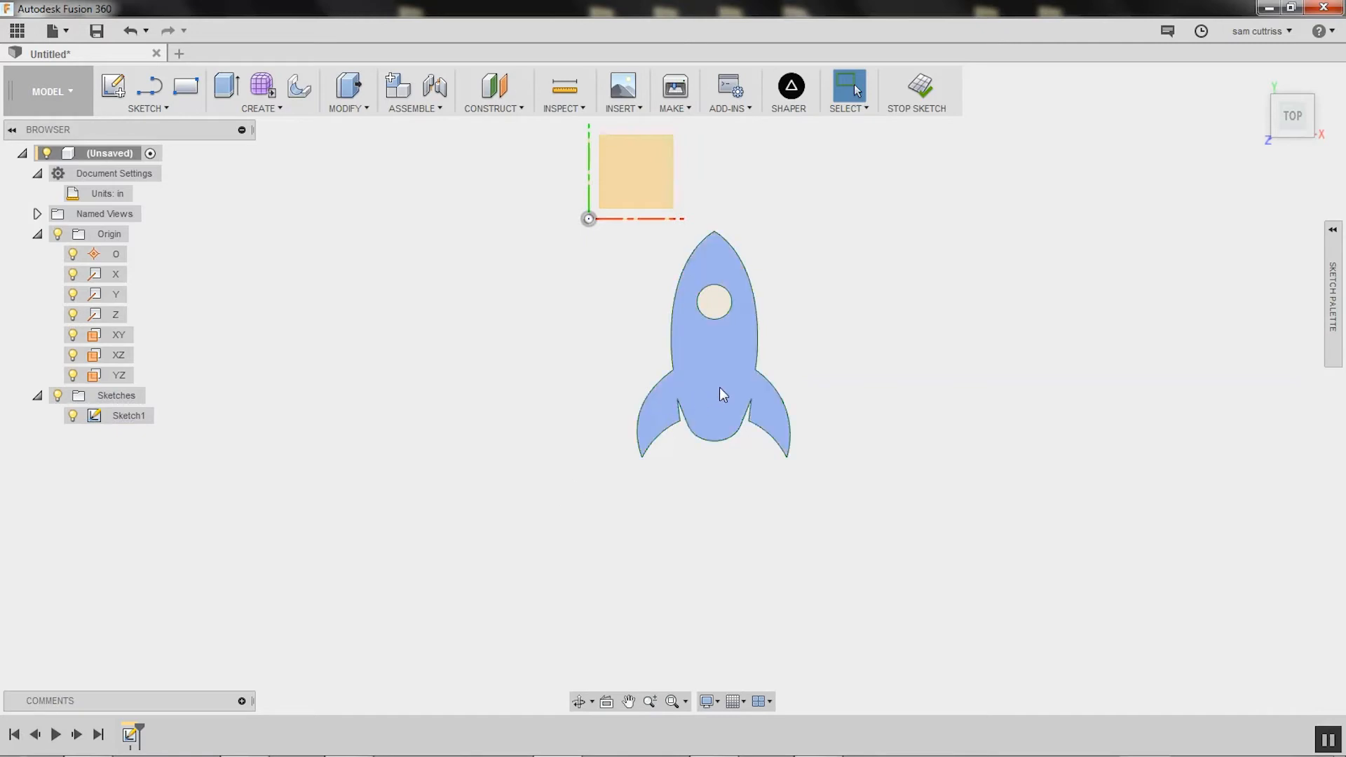
pyautogui.click(712, 300)
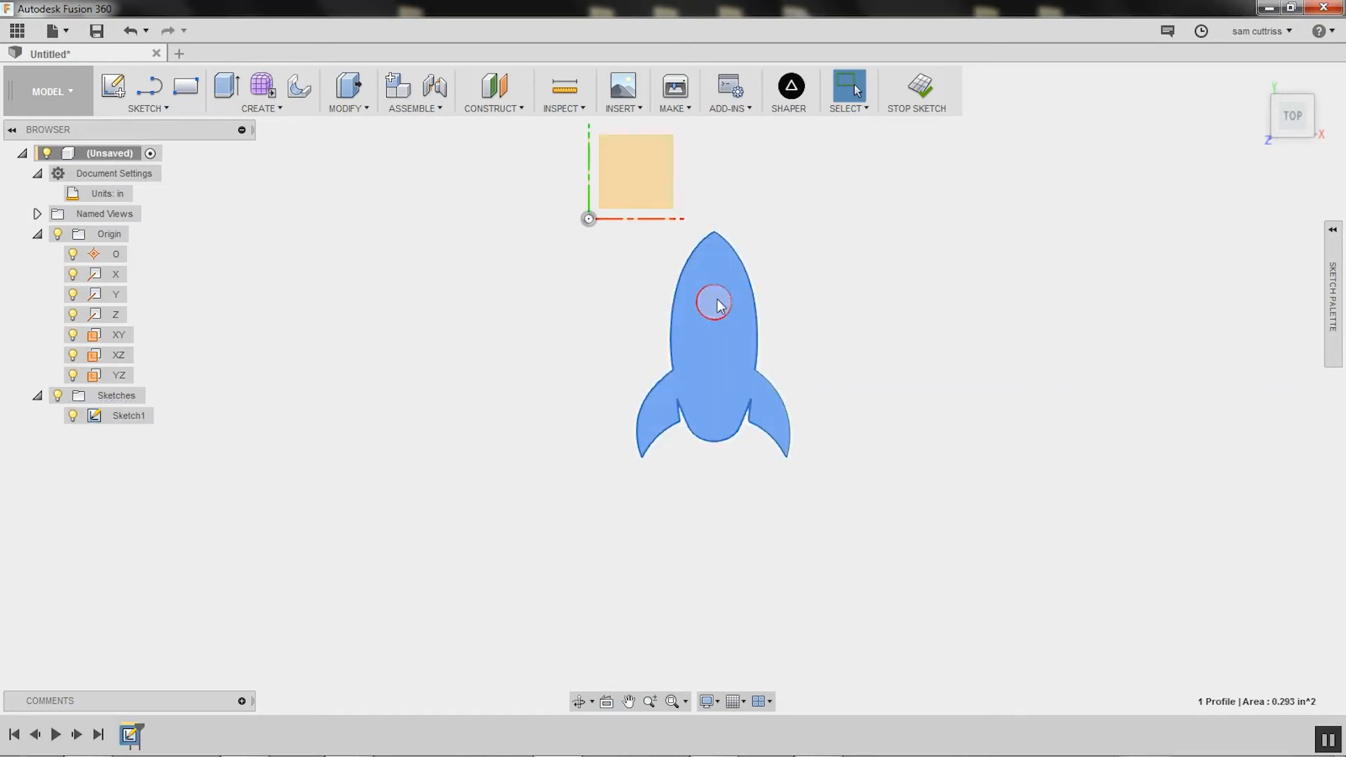
pyautogui.click(714, 305)
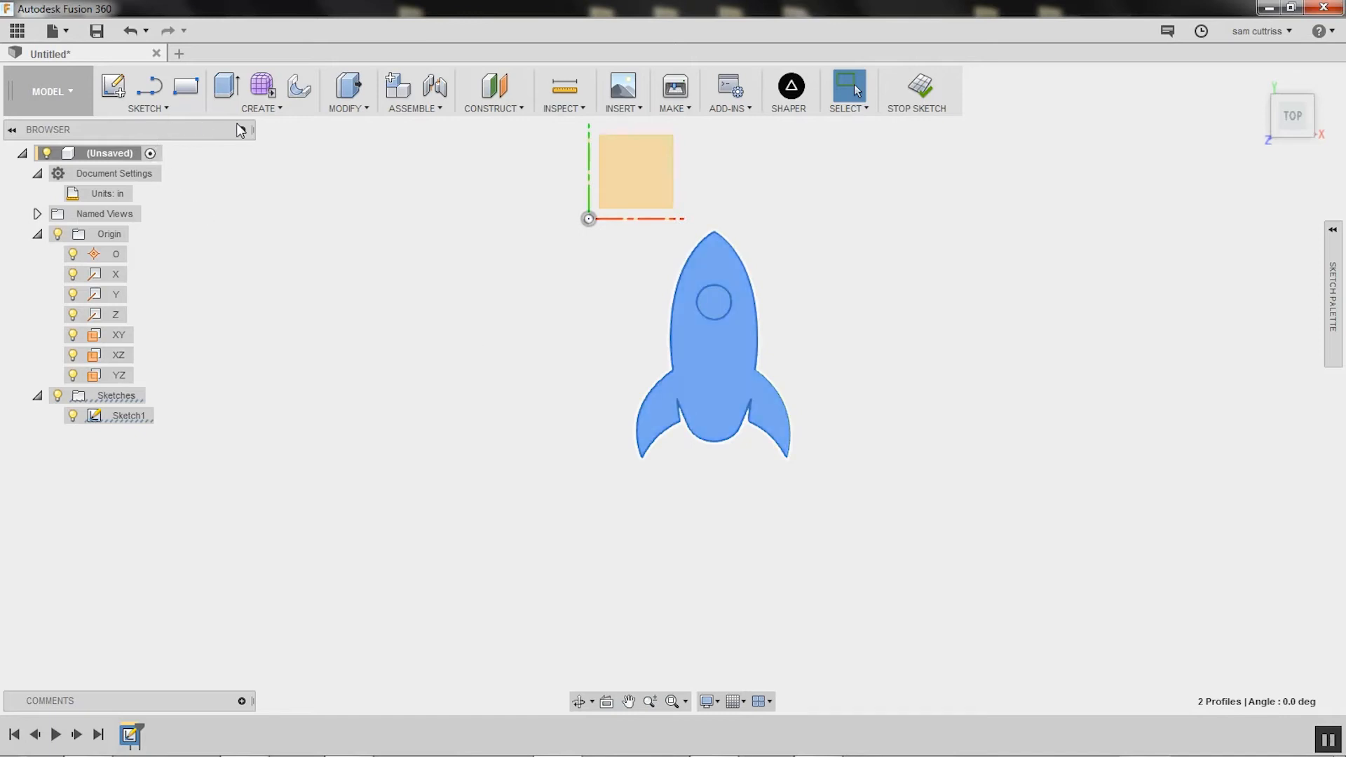
pyautogui.click(260, 91)
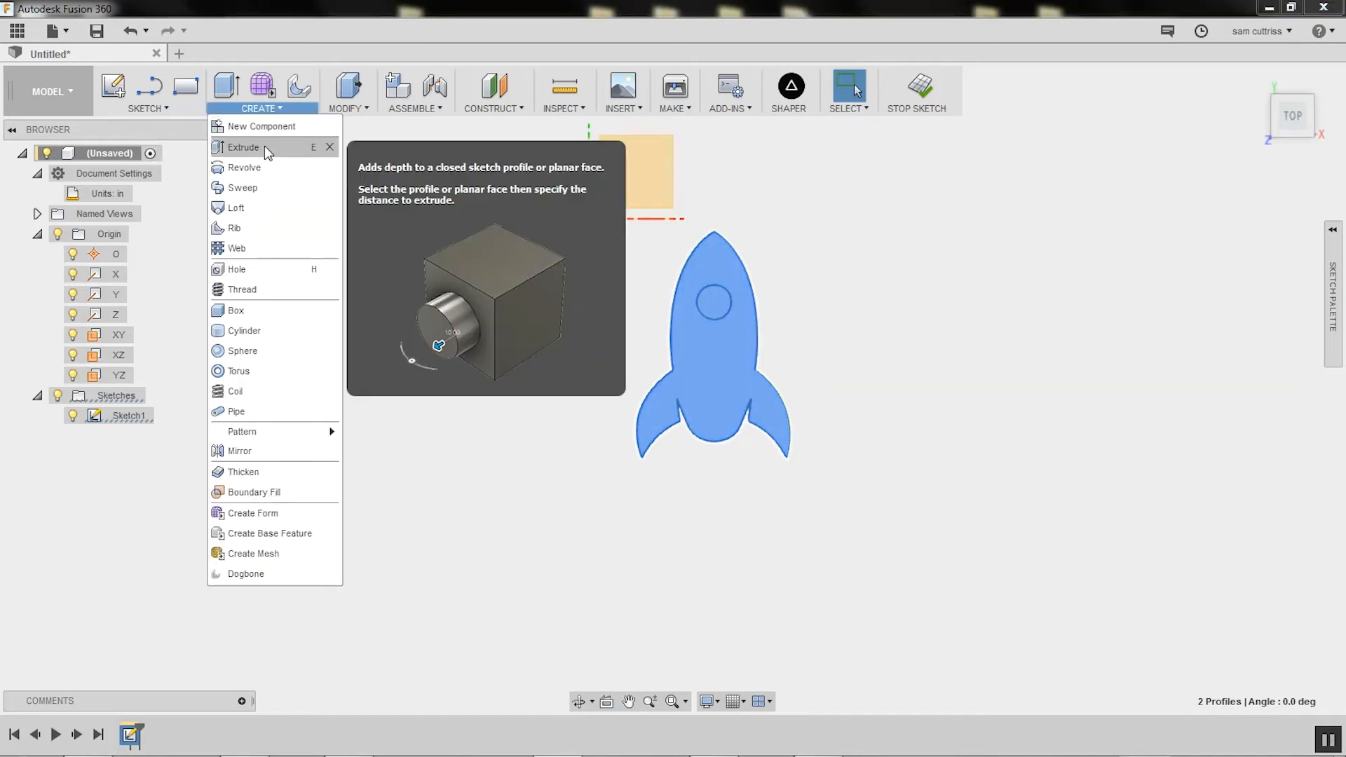
# Extrude the rocket profiles 0.5 in into a new solid body
pyautogui.click(244, 146)
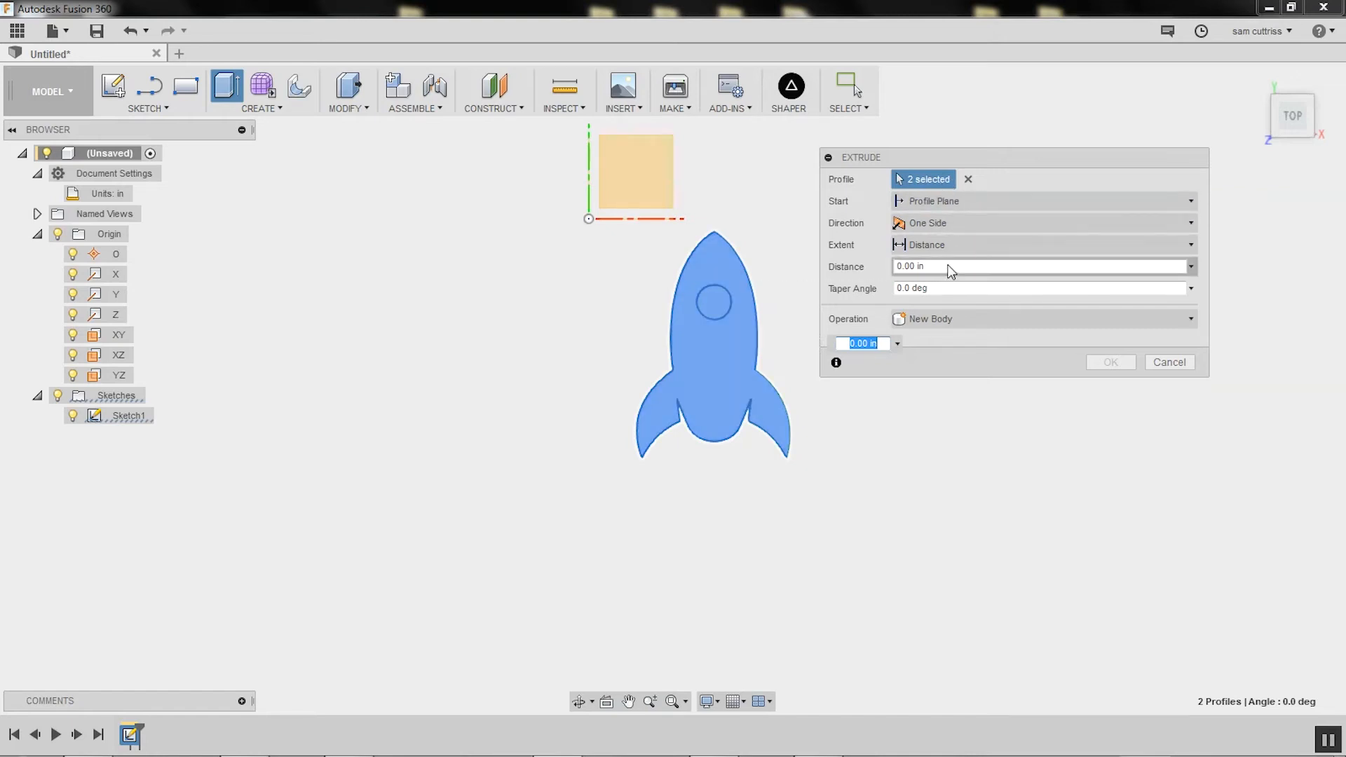
pyautogui.click(1039, 266)
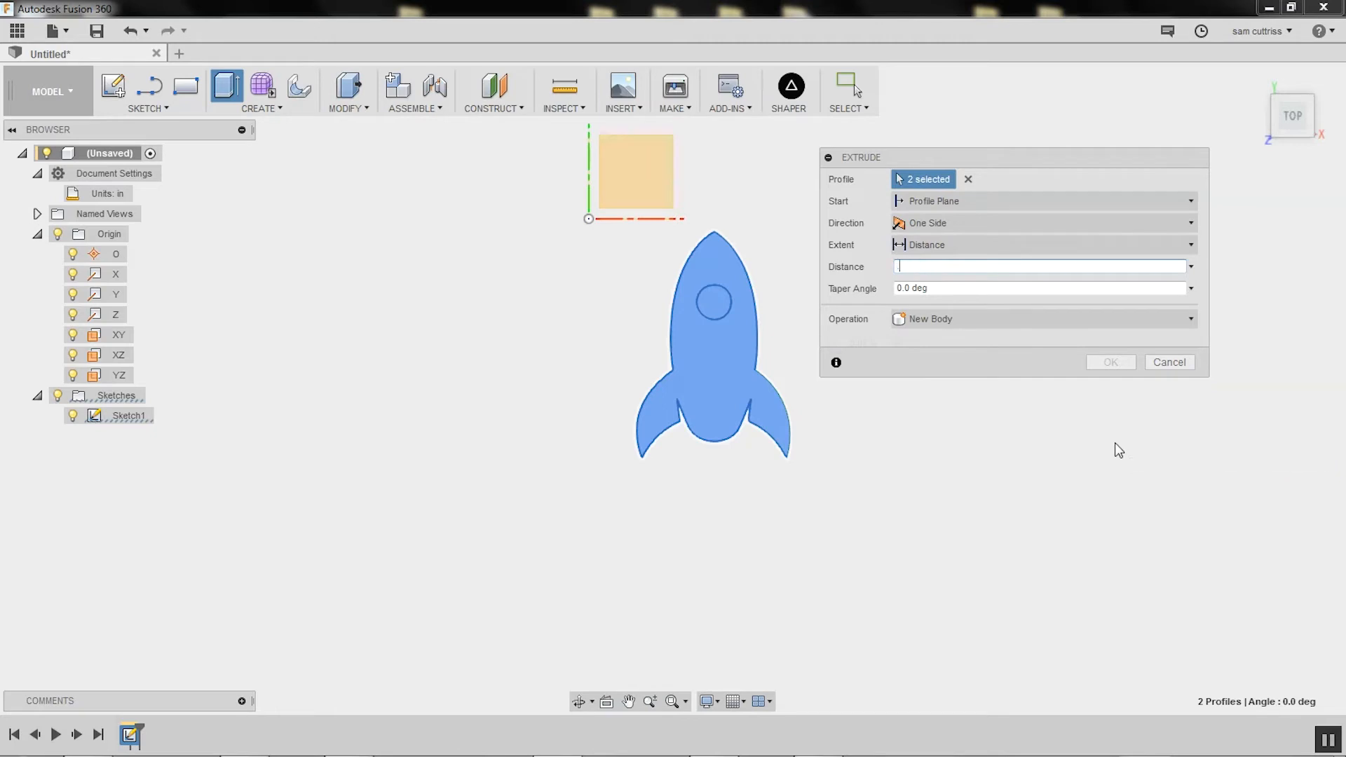
pyautogui.write('.5')
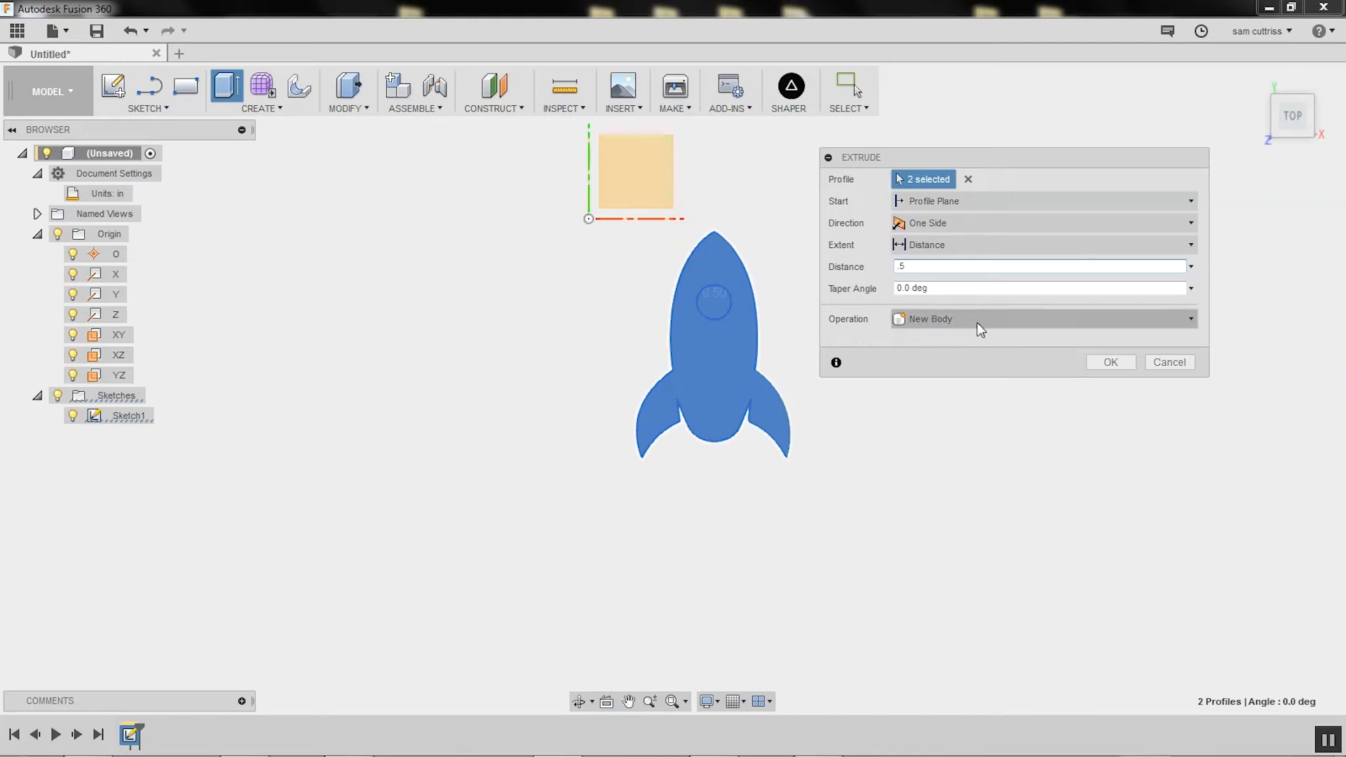
pyautogui.moveTo(992, 418)
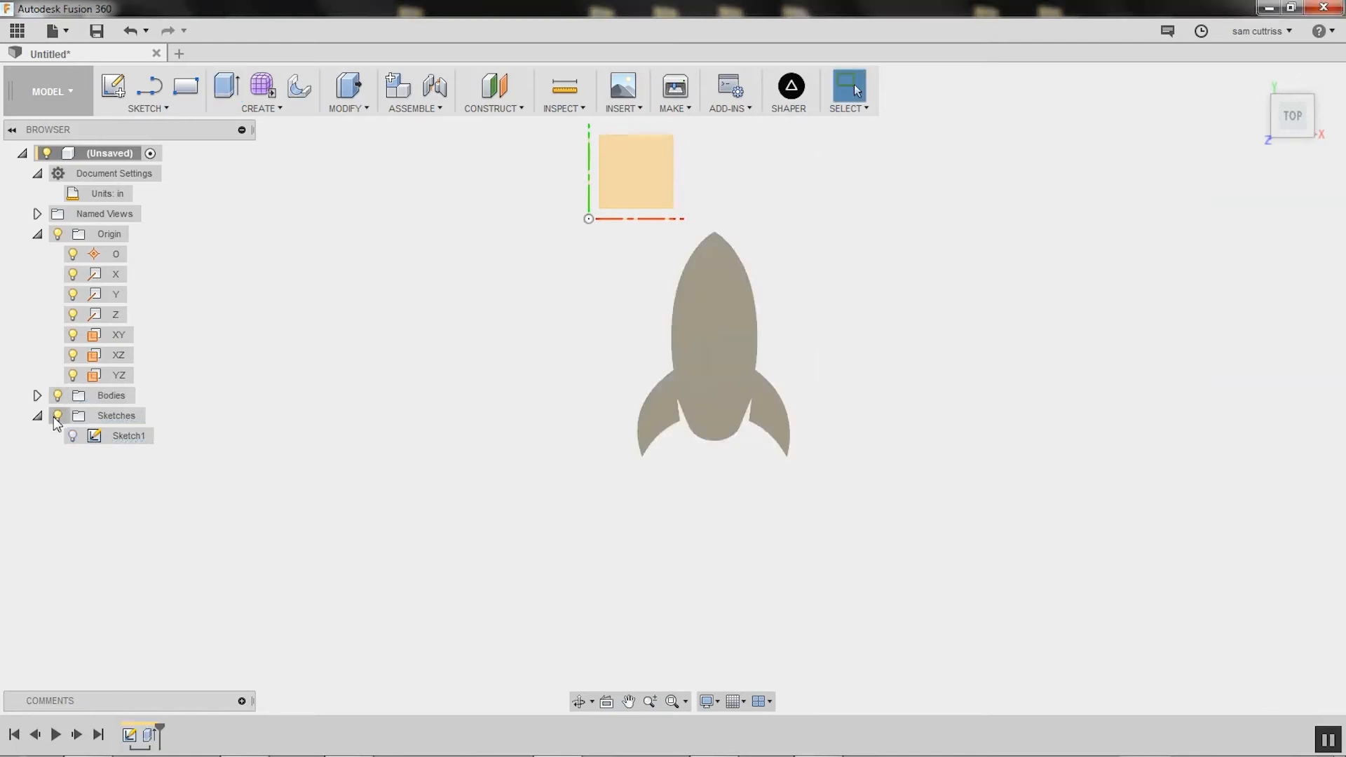
pyautogui.click(128, 435)
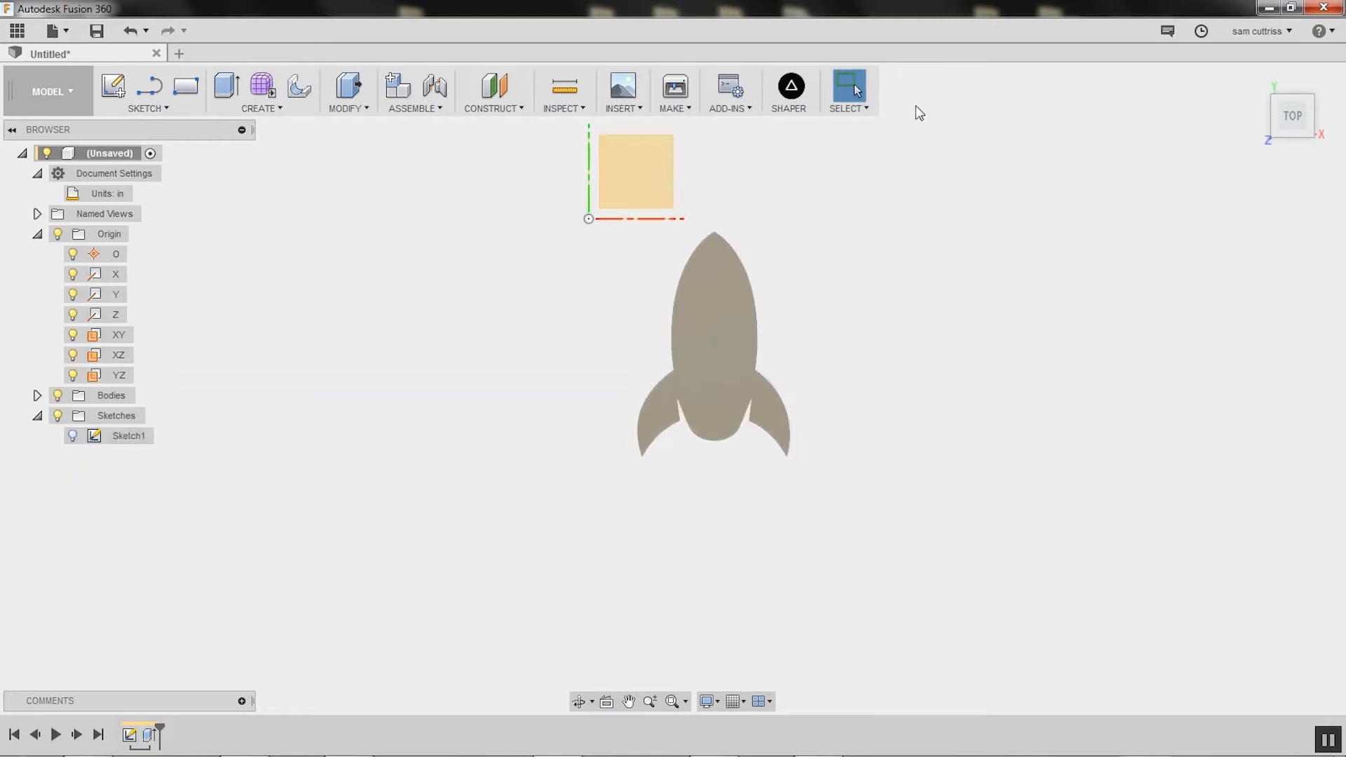
pyautogui.moveTo(894, 78)
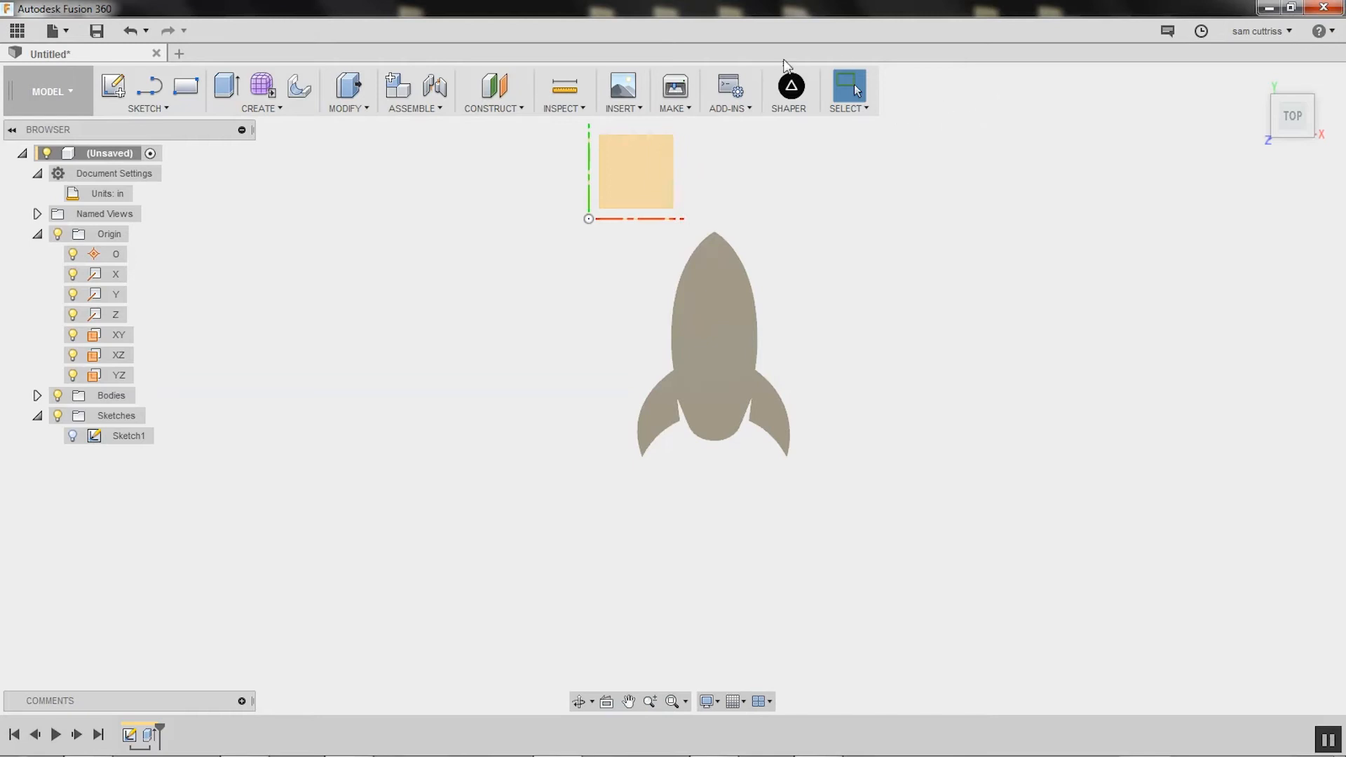
# Rename Body1 to 'spaceship' in the Browser's Bodies list
pyautogui.click(109, 234)
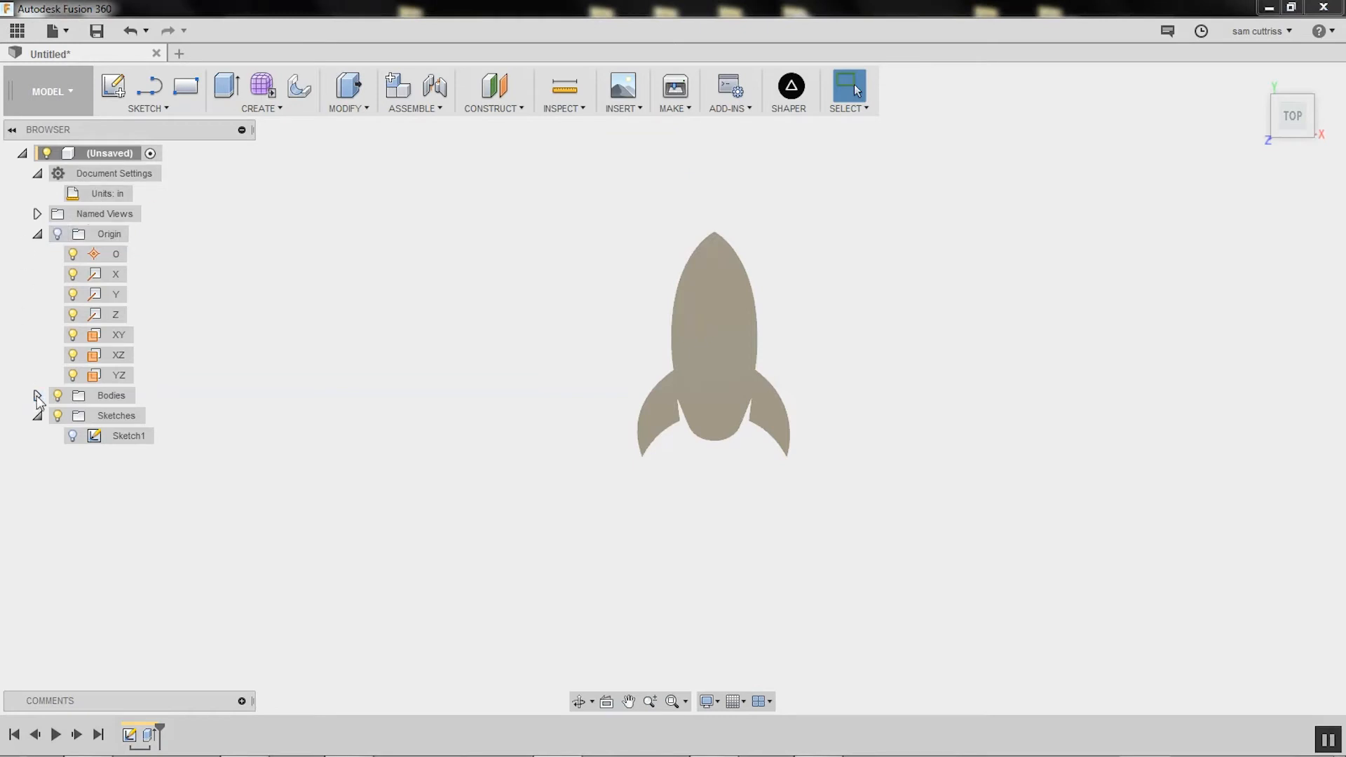
pyautogui.click(37, 395)
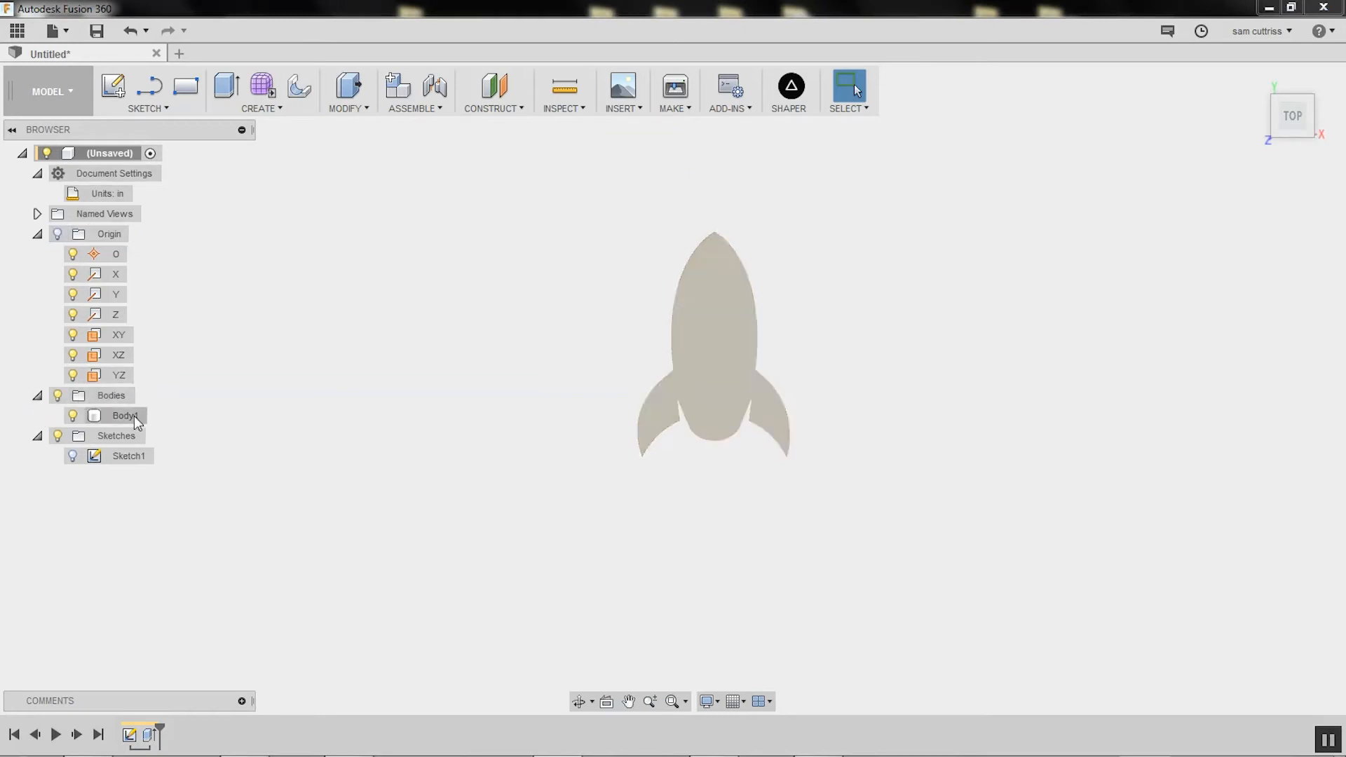
pyautogui.click(126, 415)
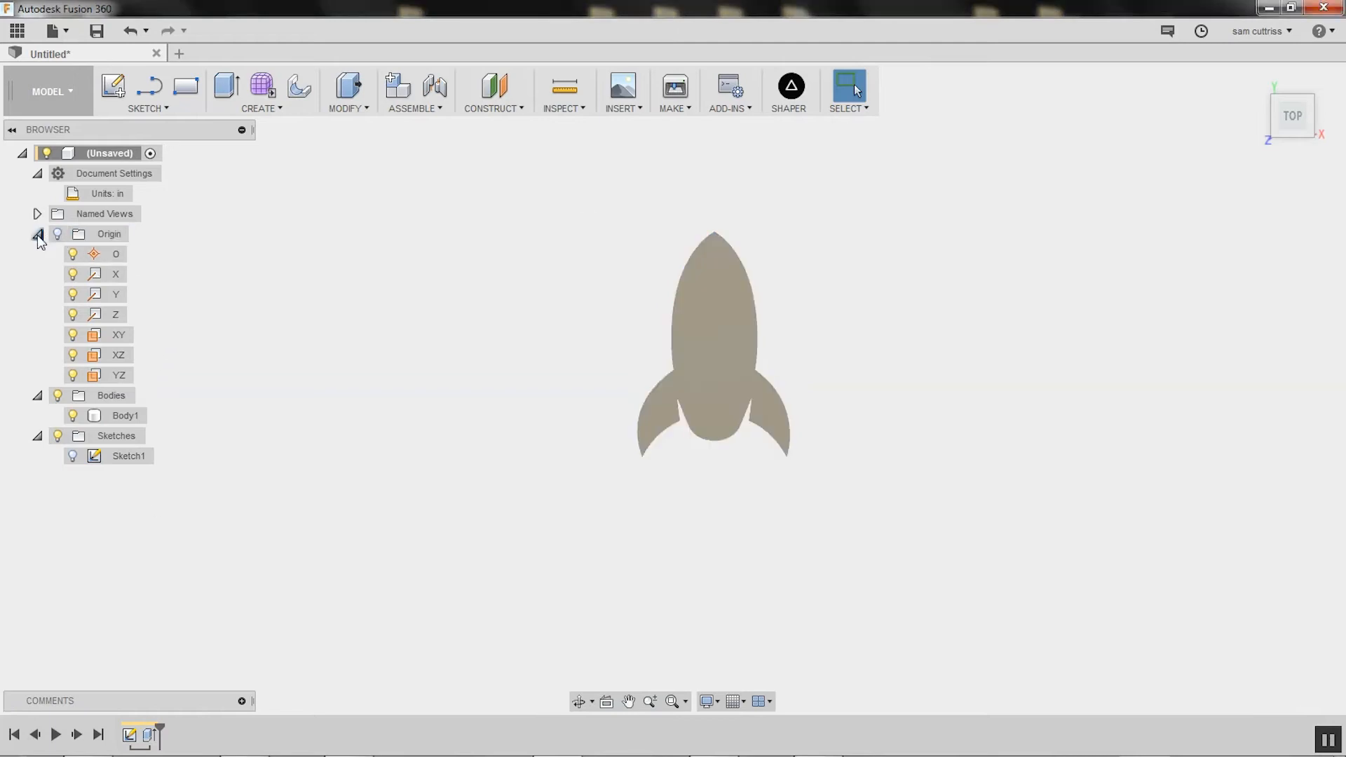
pyautogui.click(125, 274)
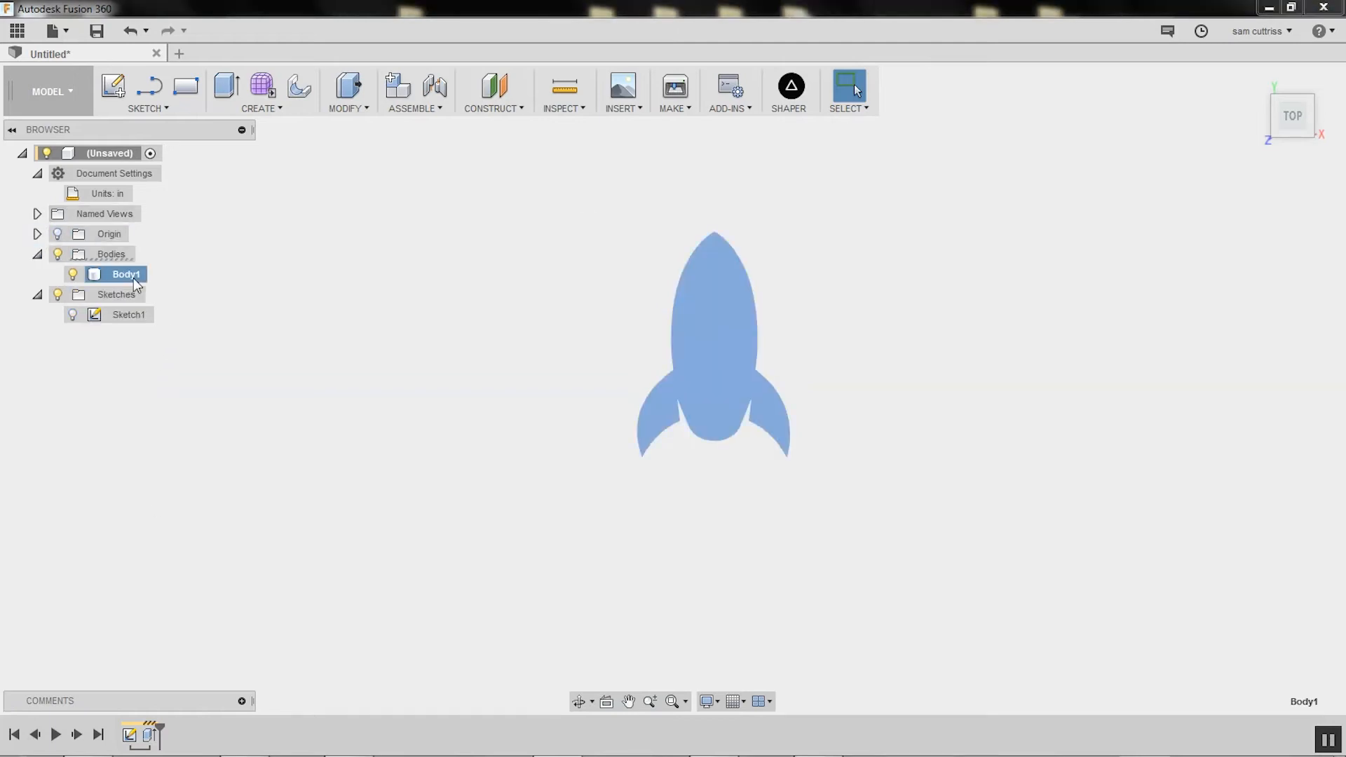
pyautogui.doubleClick(126, 274)
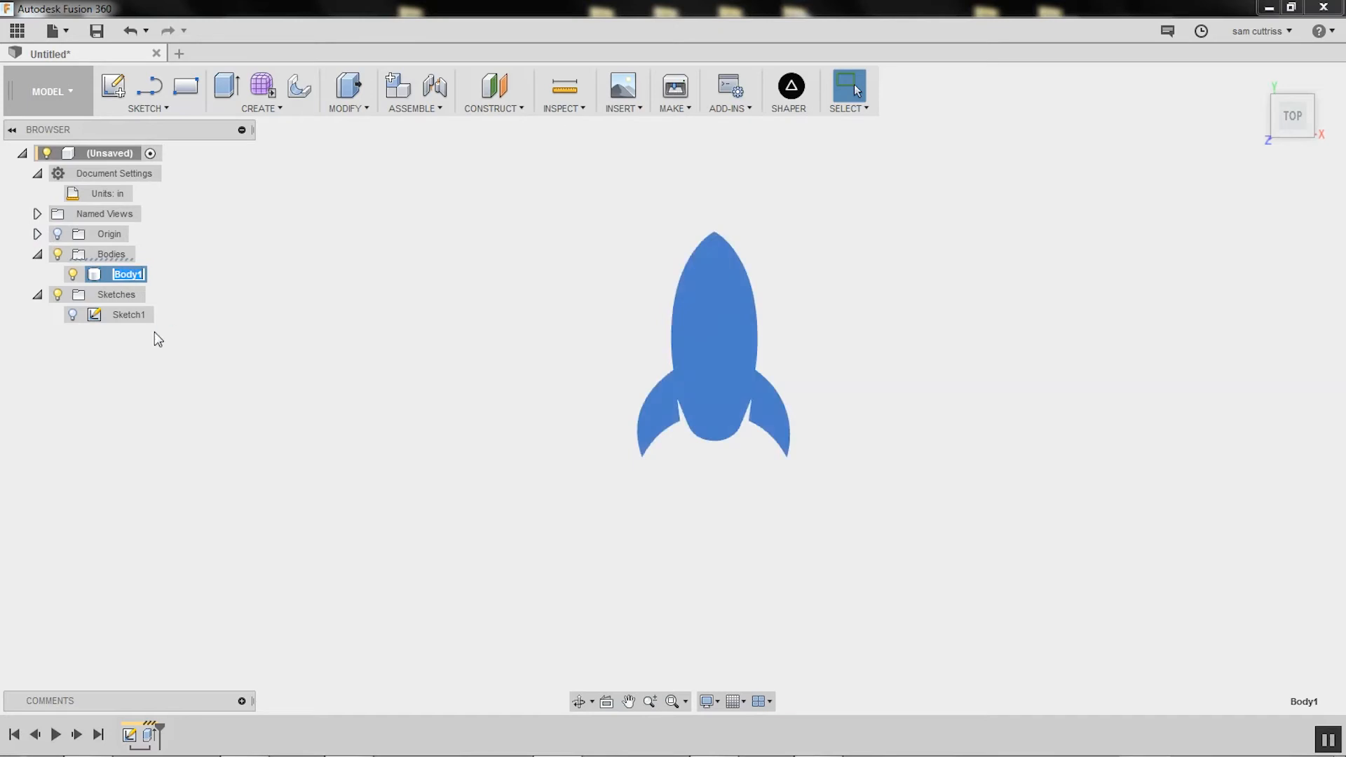
pyautogui.write('spaceship')
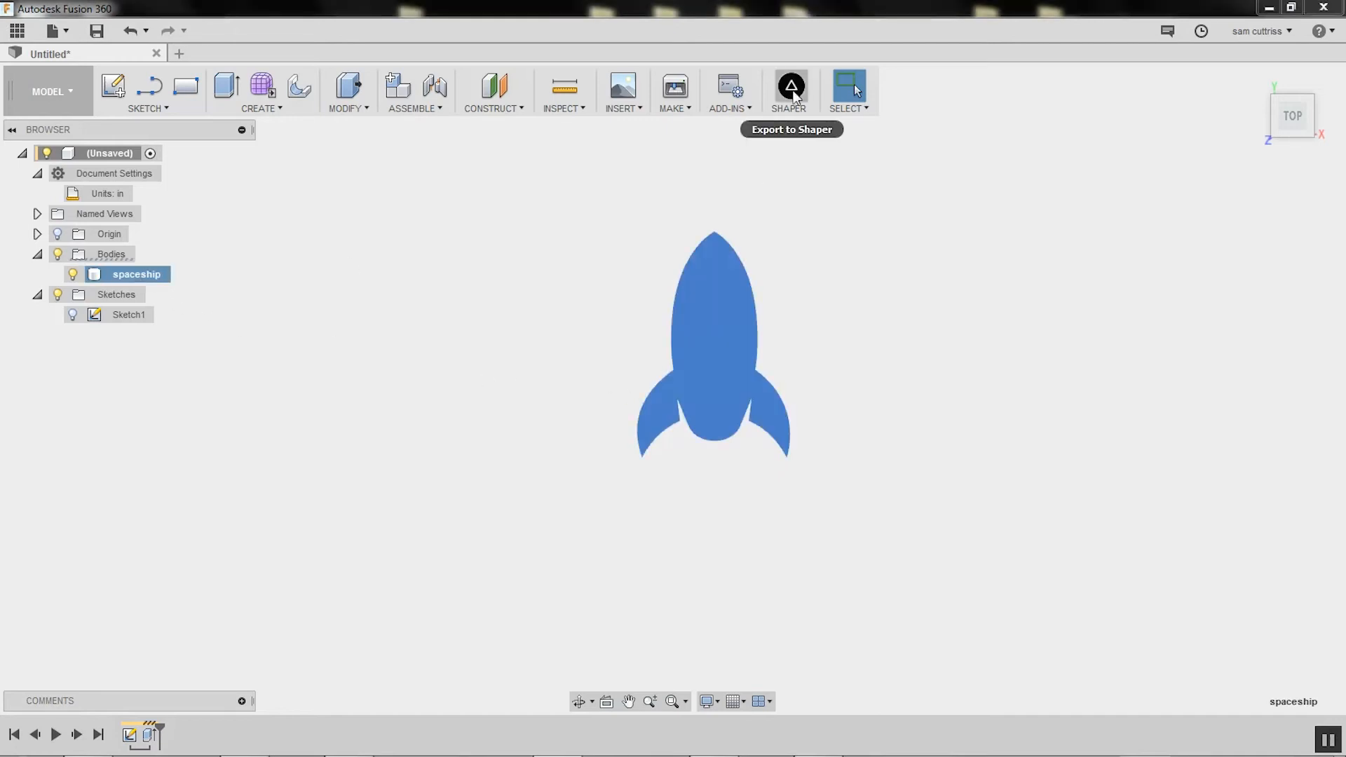
pyautogui.moveTo(134, 274)
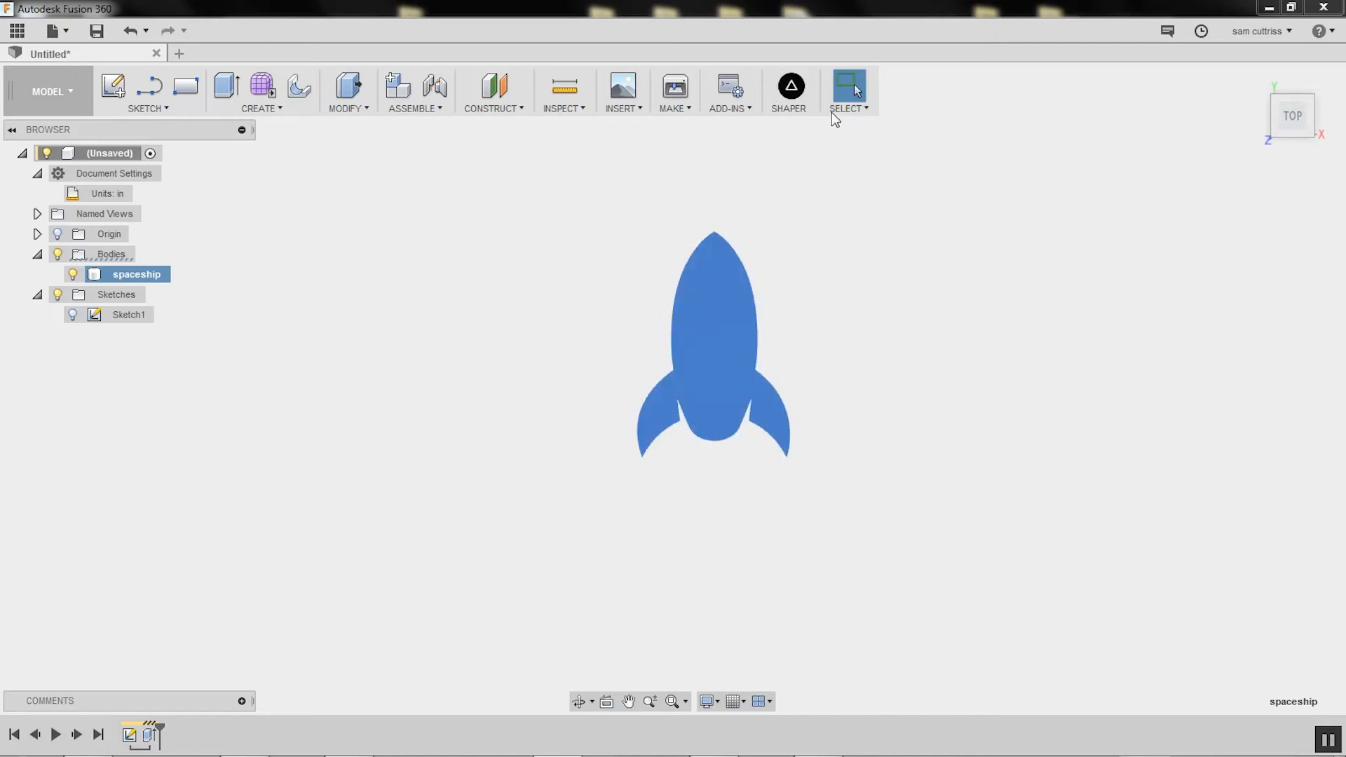
pyautogui.moveTo(609, 270)
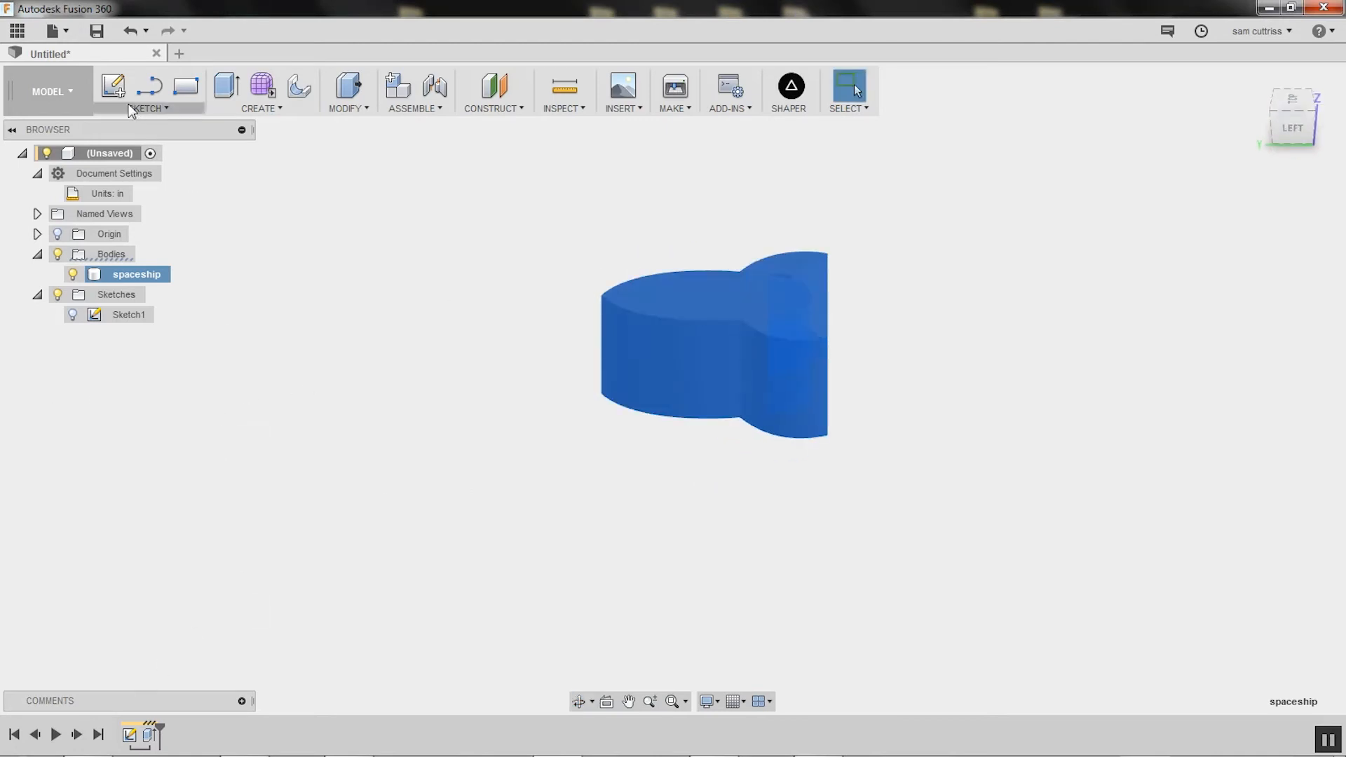
# Edit the spaceship Extrude feature to a distance of -0.5 in and confirm
pyautogui.click(73, 315)
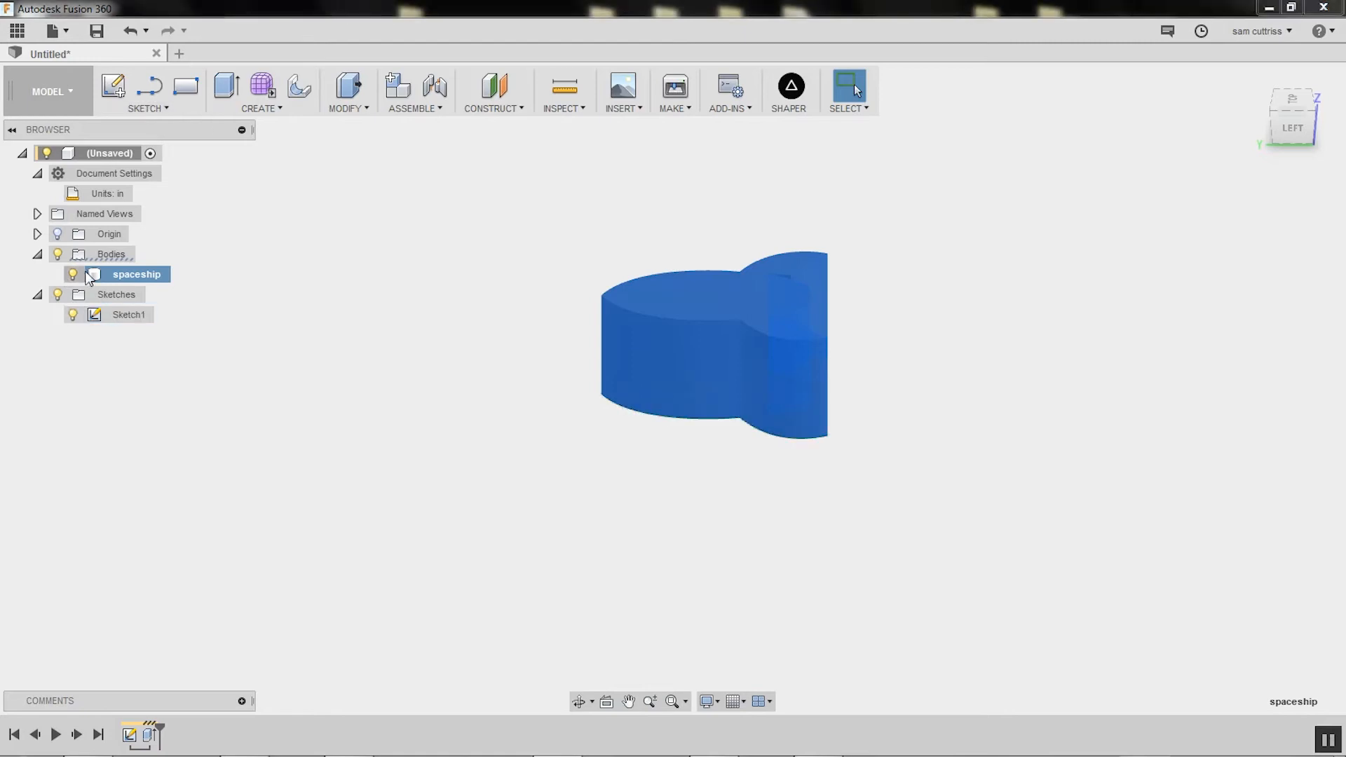
pyautogui.rightClick(148, 735)
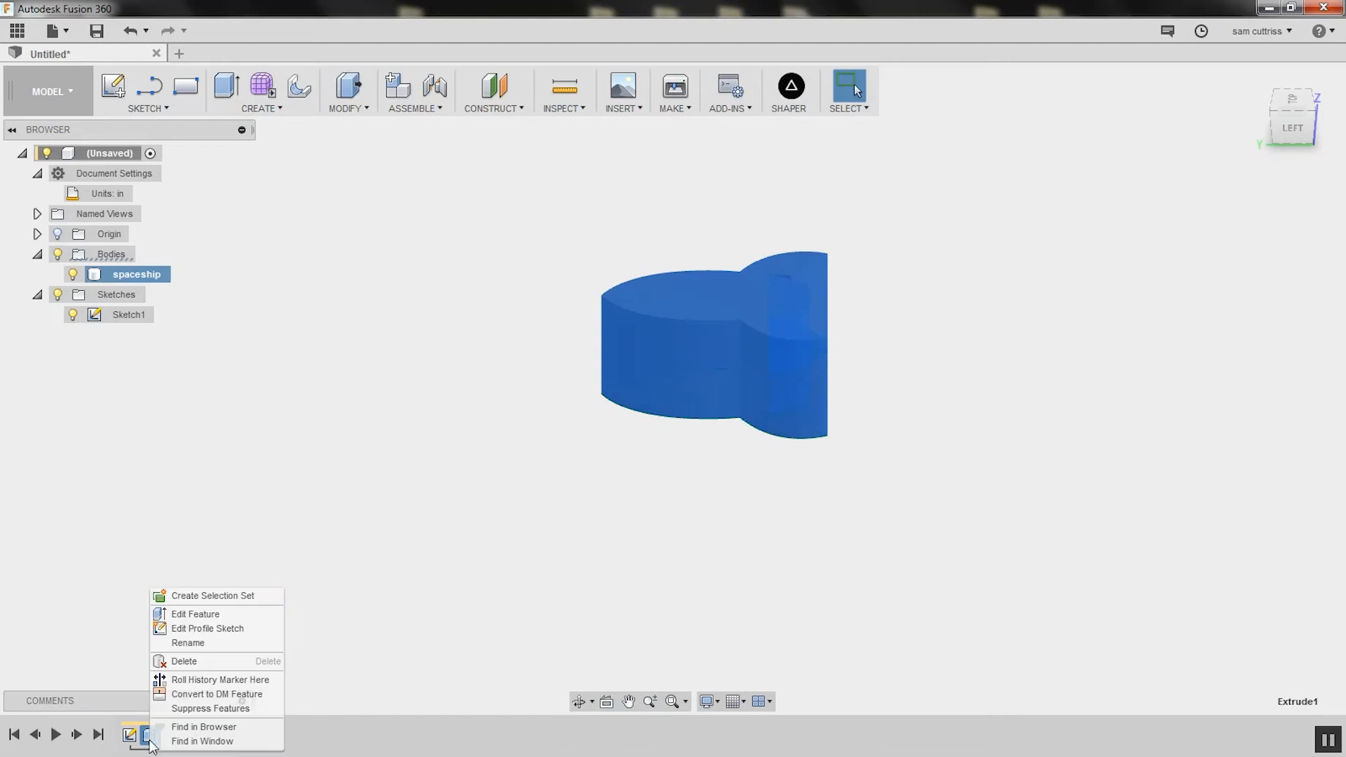
pyautogui.click(195, 614)
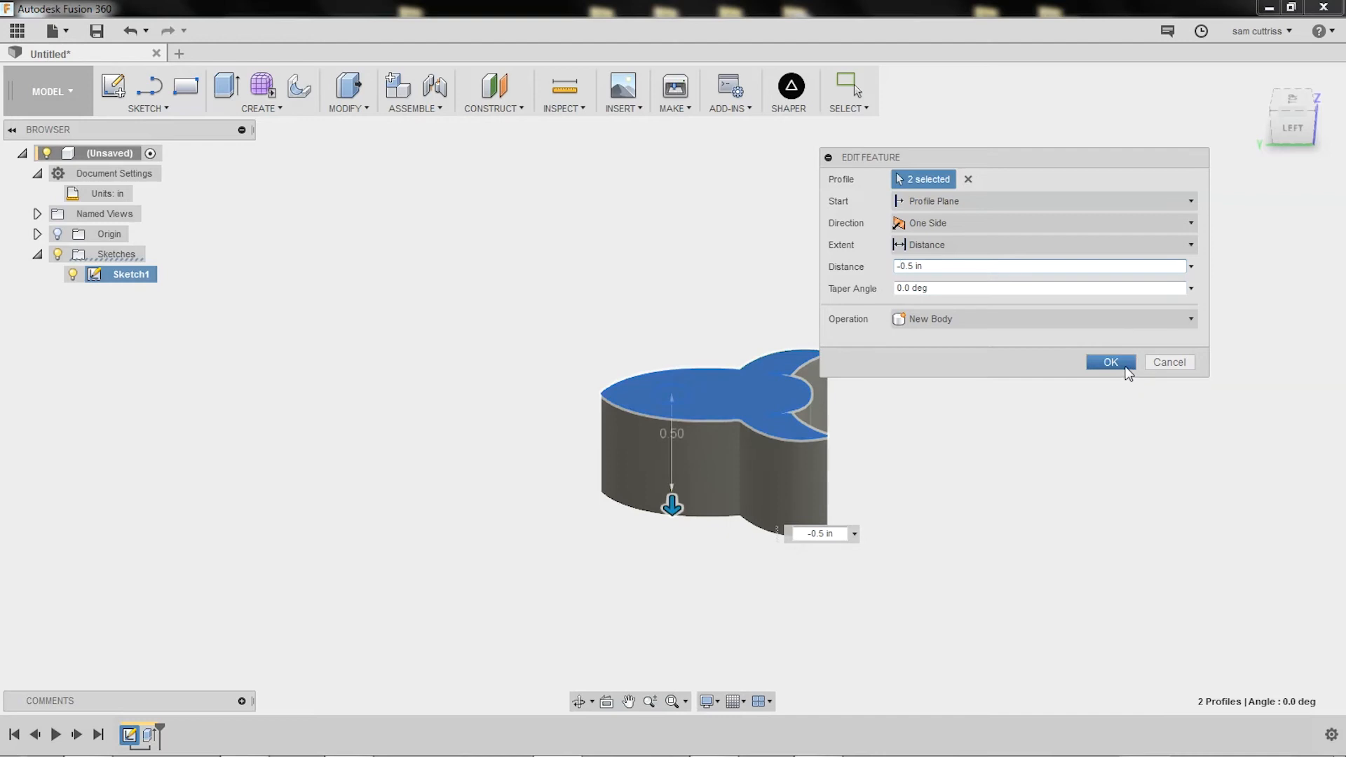
pyautogui.click(1109, 361)
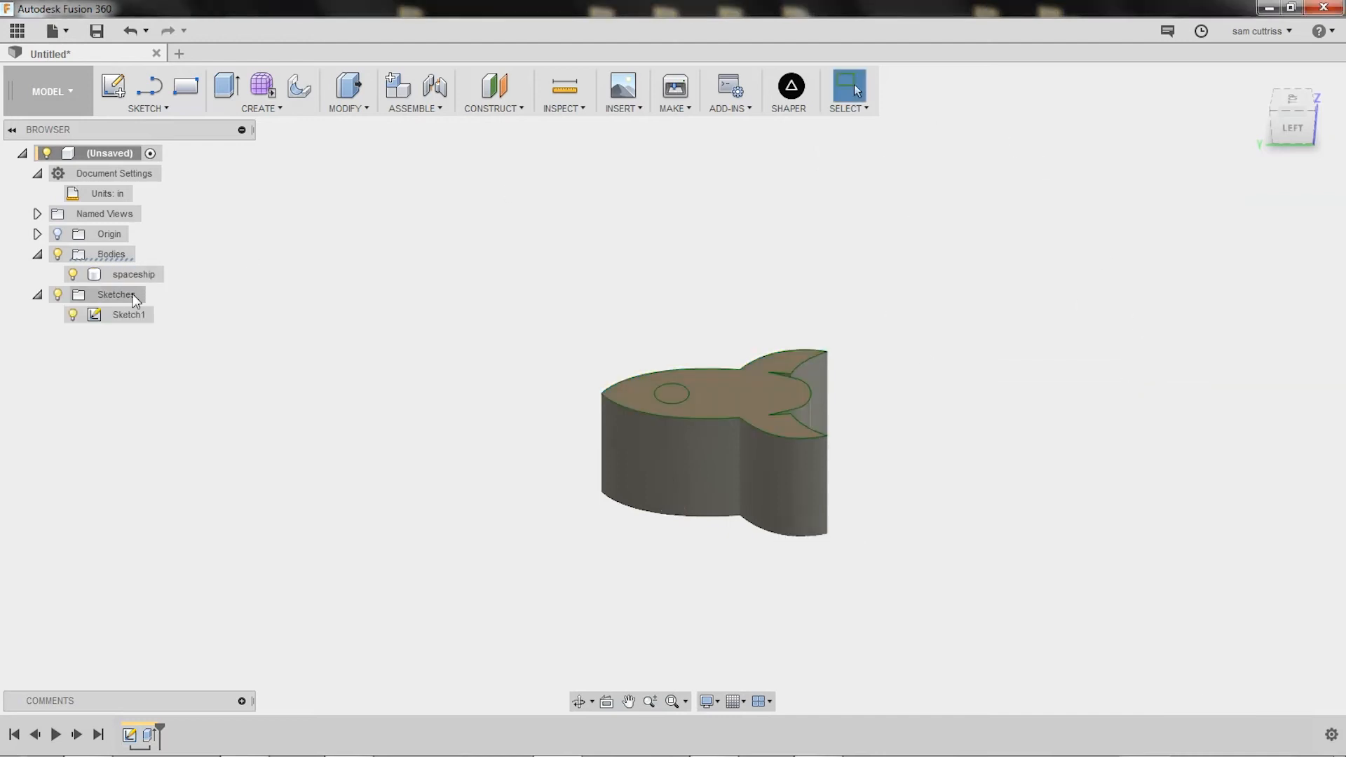
pyautogui.click(128, 314)
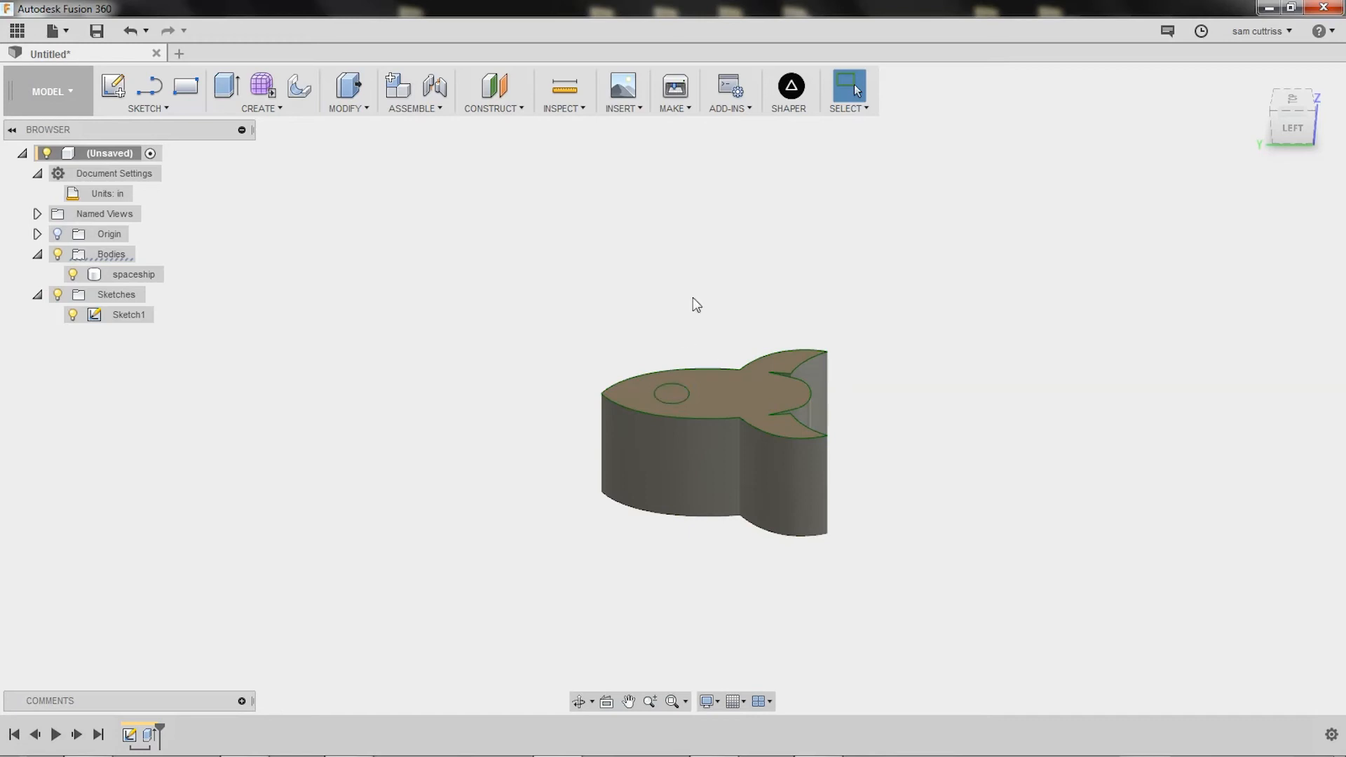
# Select the window circle profile on the top face and bring up the Create commands
pyautogui.click(672, 394)
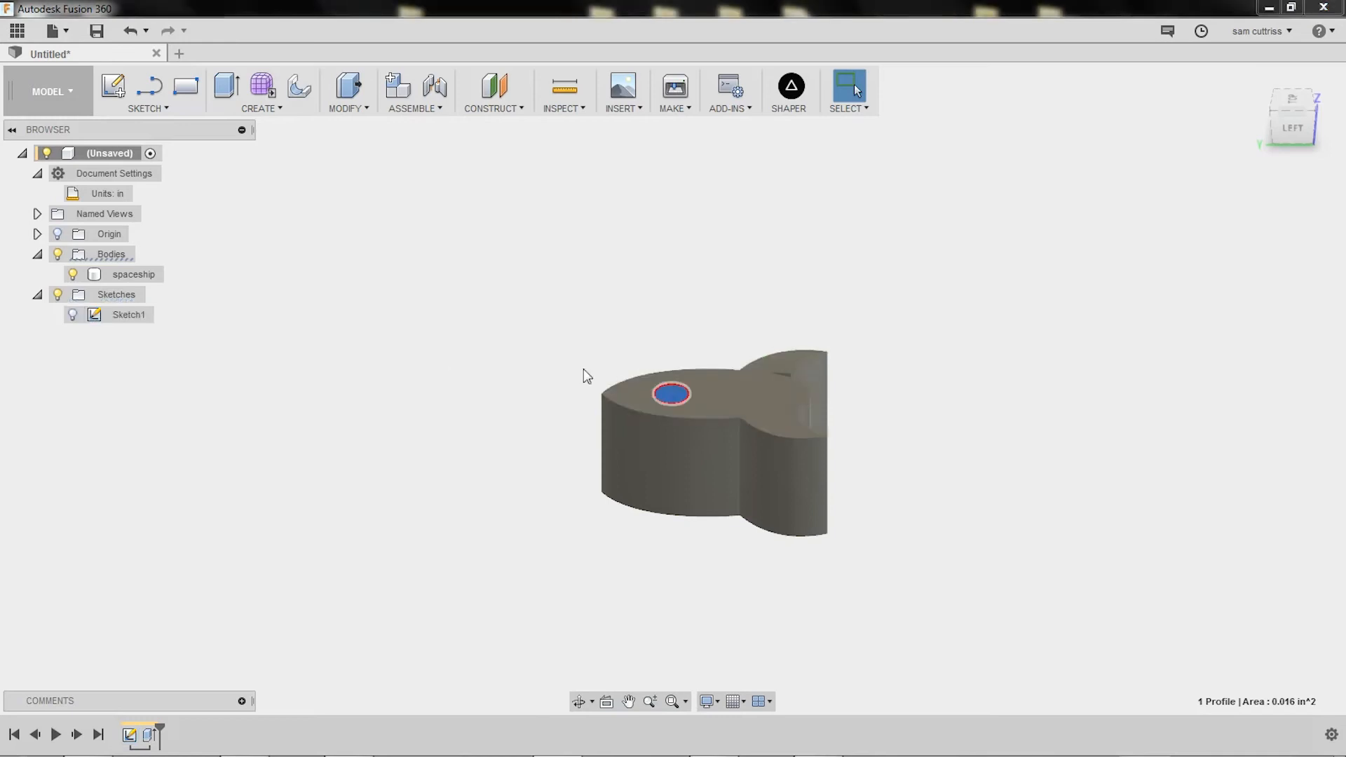
pyautogui.click(133, 274)
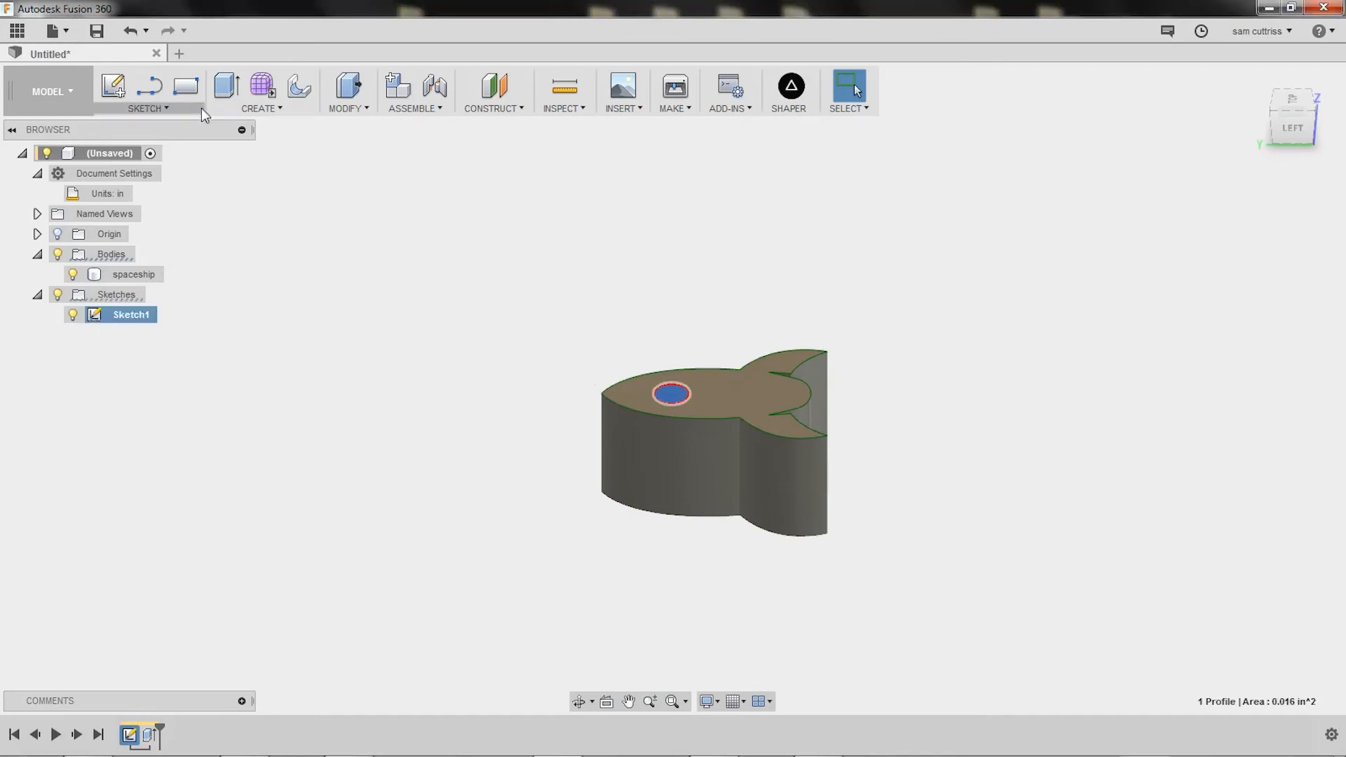
pyautogui.click(261, 92)
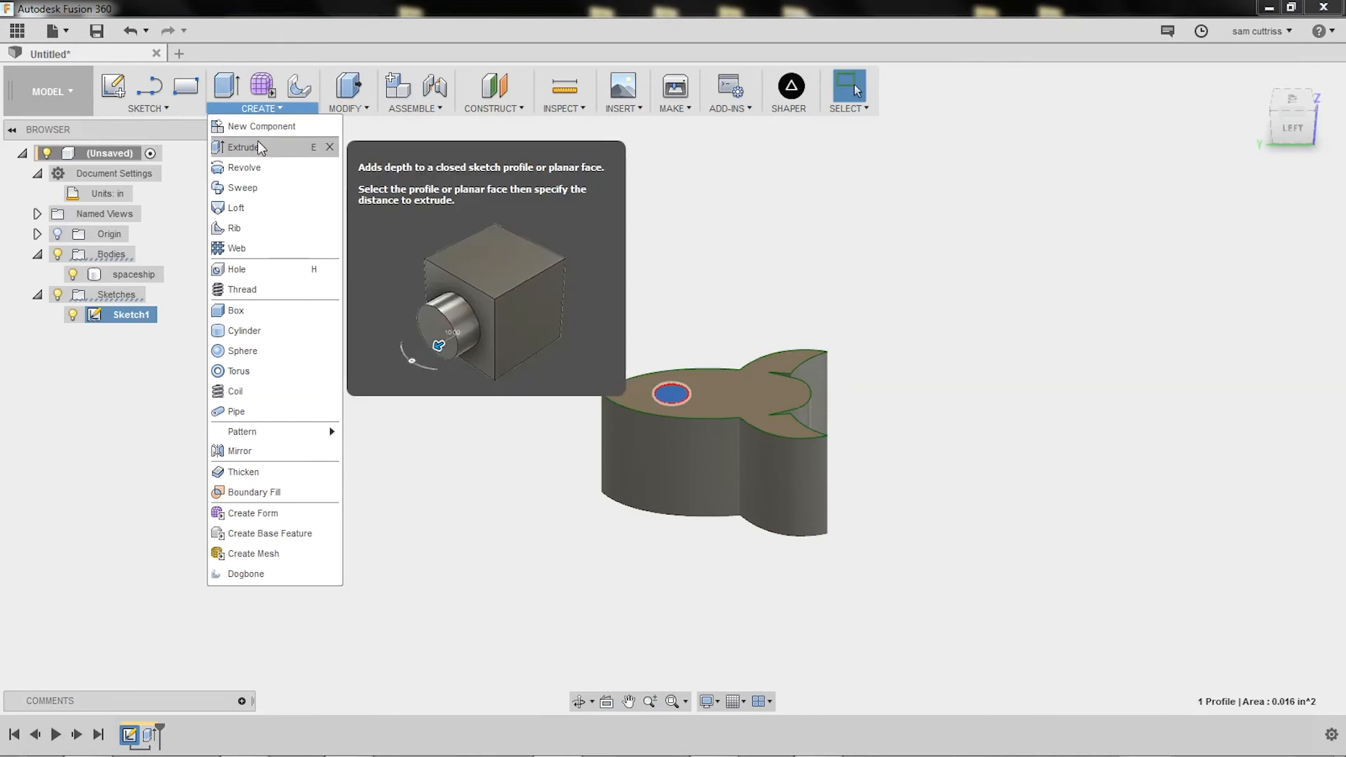
# Extrude the window circle -0.1 in as a Cut into the spaceship body
pyautogui.click(242, 146)
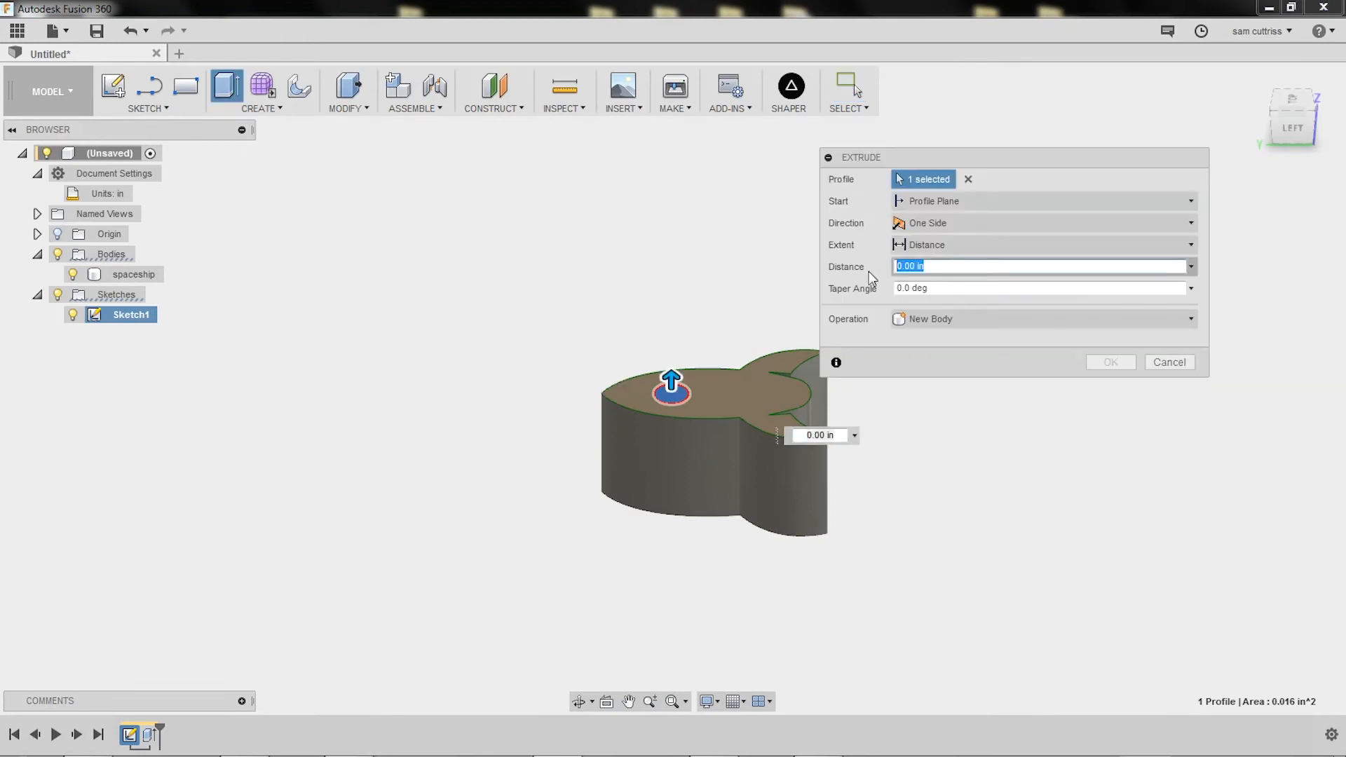
pyautogui.write('-')
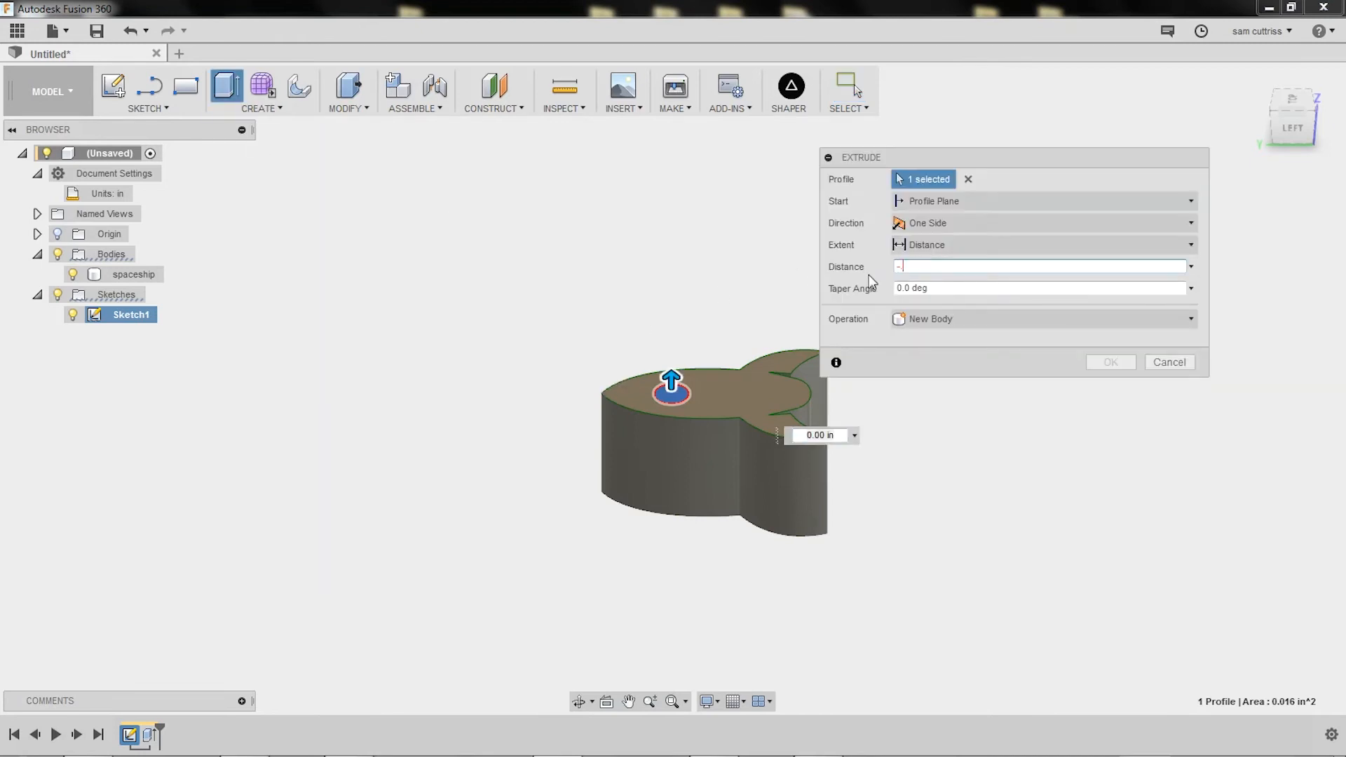
pyautogui.write('.1')
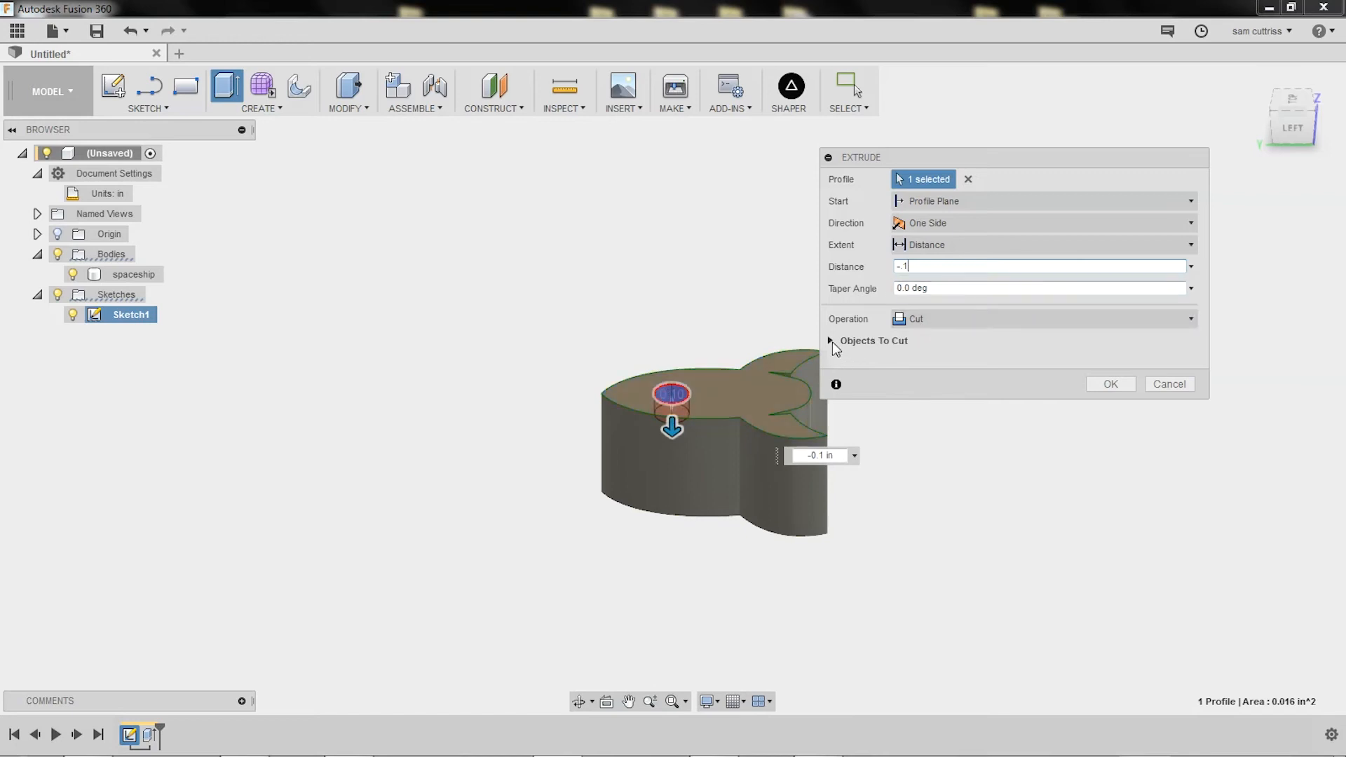
pyautogui.click(830, 341)
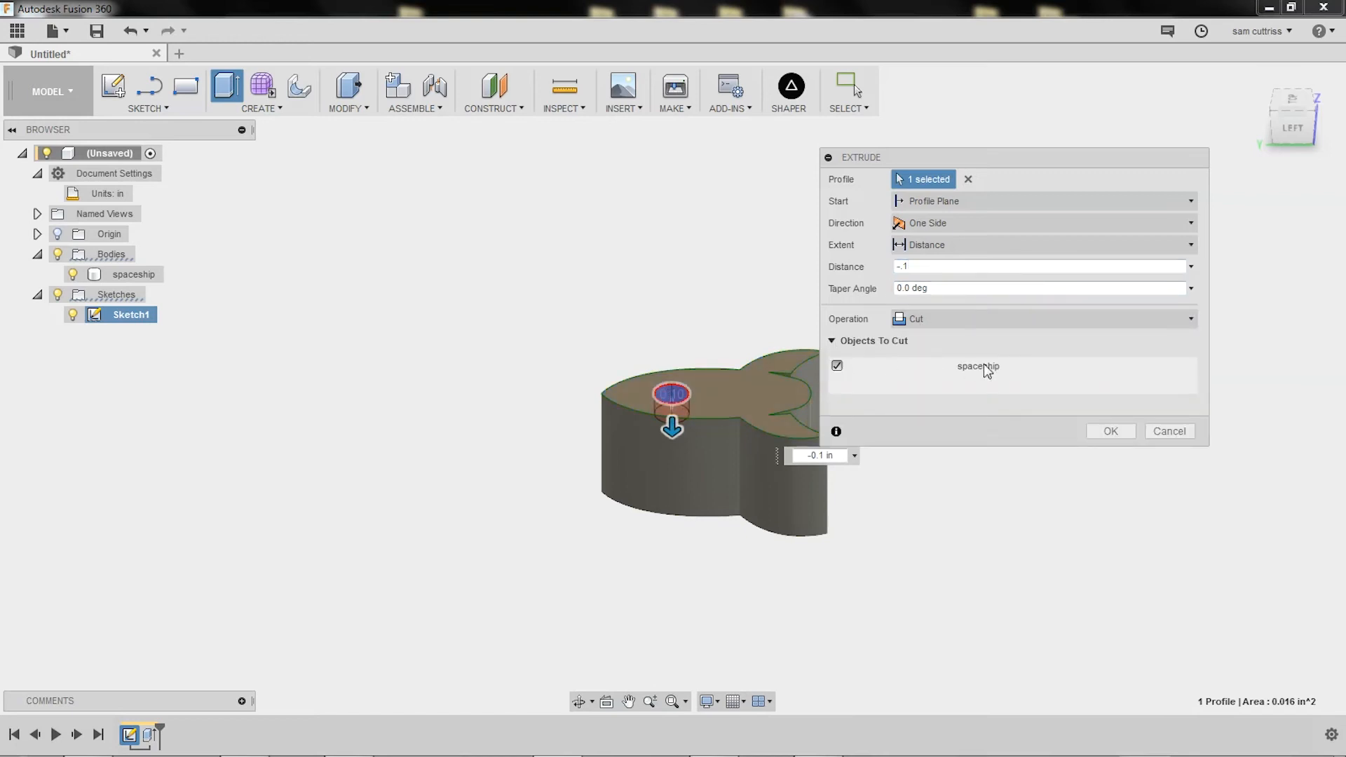
pyautogui.moveTo(852, 352)
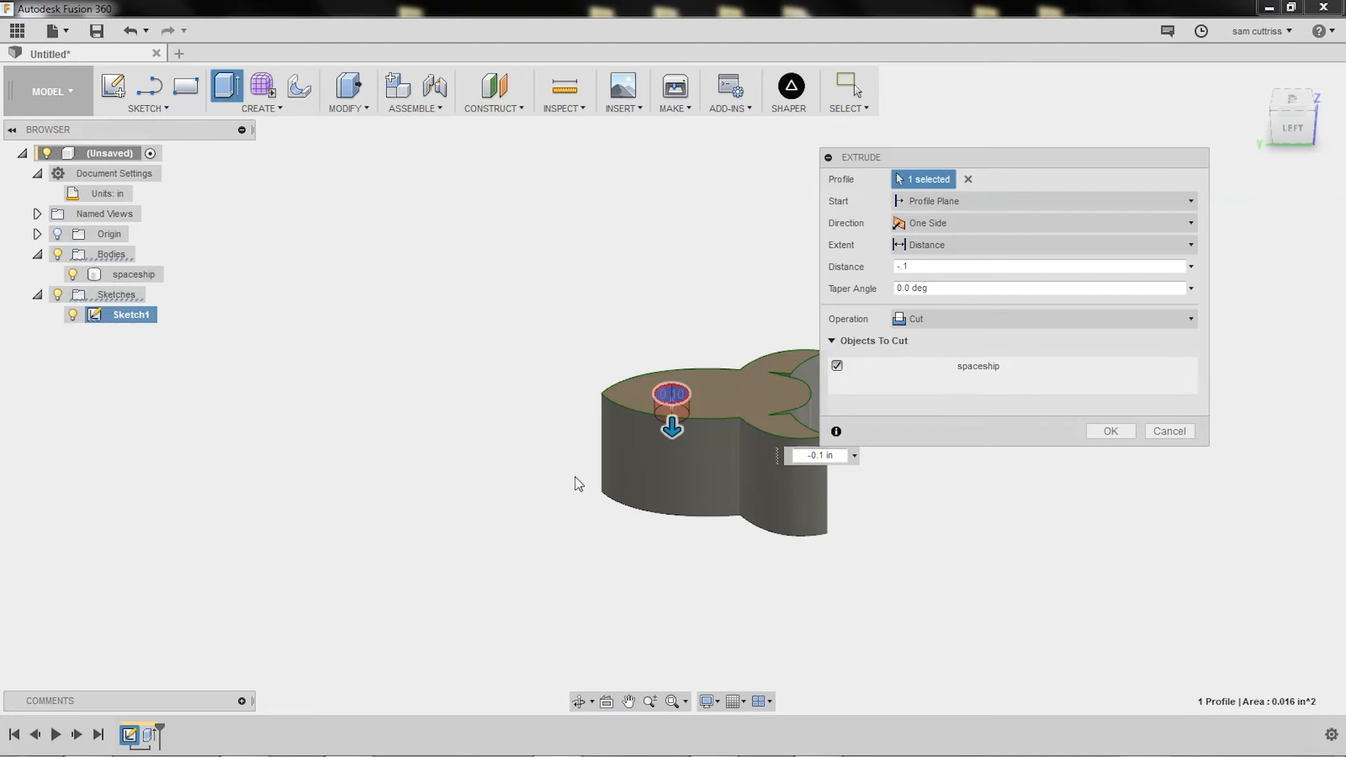
pyautogui.click(1109, 431)
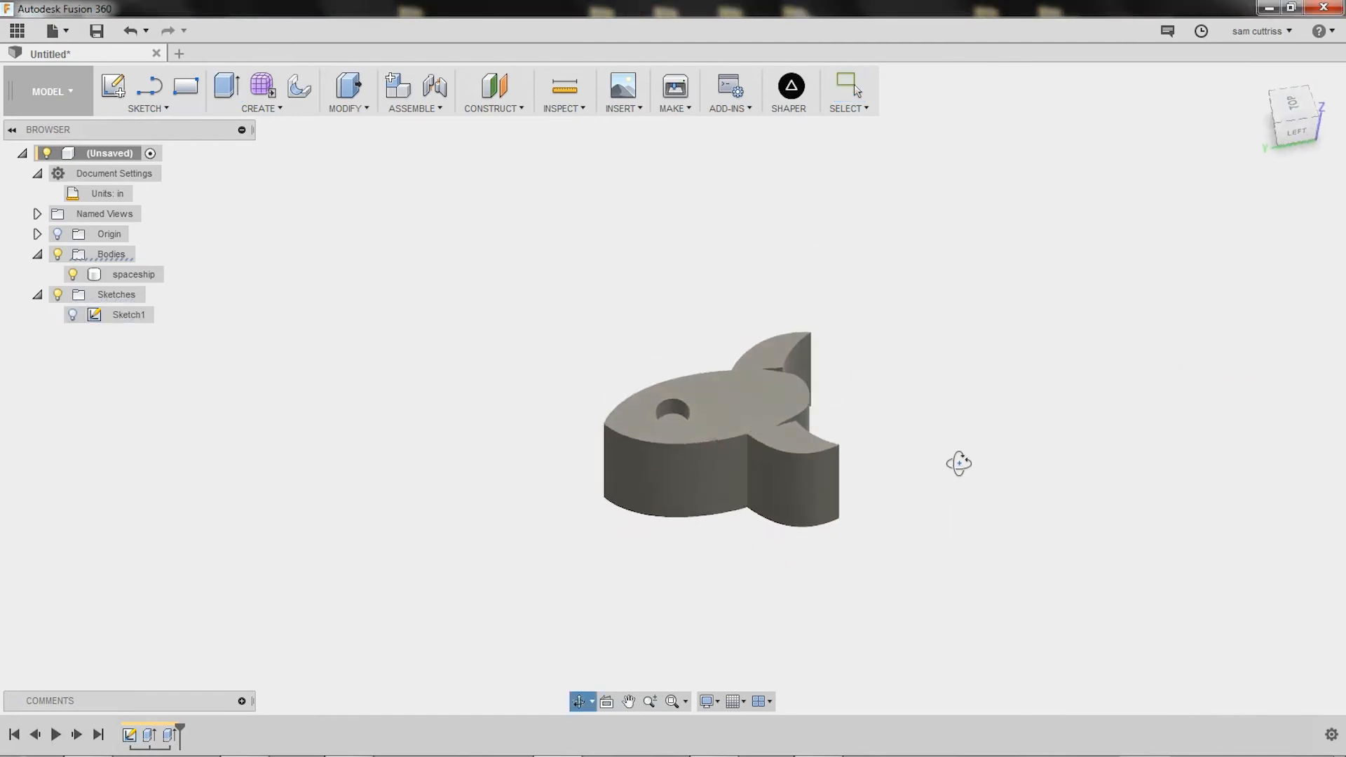
pyautogui.moveTo(959, 463); pyautogui.dragTo(840, 494)
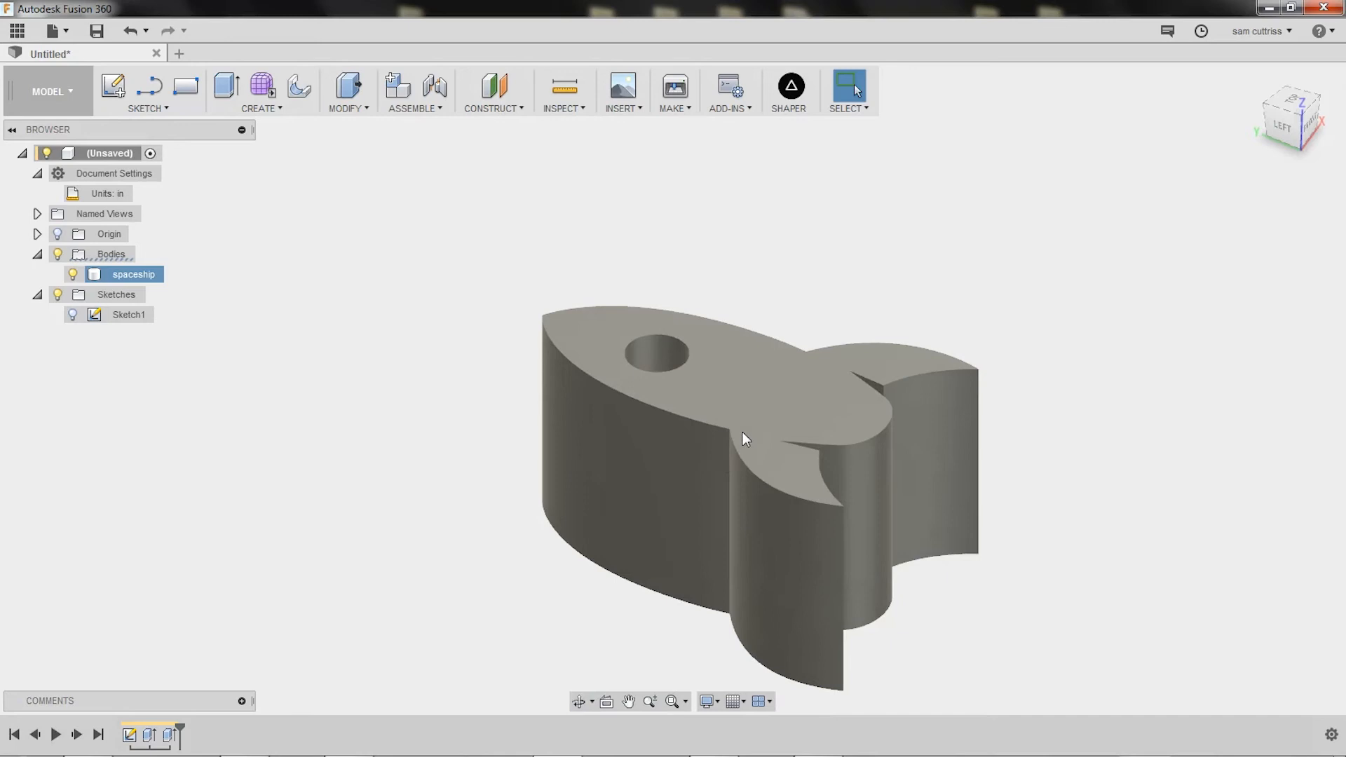
# Start Modify > Scale on the spaceship body and choose the scale type
pyautogui.click(437, 203)
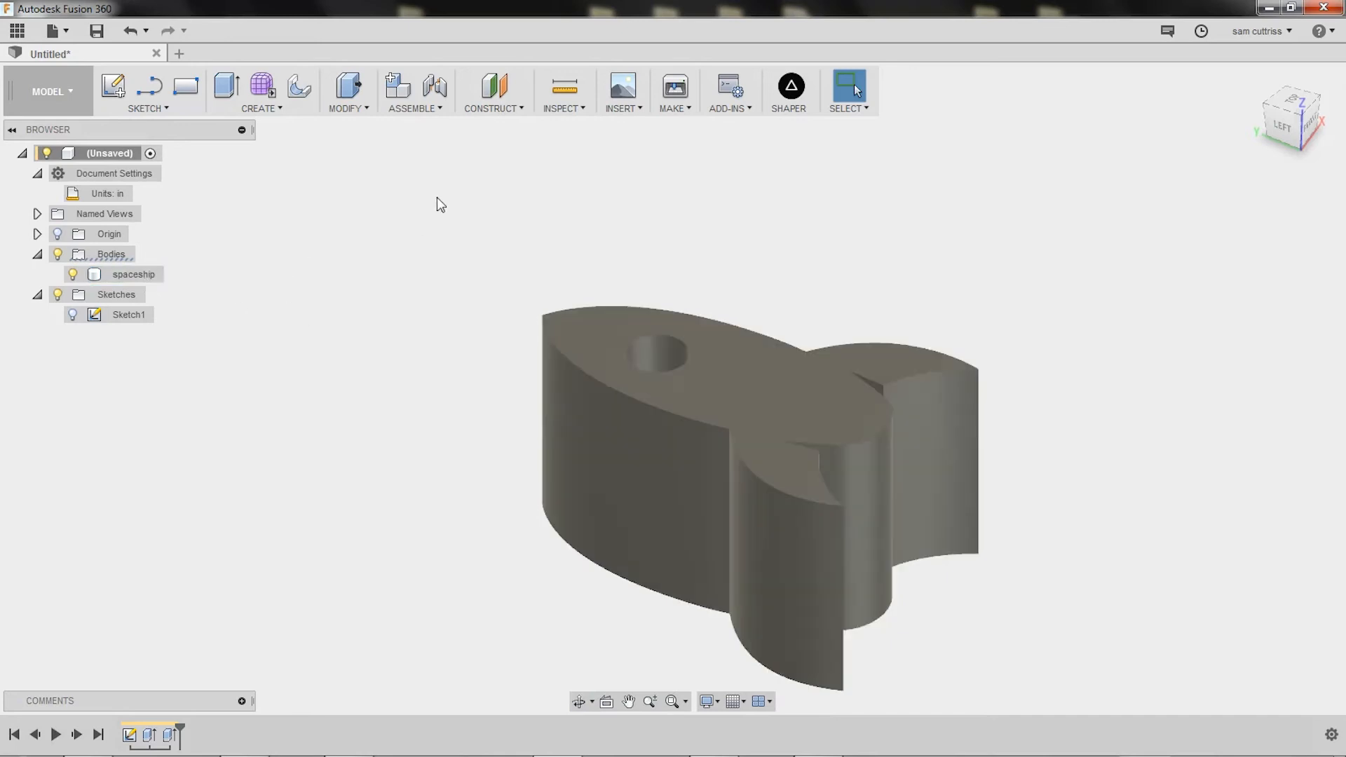
pyautogui.moveTo(348, 91)
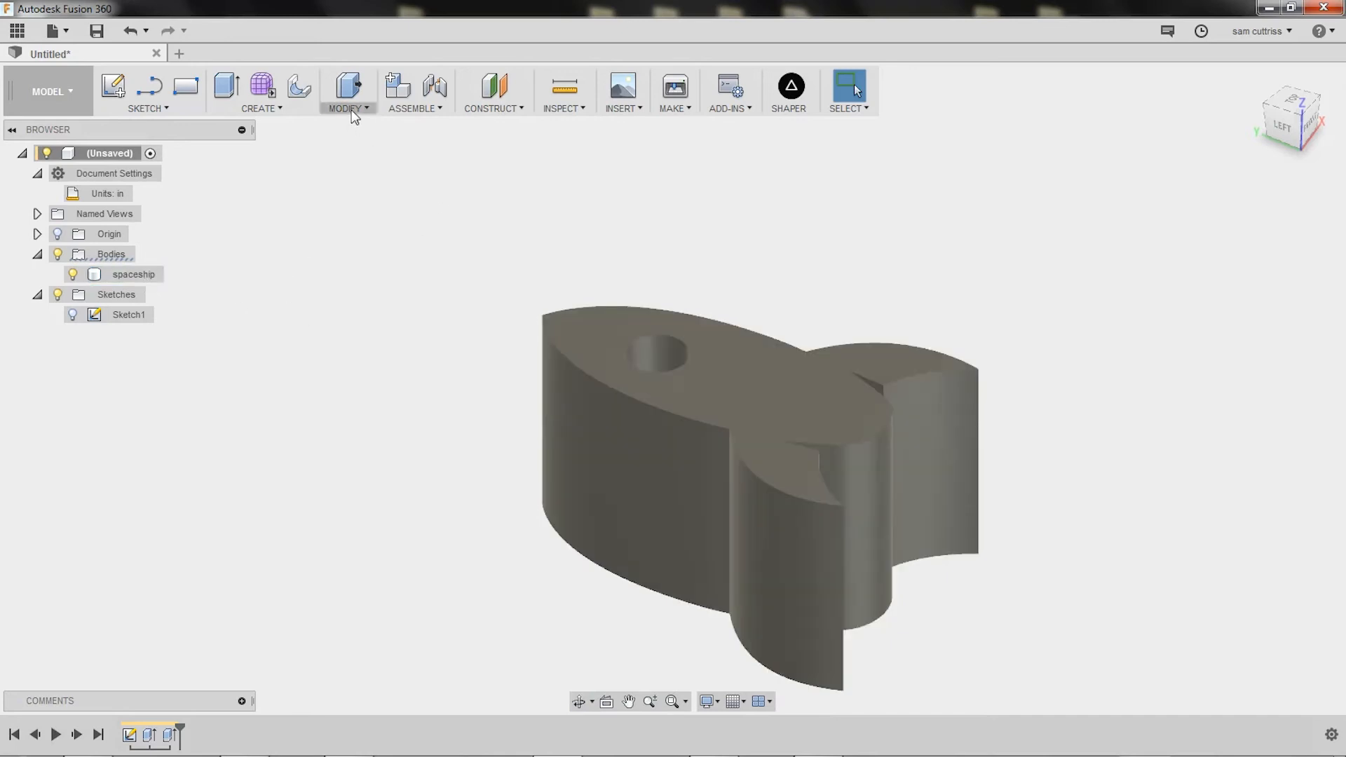
pyautogui.click(133, 274)
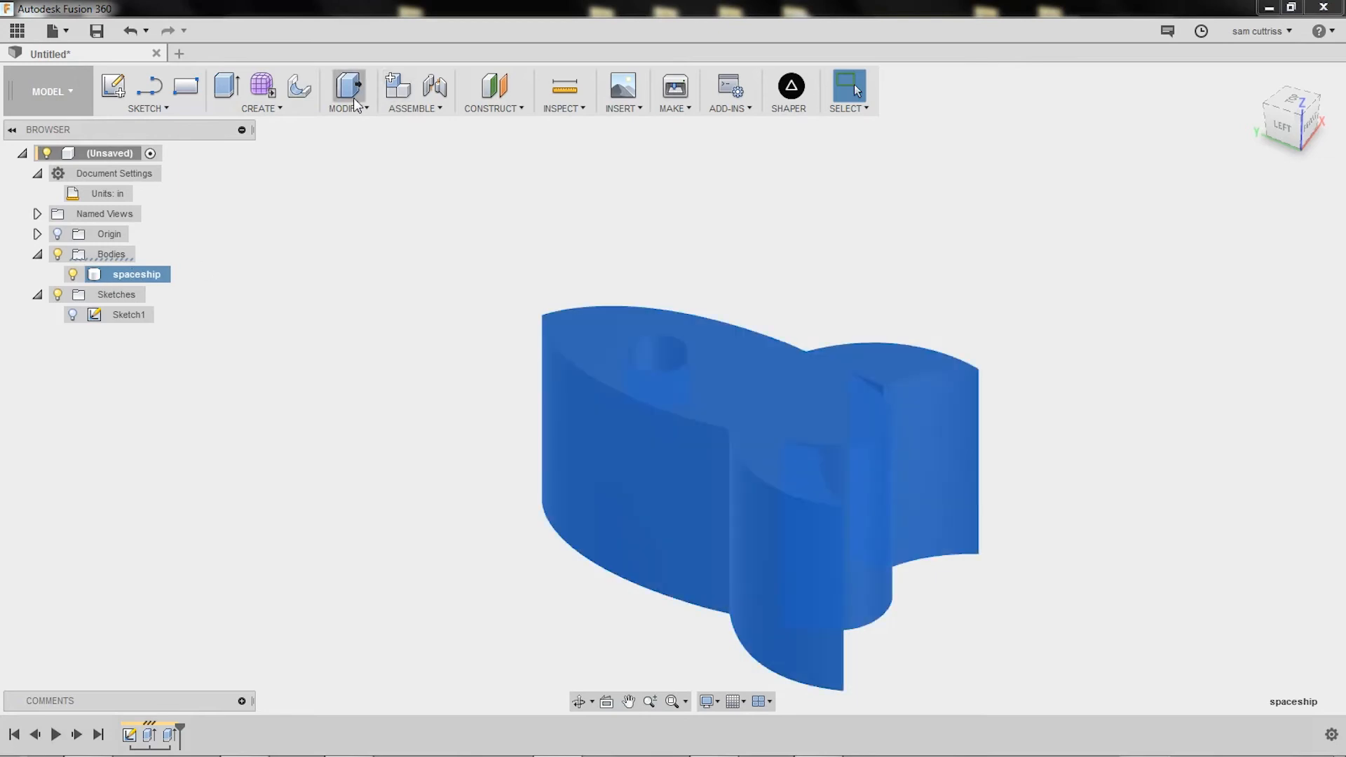
pyautogui.click(347, 92)
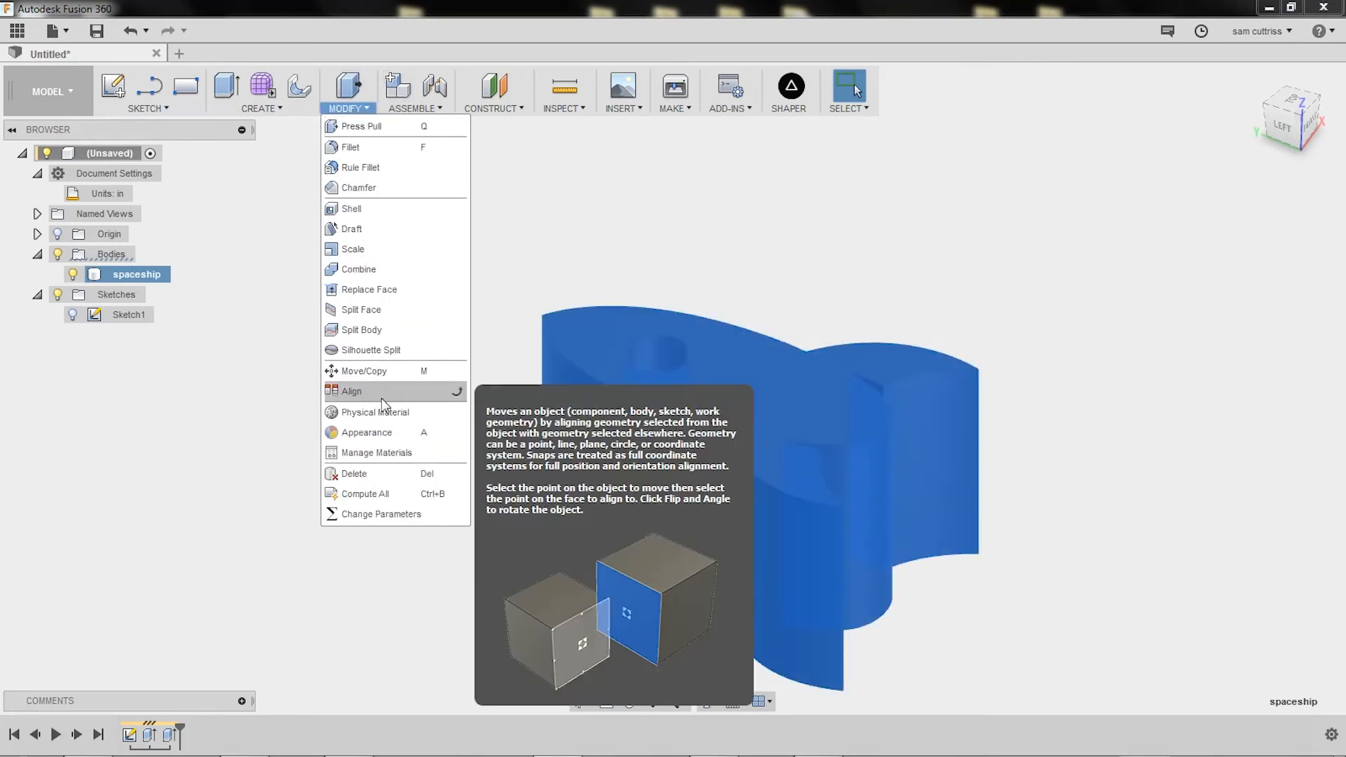
pyautogui.moveTo(352, 249)
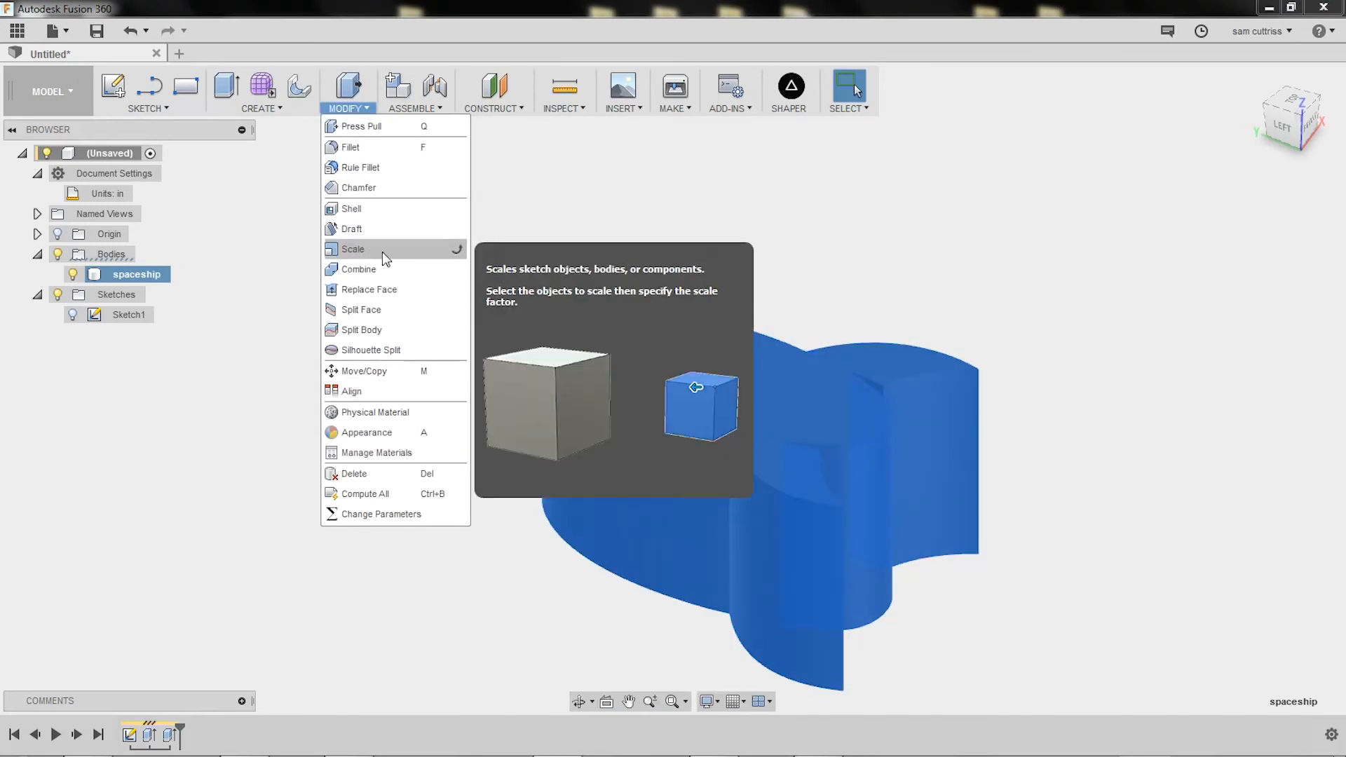
pyautogui.click(351, 249)
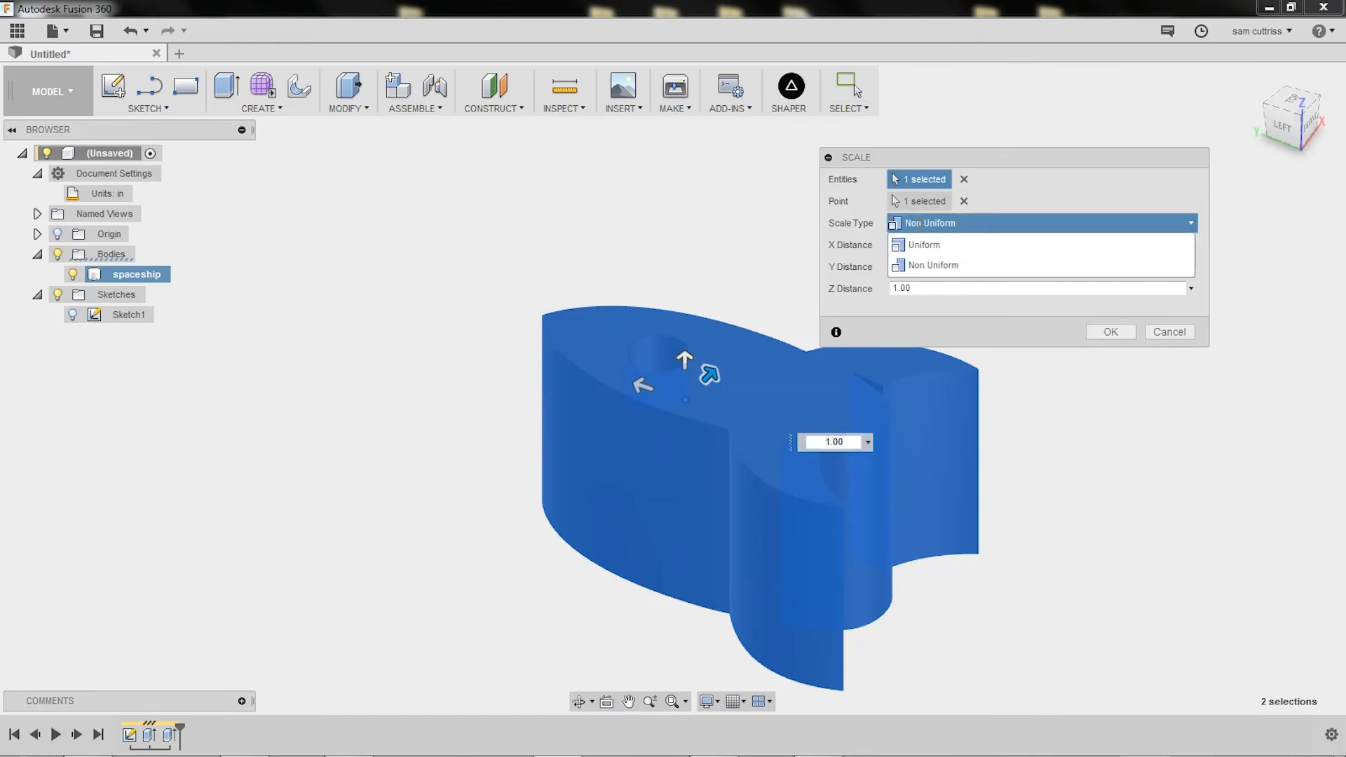
pyautogui.click(922, 245)
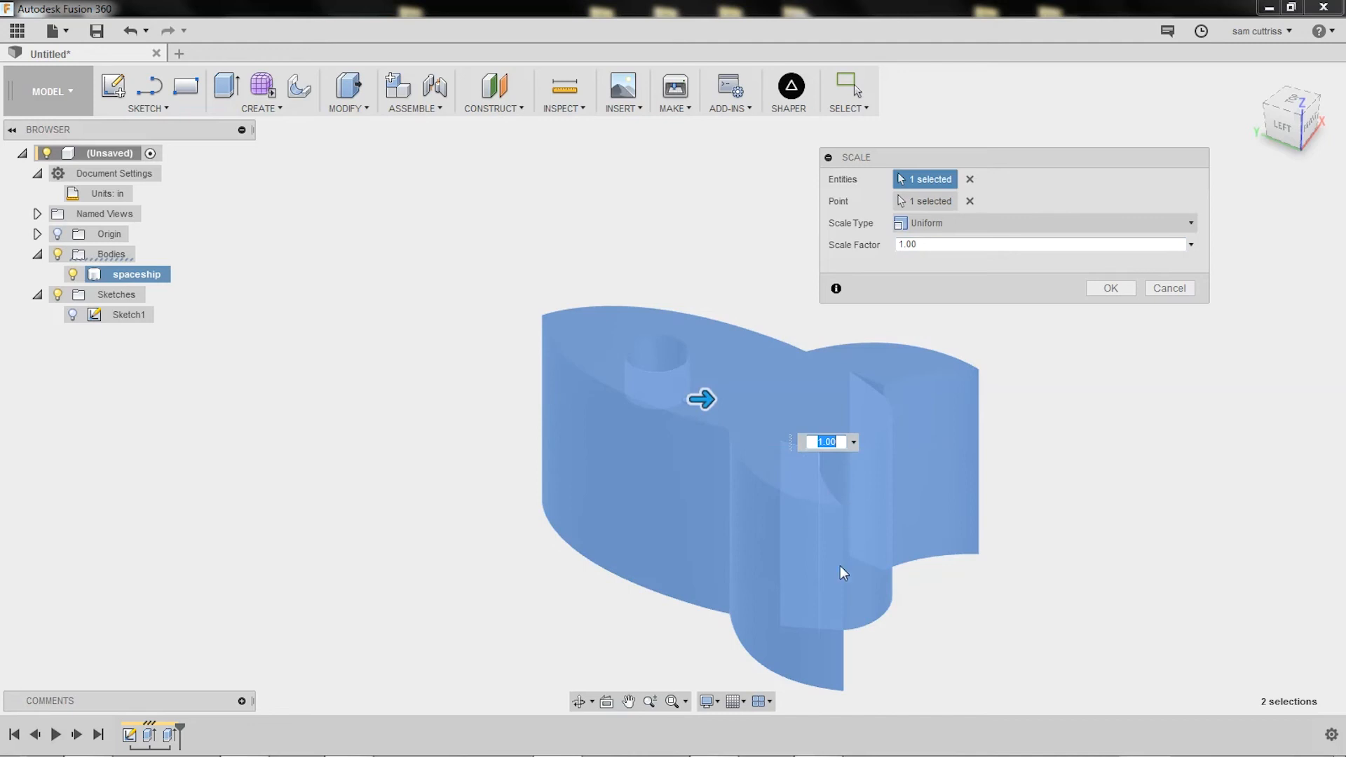
pyautogui.moveTo(853, 466)
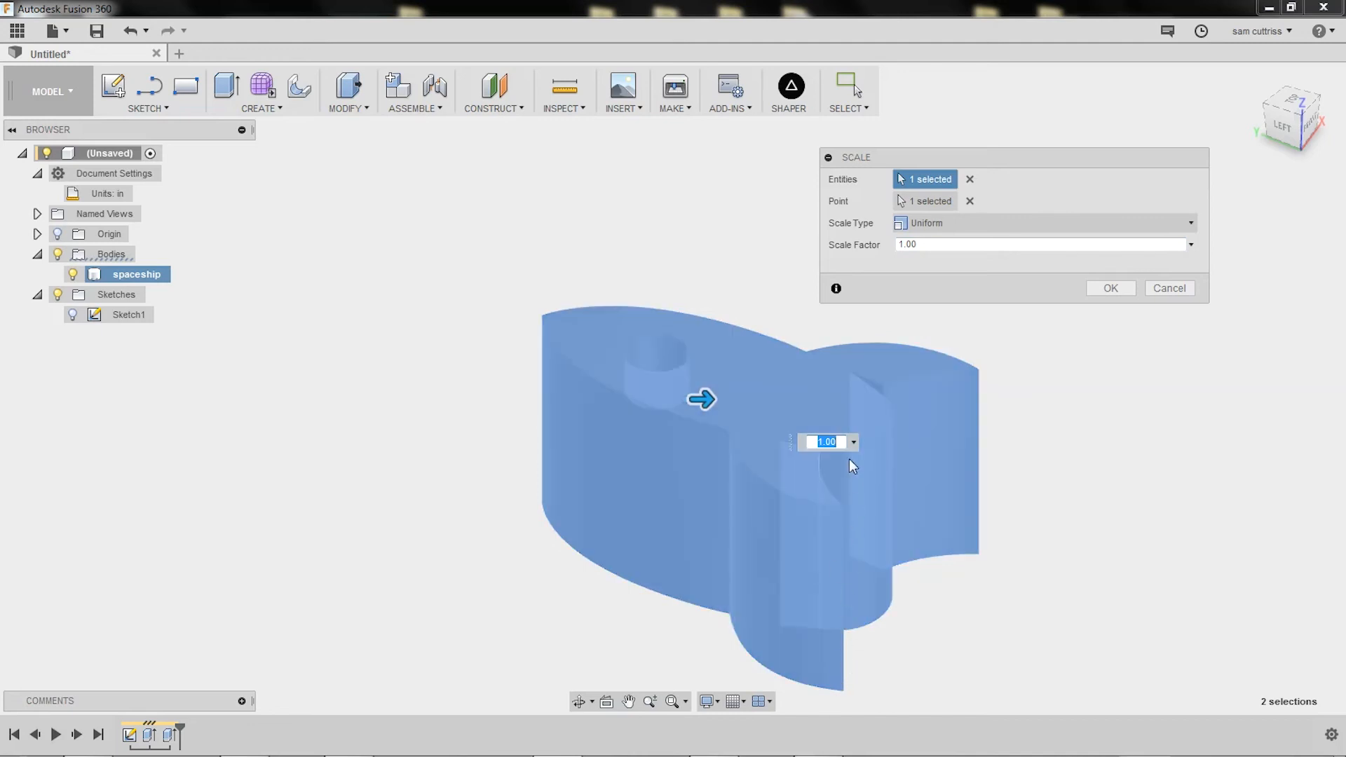
pyautogui.moveTo(850, 532)
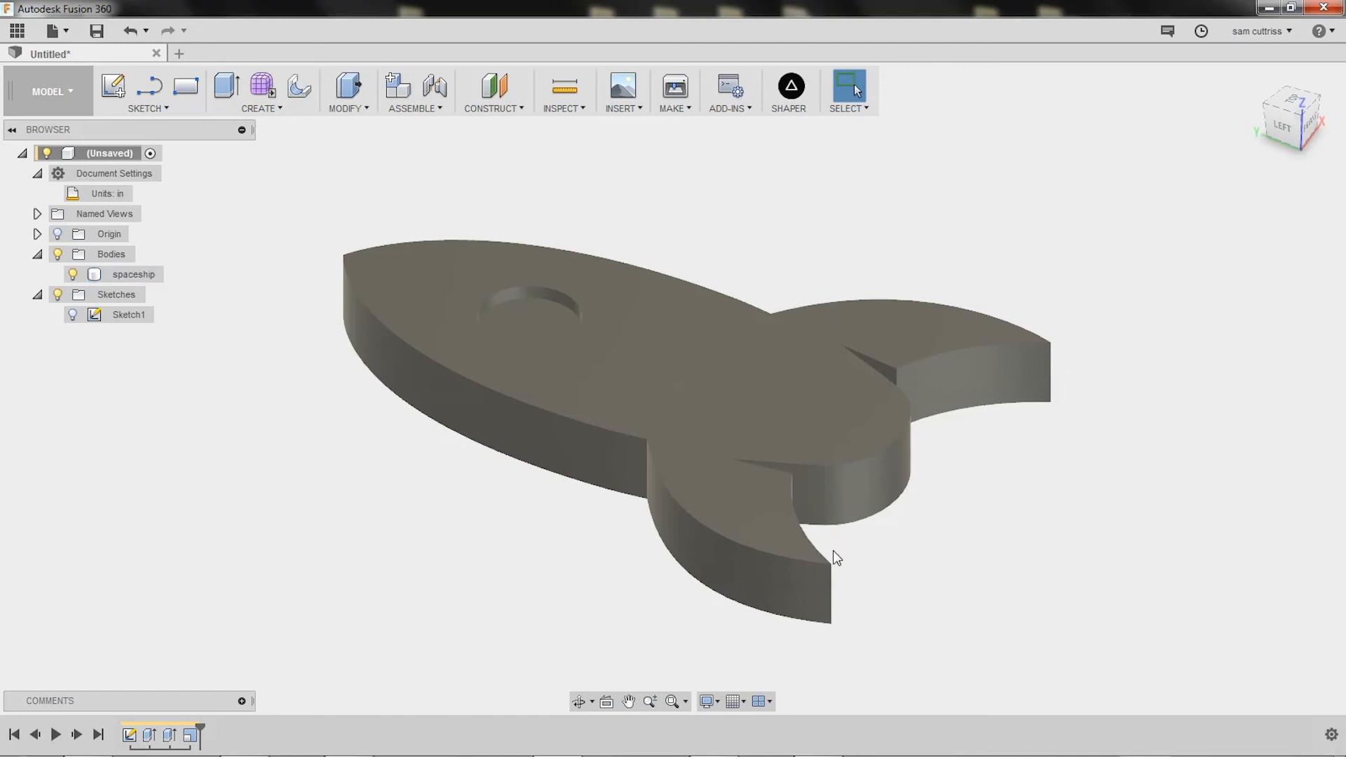
# Select the scaled rocket body's flat top face
pyautogui.click(807, 490)
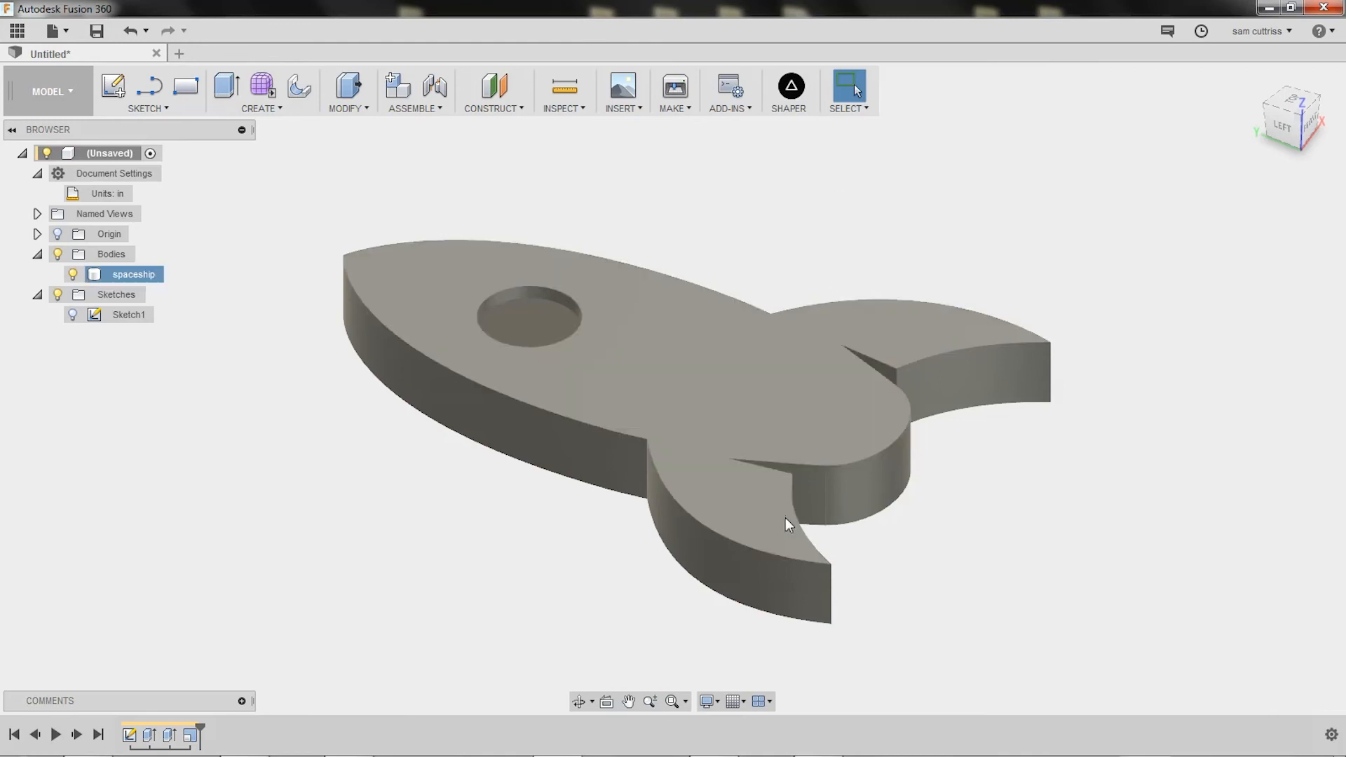
pyautogui.click(723, 359)
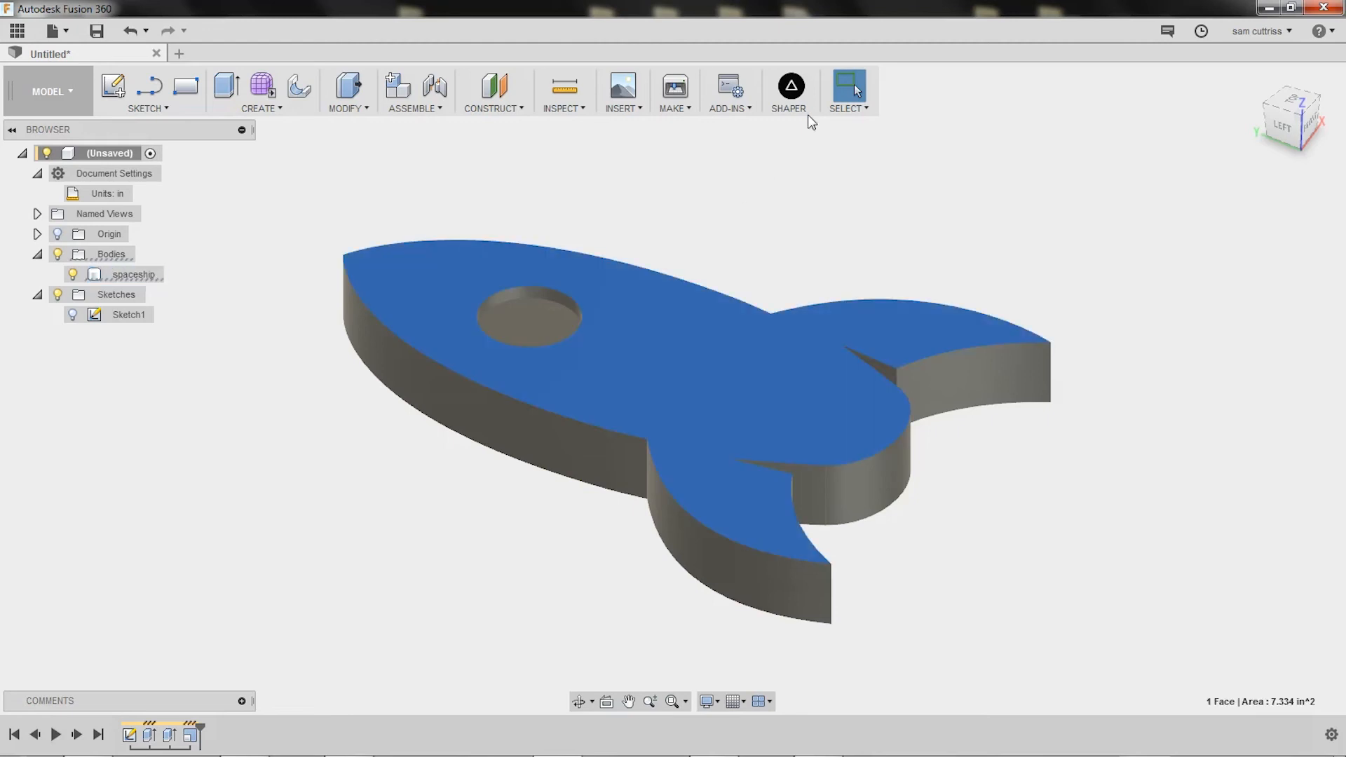
pyautogui.moveTo(788, 86)
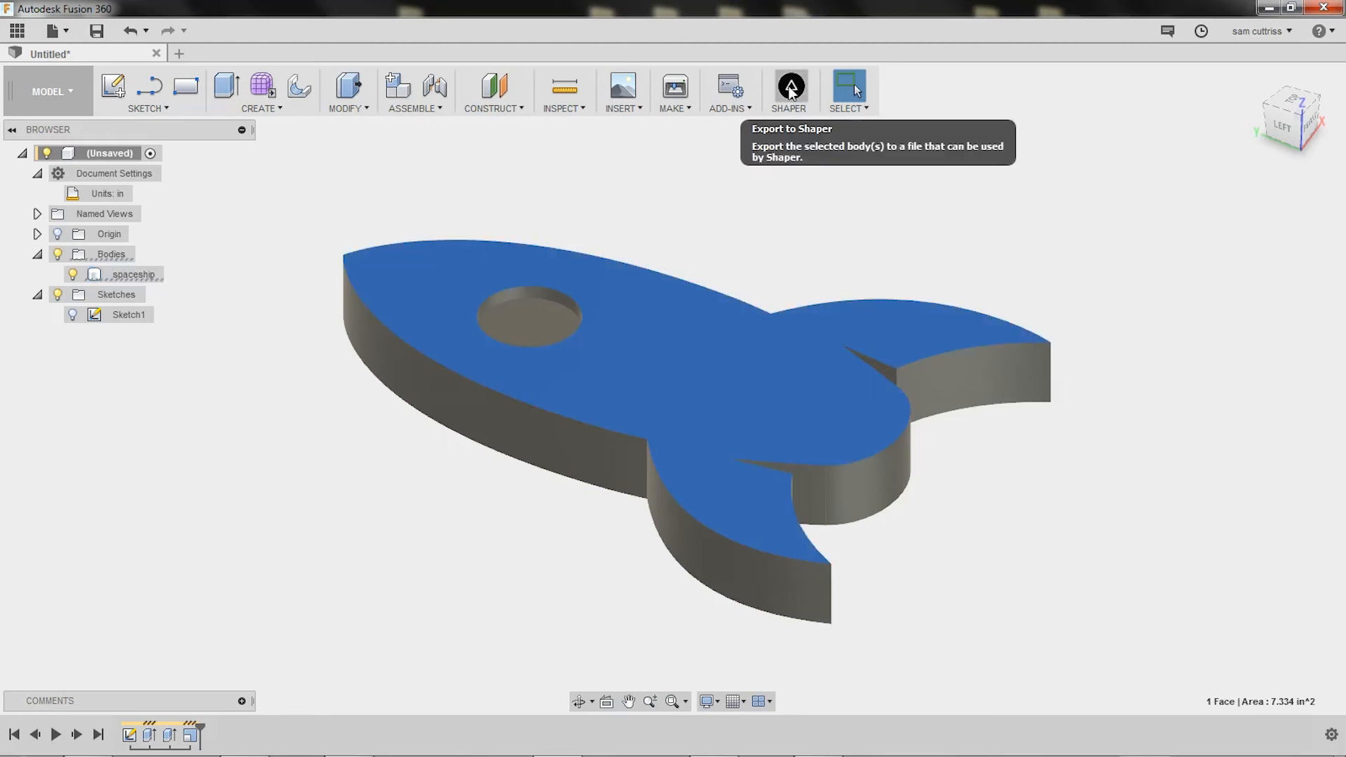
# Save the design as 'sapceship' in the project, creating version v1
pyautogui.click(53, 31)
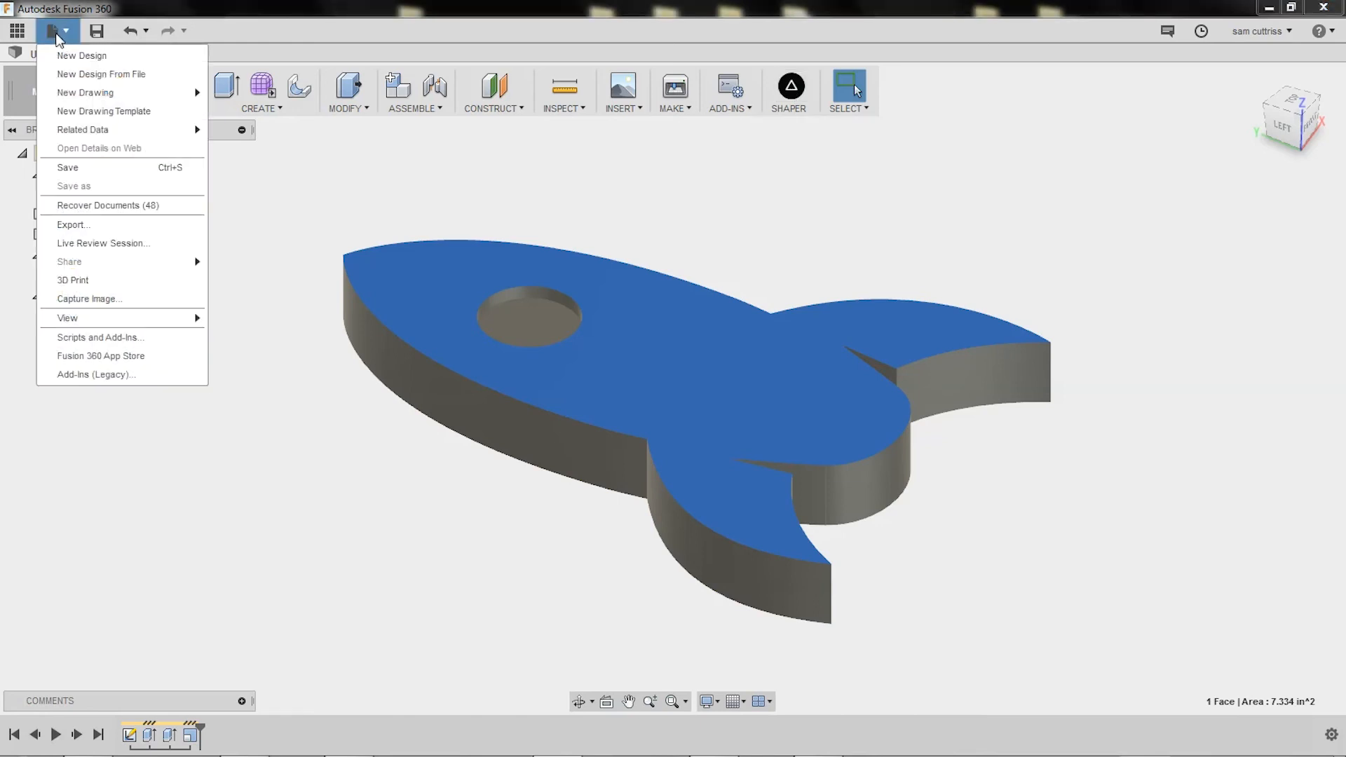
pyautogui.click(67, 167)
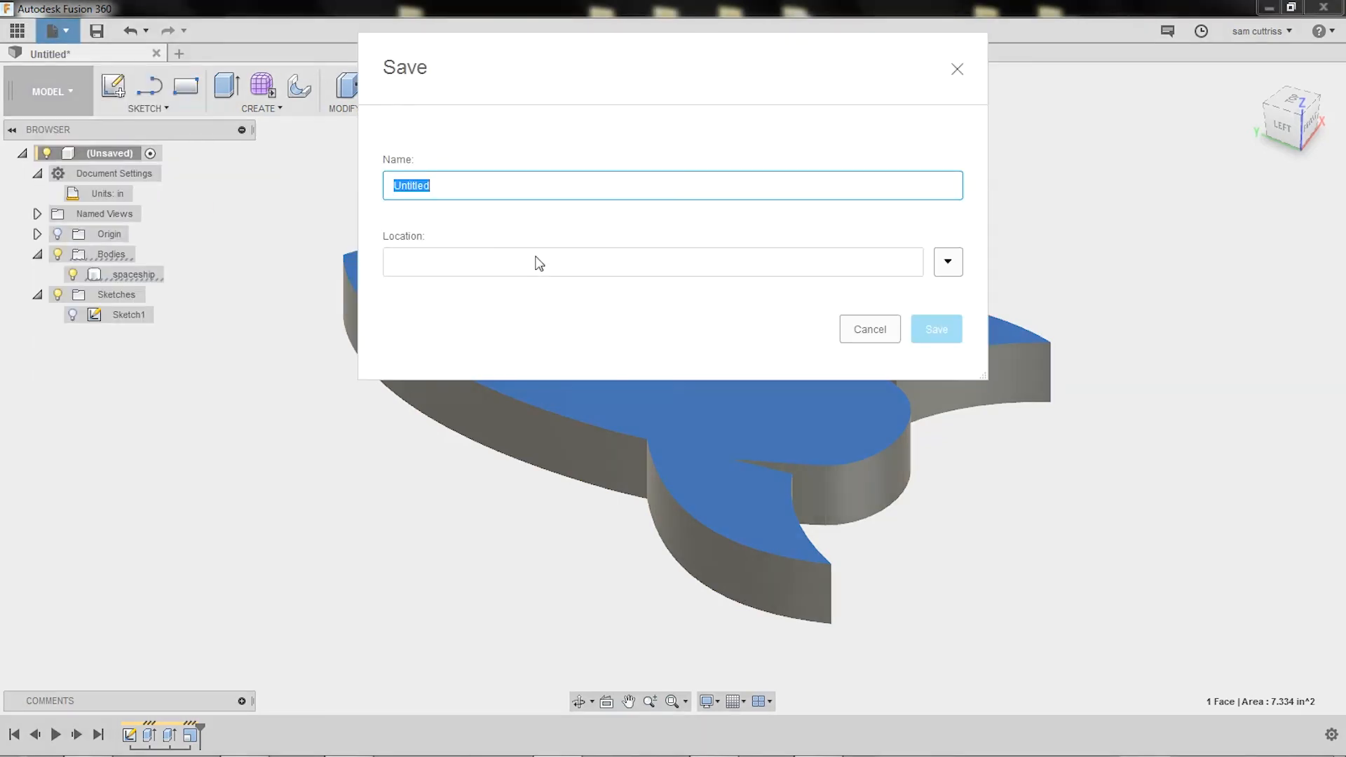
pyautogui.write('sapceship')
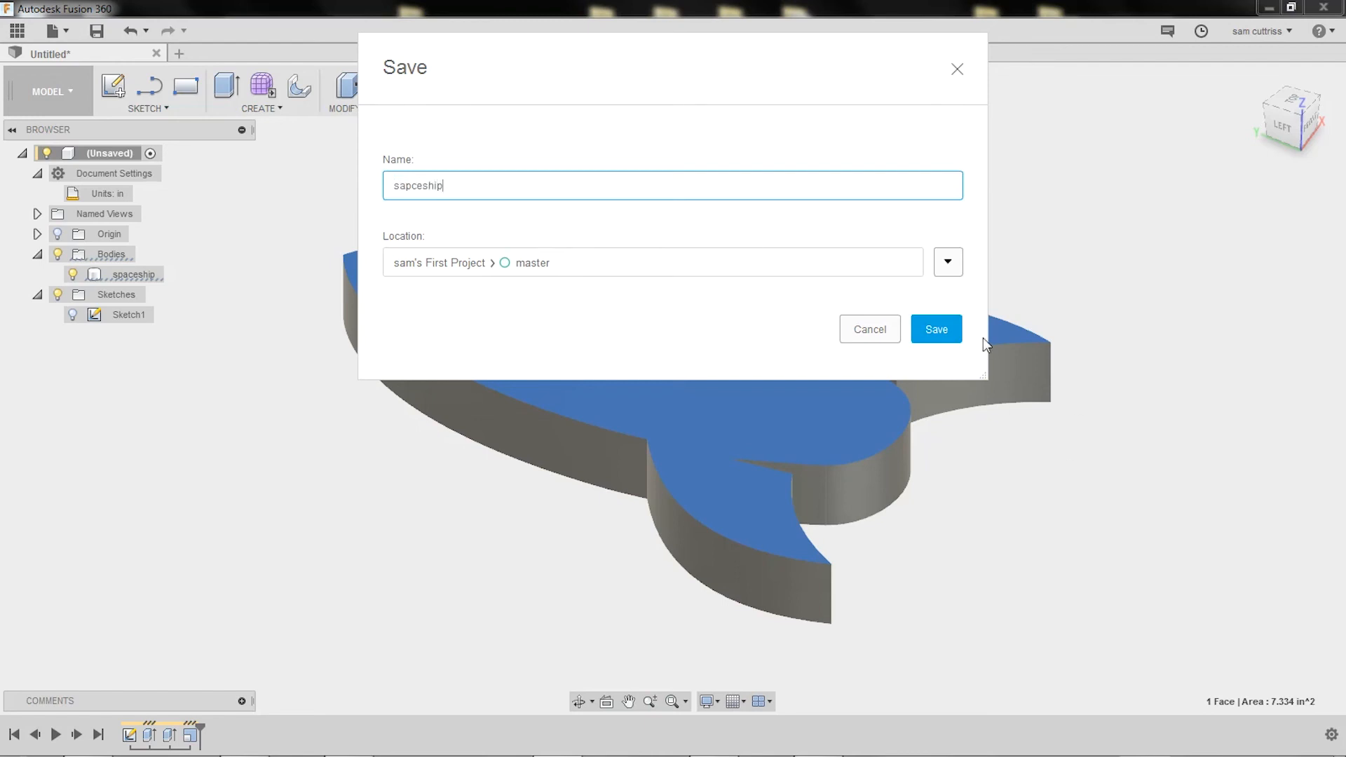
pyautogui.click(934, 329)
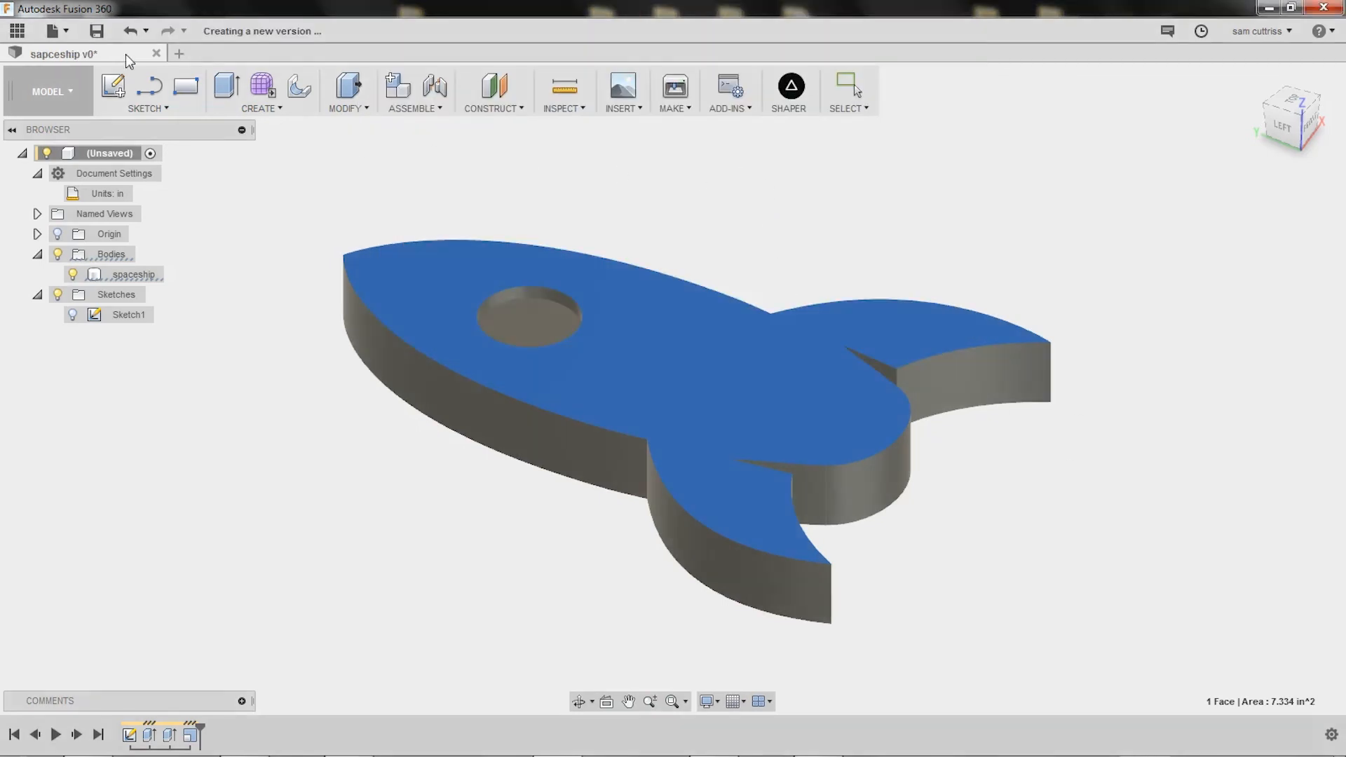
pyautogui.click(96, 31)
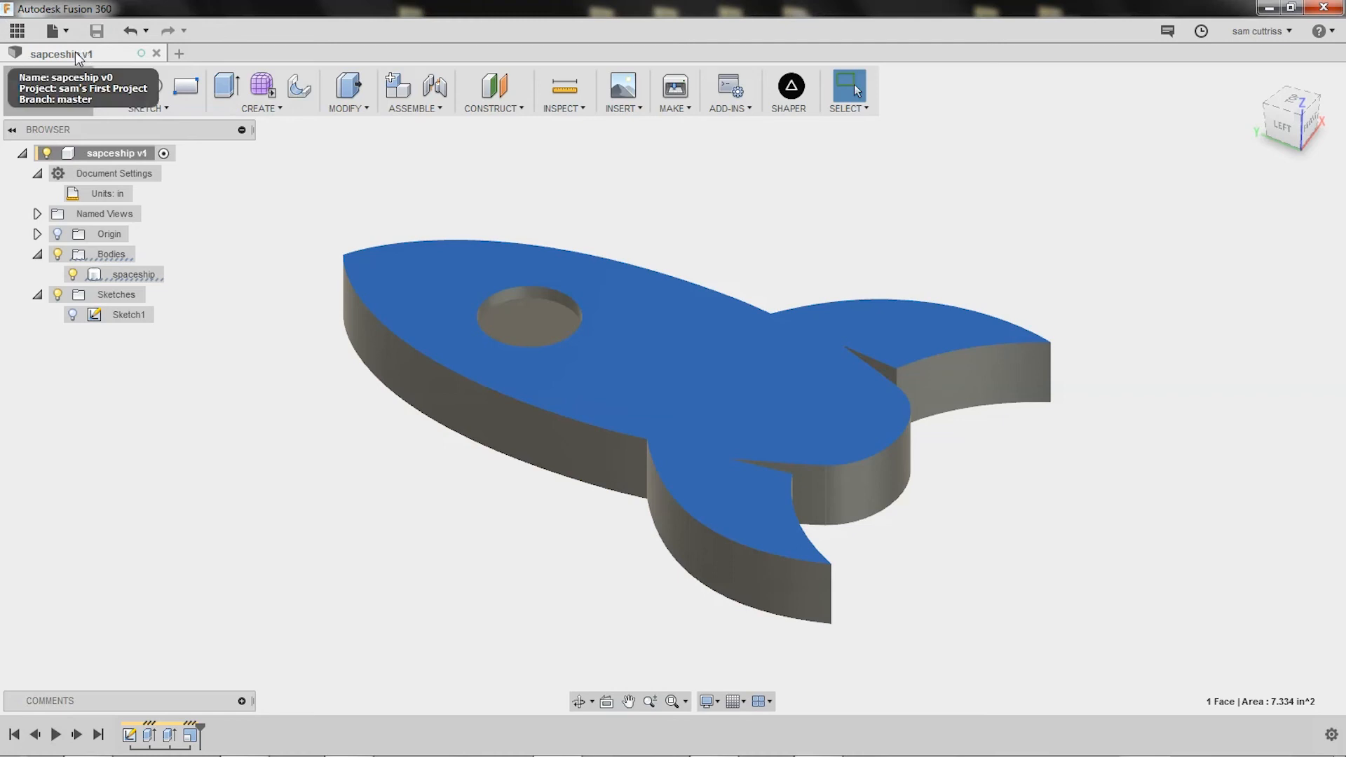
# Run Export to Shaper with the top face as the selection, reaching the output filename prompt
pyautogui.click(133, 275)
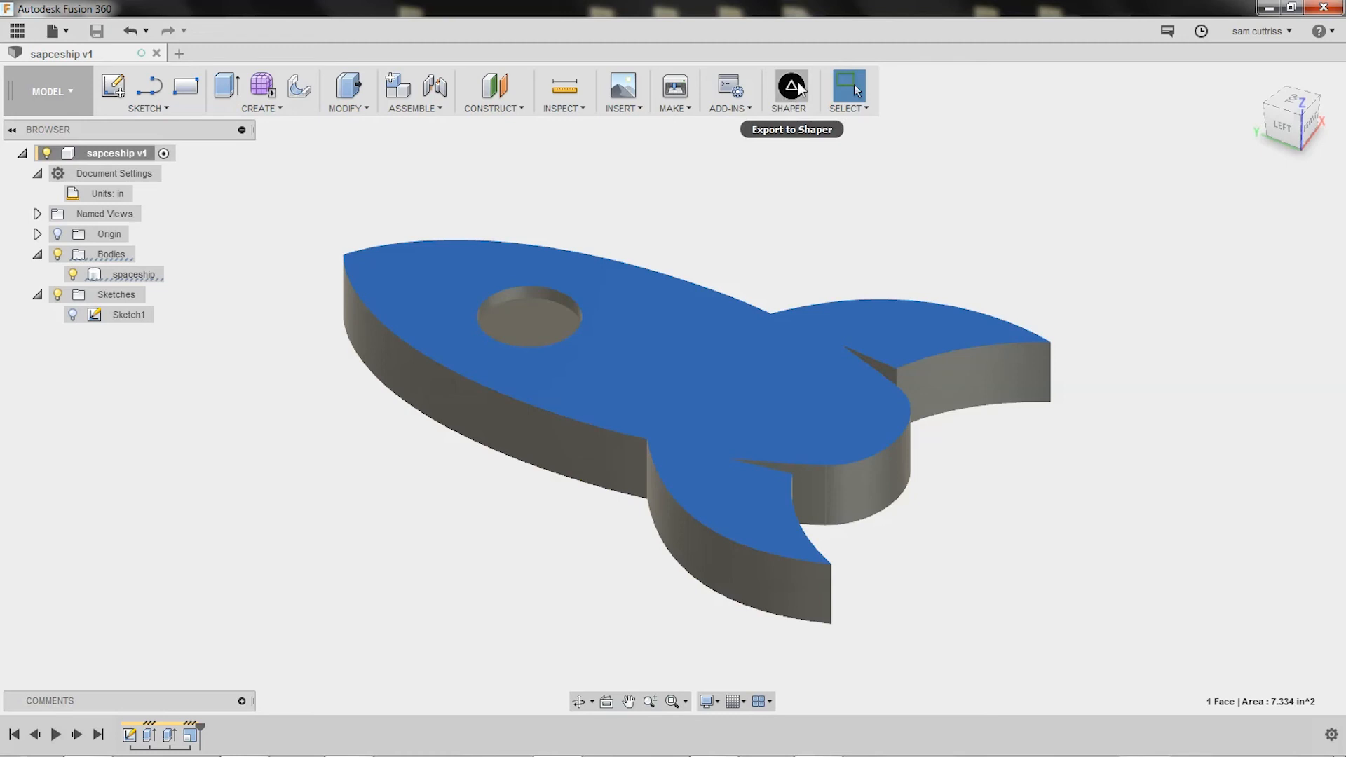
pyautogui.moveTo(789, 88)
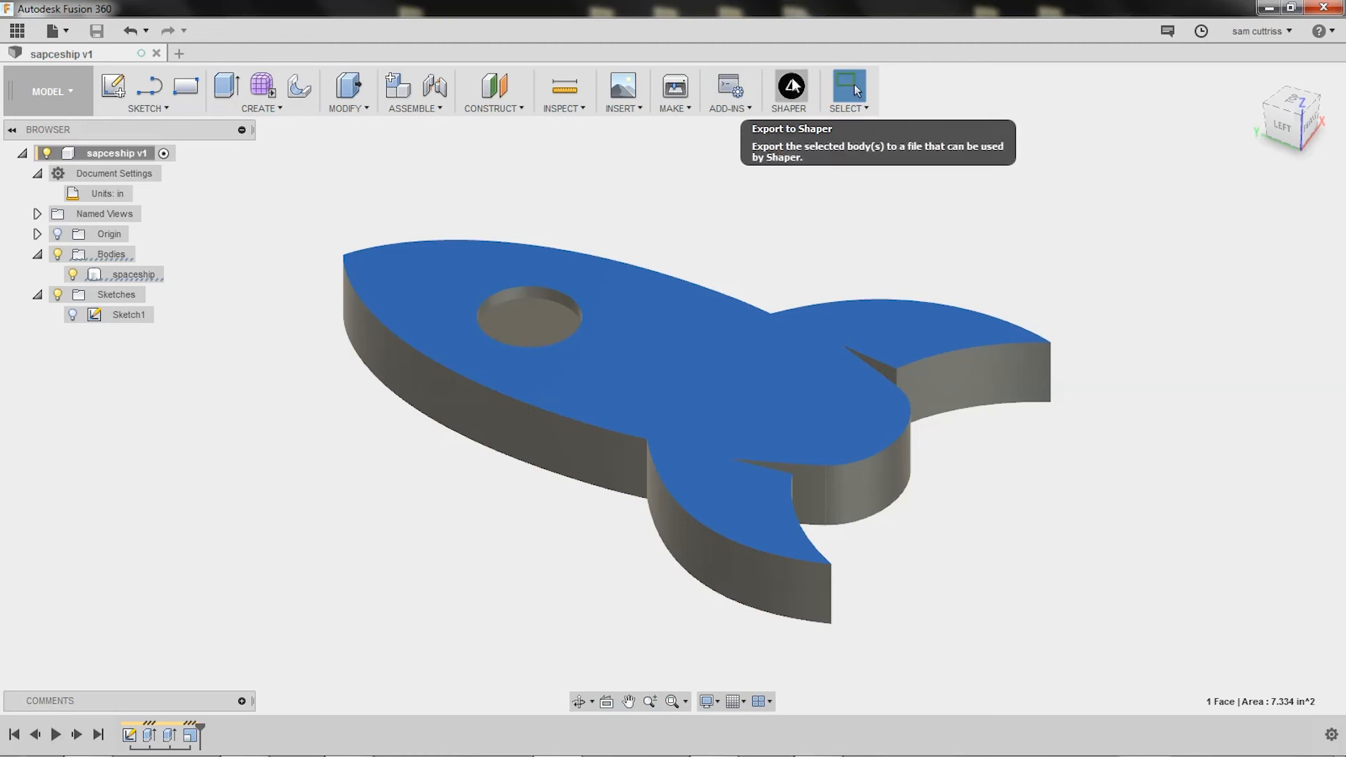
pyautogui.click(787, 86)
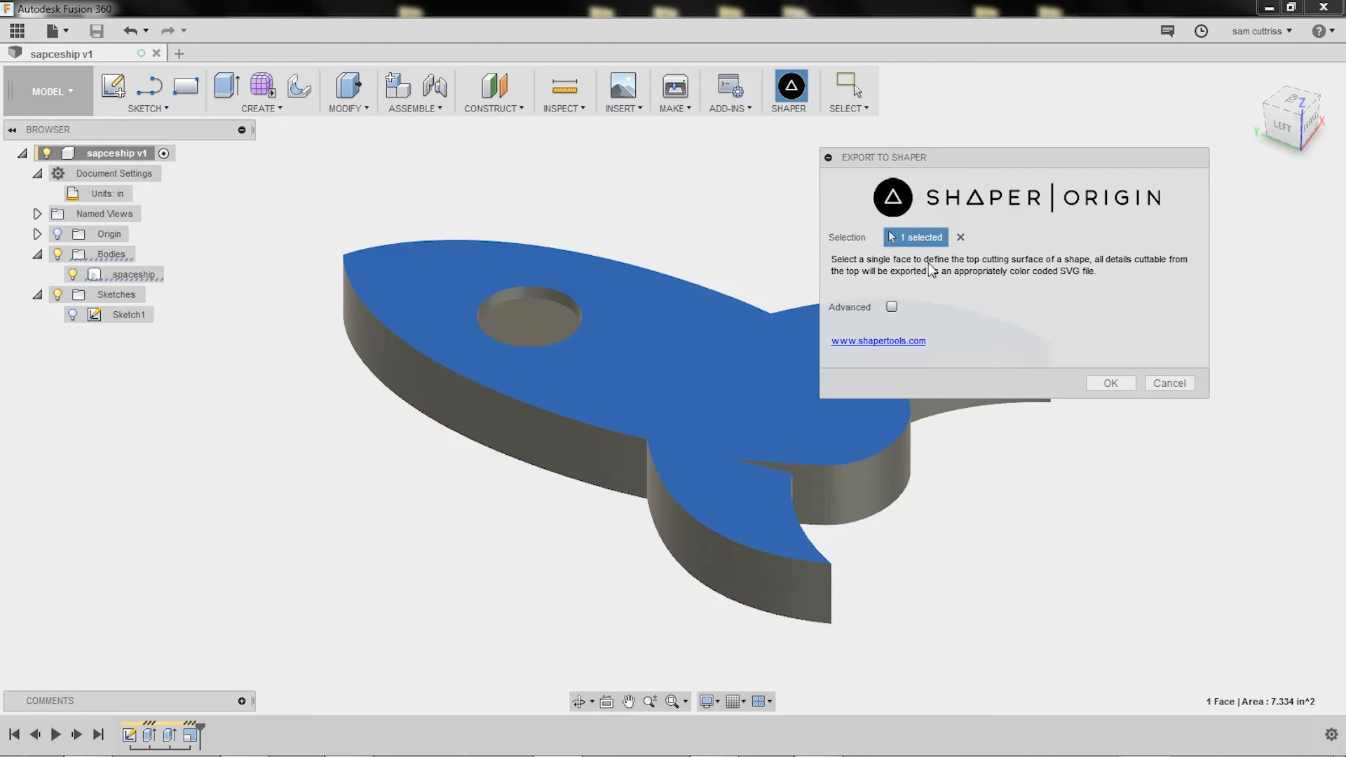
pyautogui.moveTo(1031, 267)
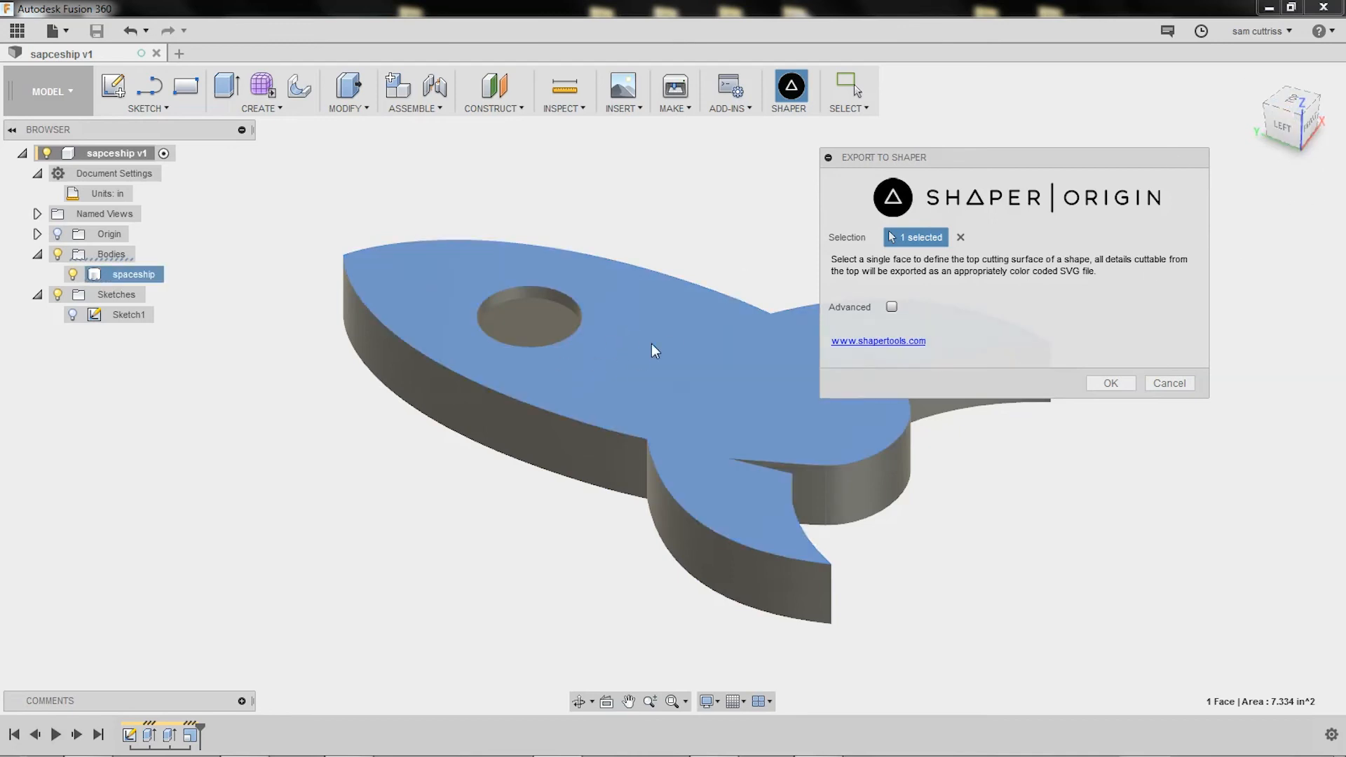
pyautogui.moveTo(635, 383)
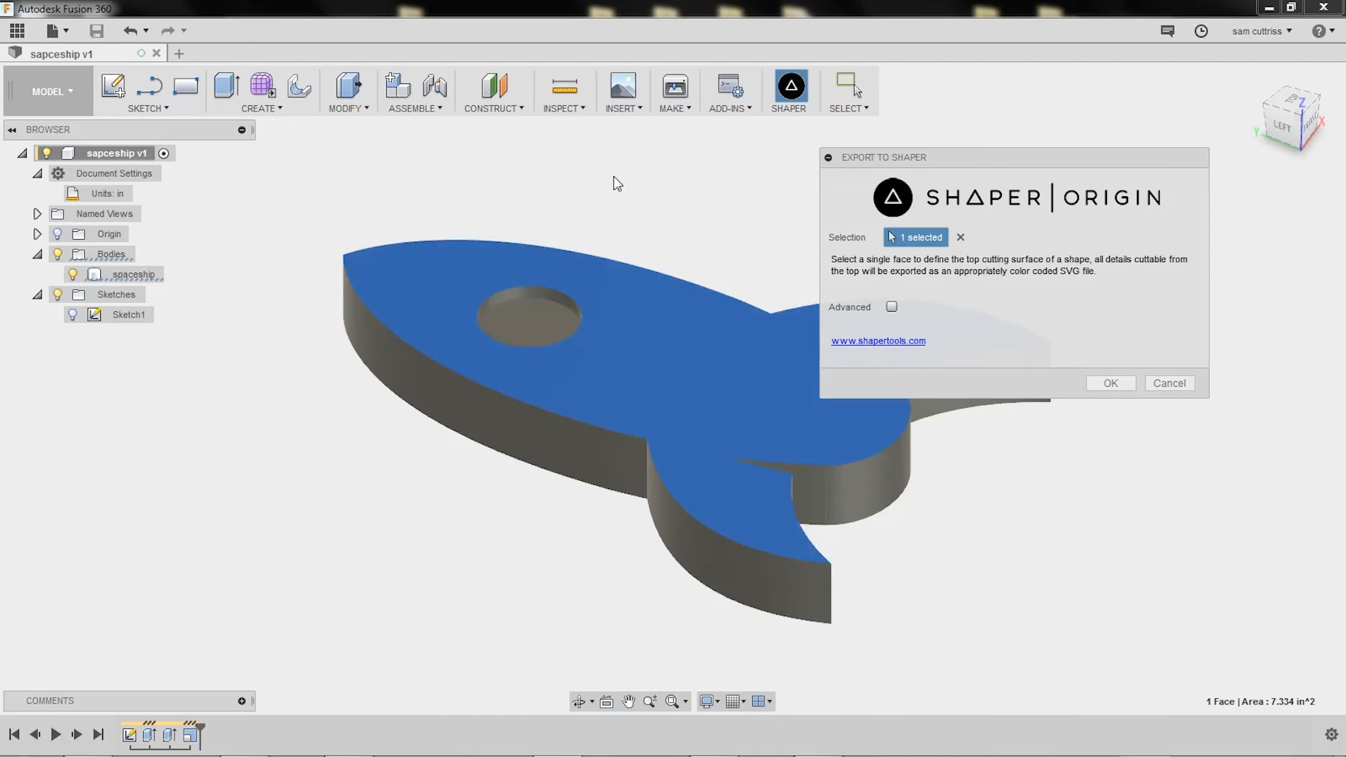
pyautogui.moveTo(927, 361)
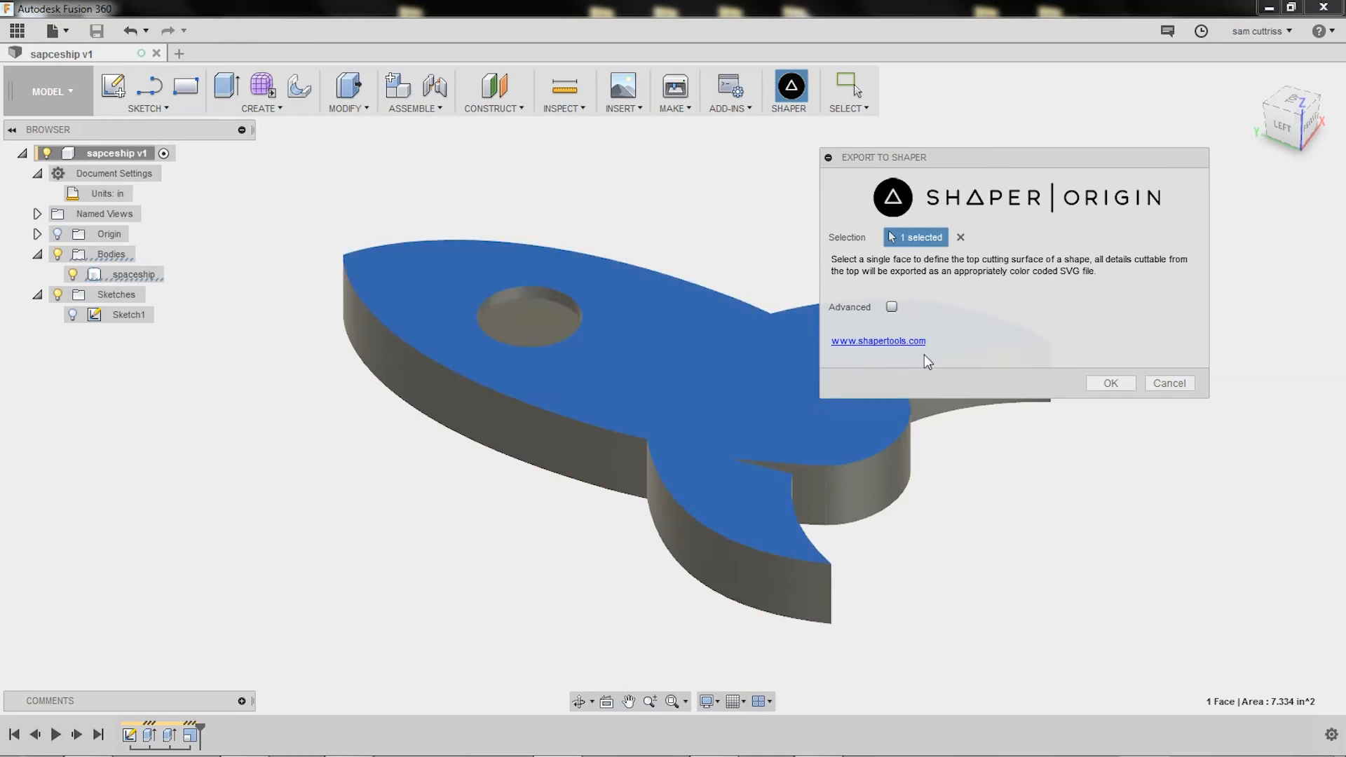
pyautogui.click(1109, 382)
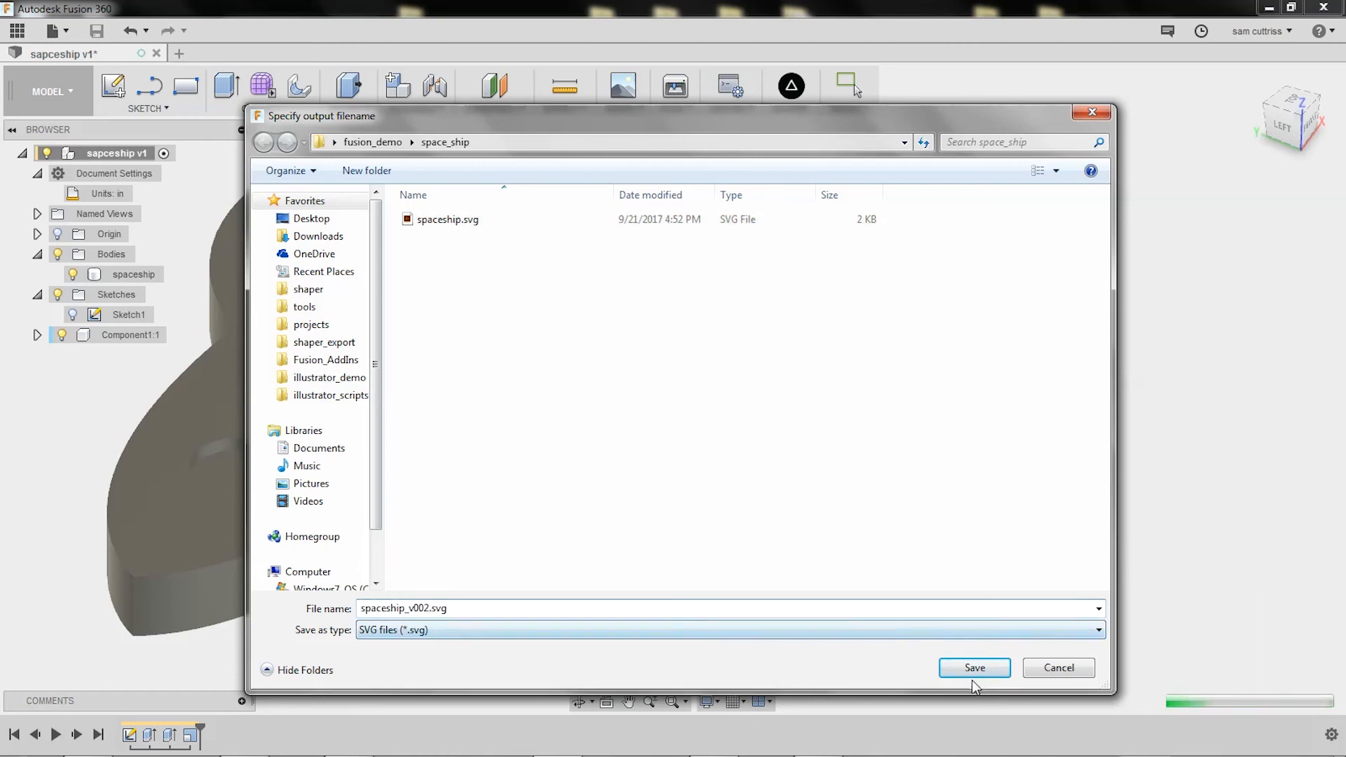
# Save the exported file as spaceship_v002.svg in the space_ship folder
pyautogui.click(972, 668)
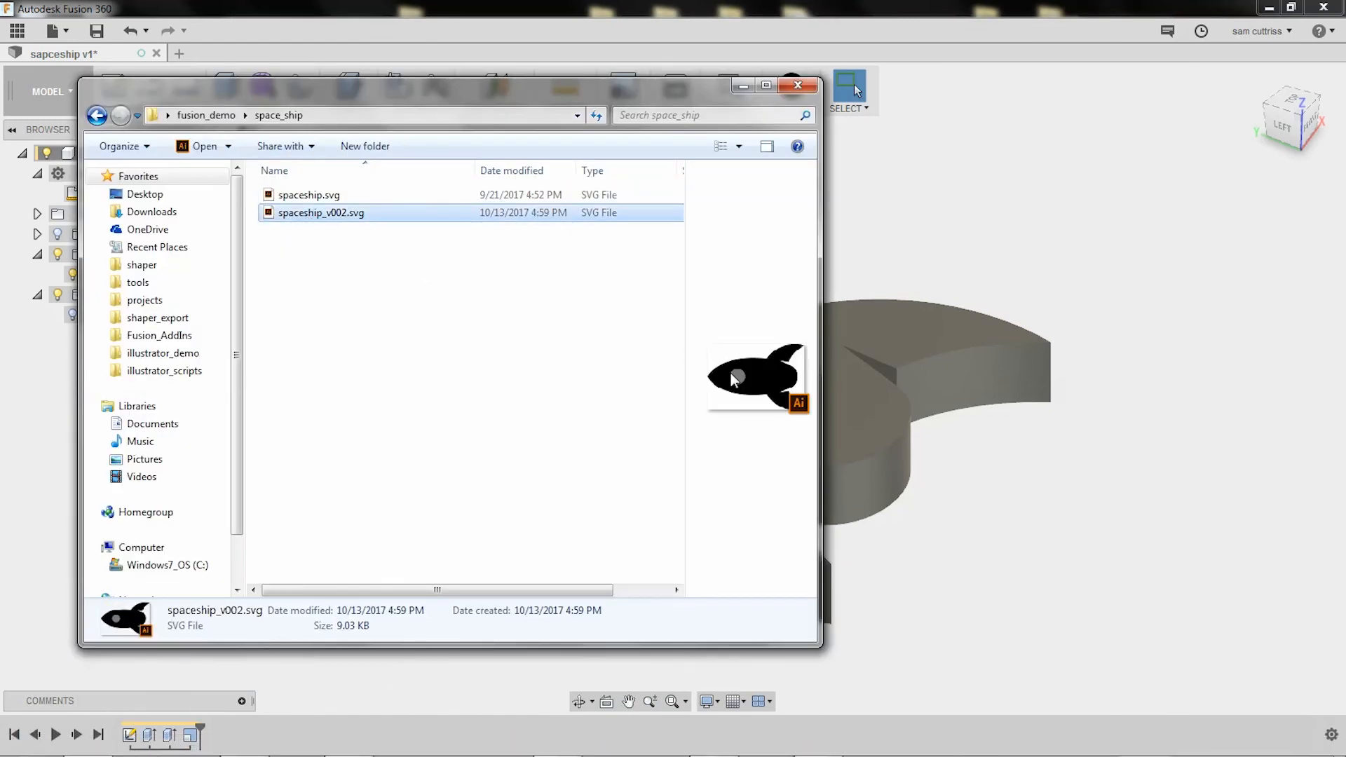
pyautogui.moveTo(805, 382)
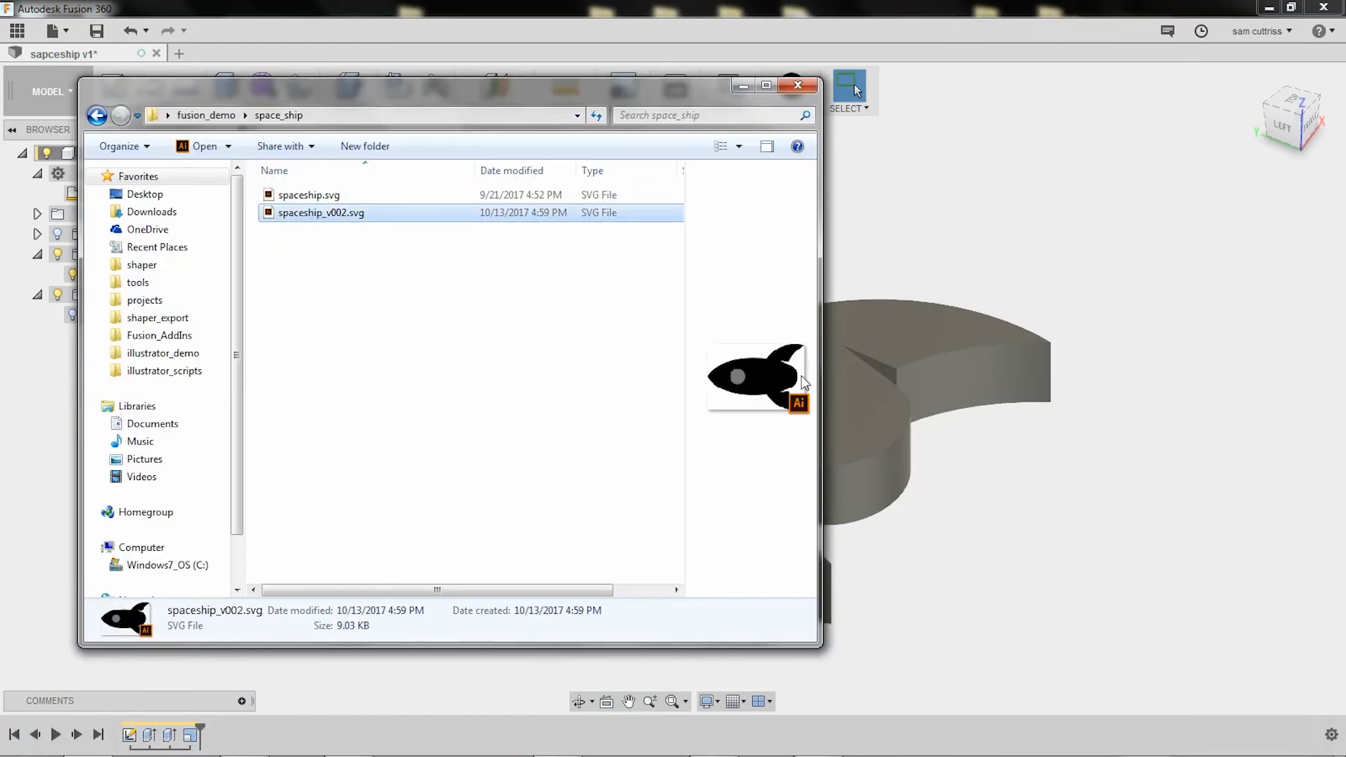
pyautogui.moveTo(768, 356)
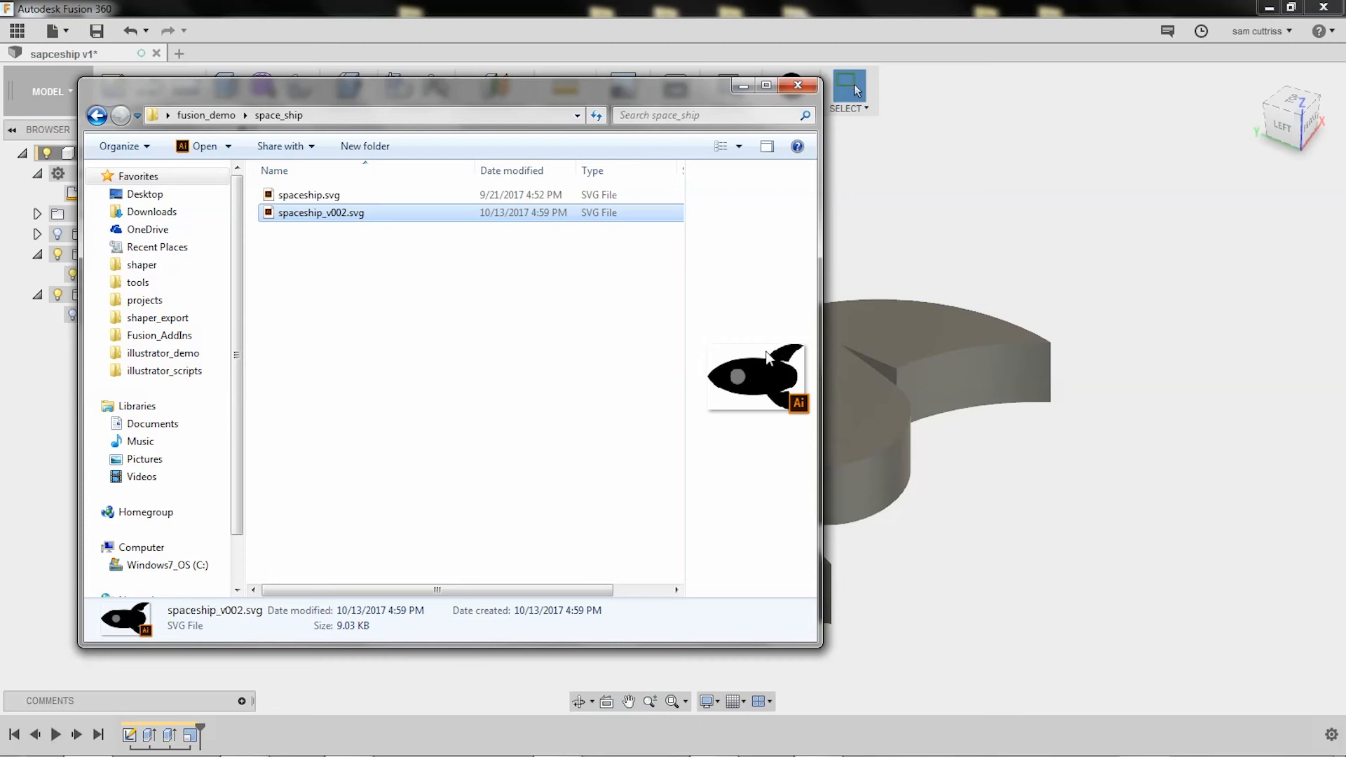
pyautogui.moveTo(798, 362)
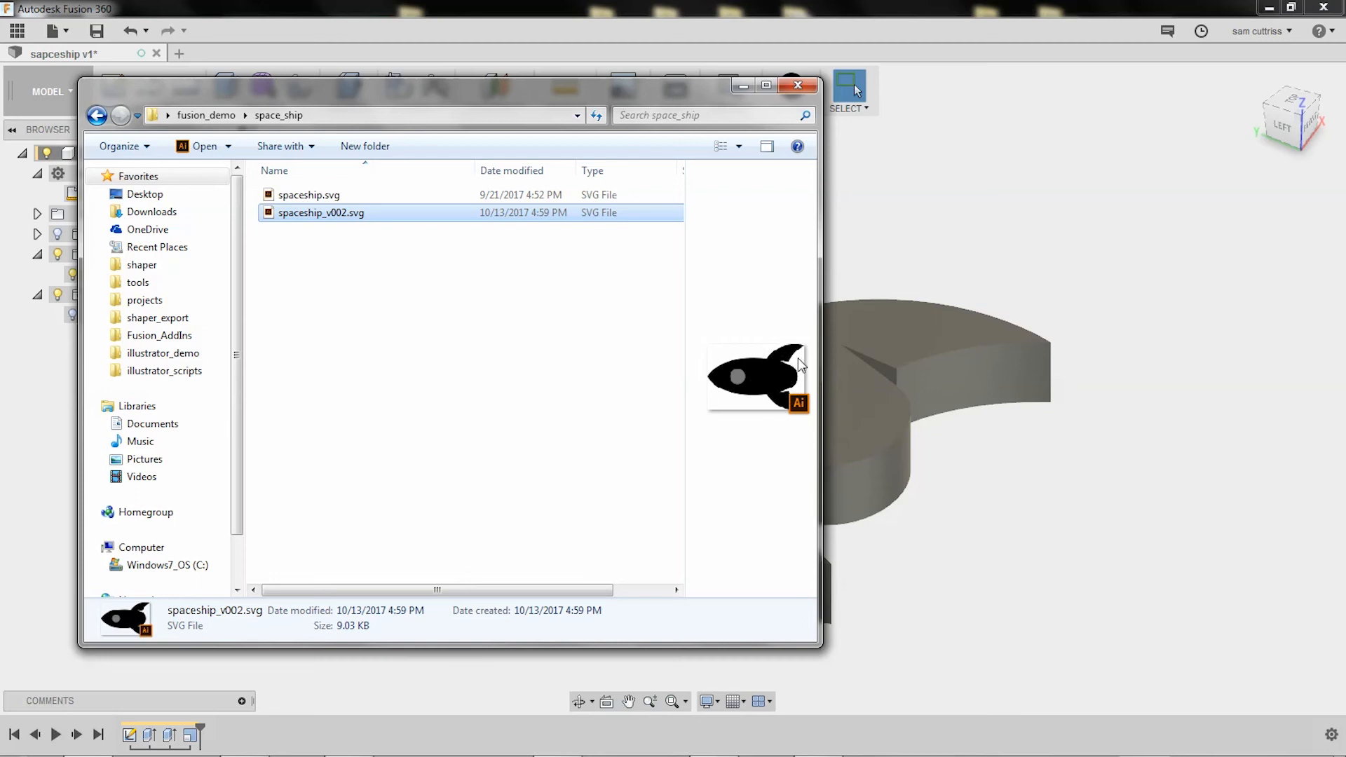
pyautogui.moveTo(684, 335)
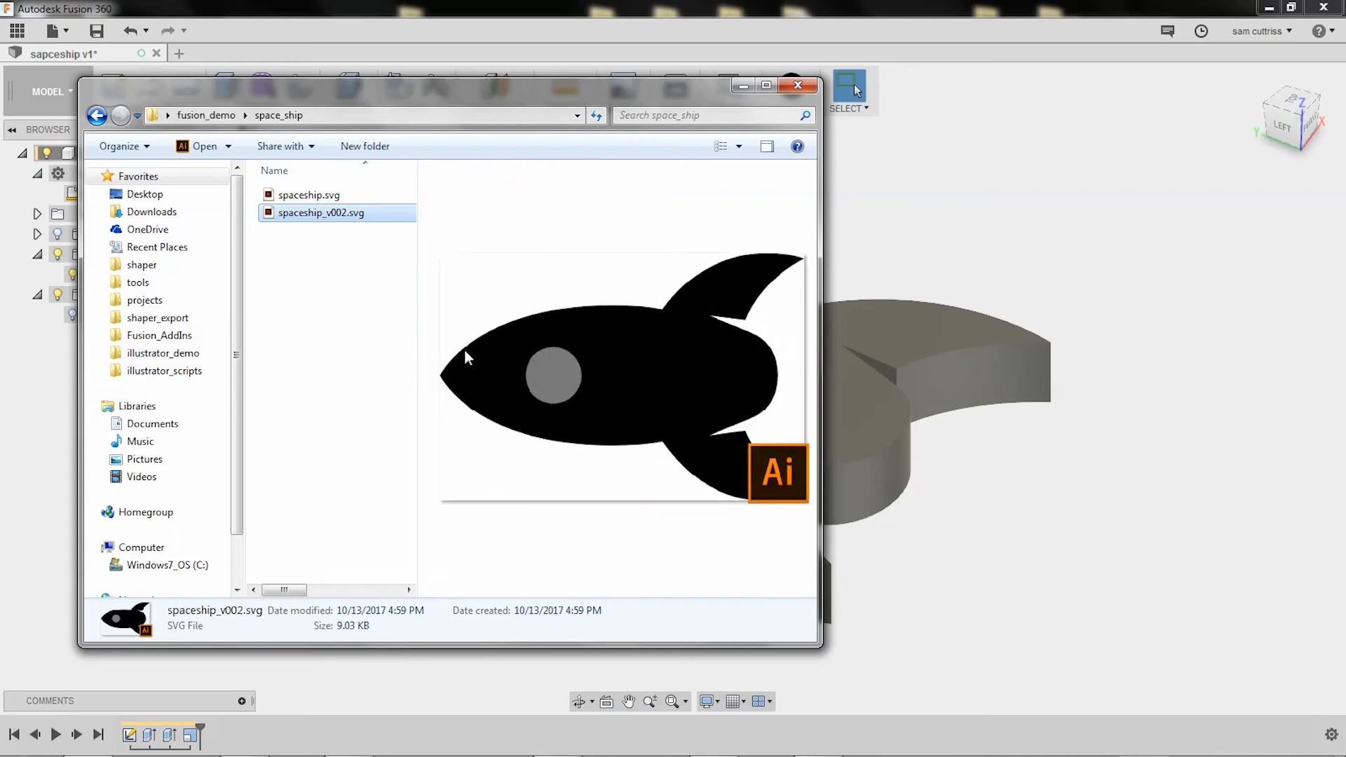
pyautogui.moveTo(541, 355)
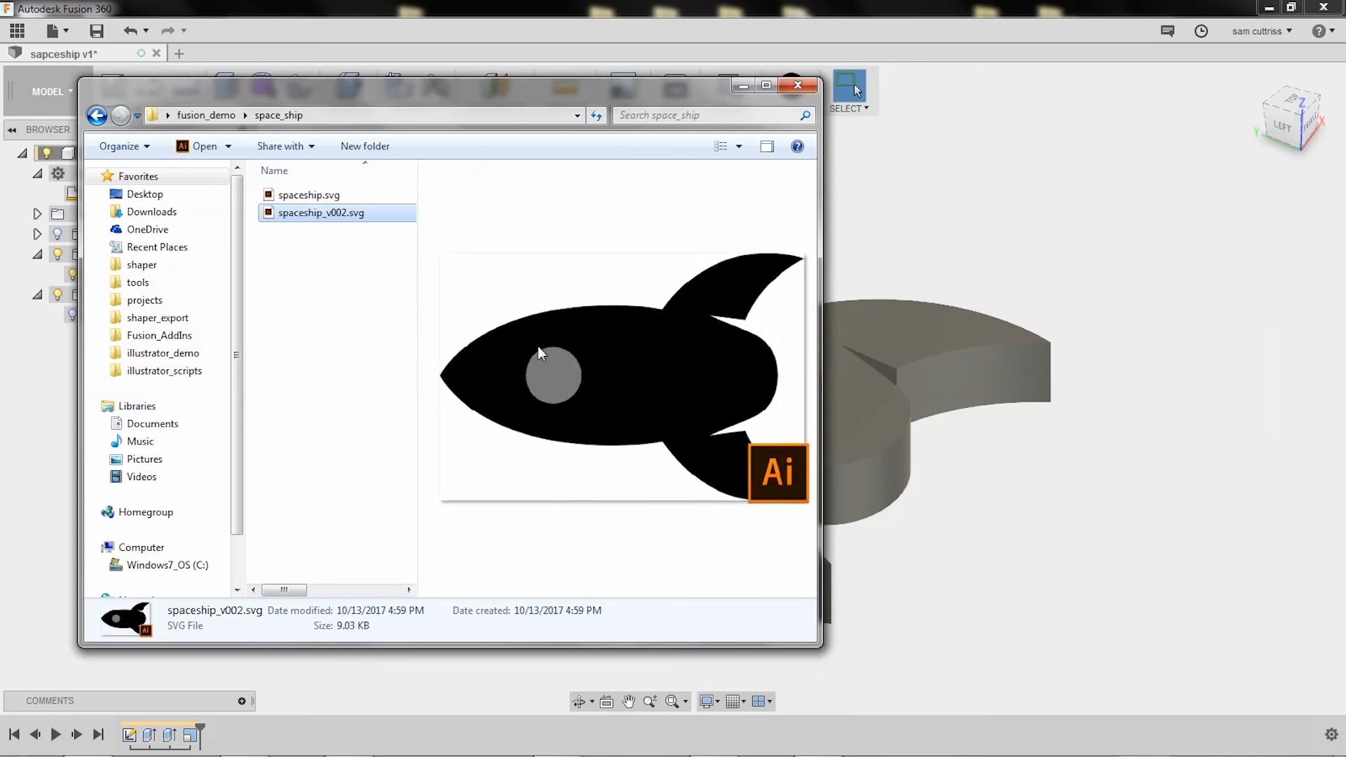
pyautogui.moveTo(551, 360)
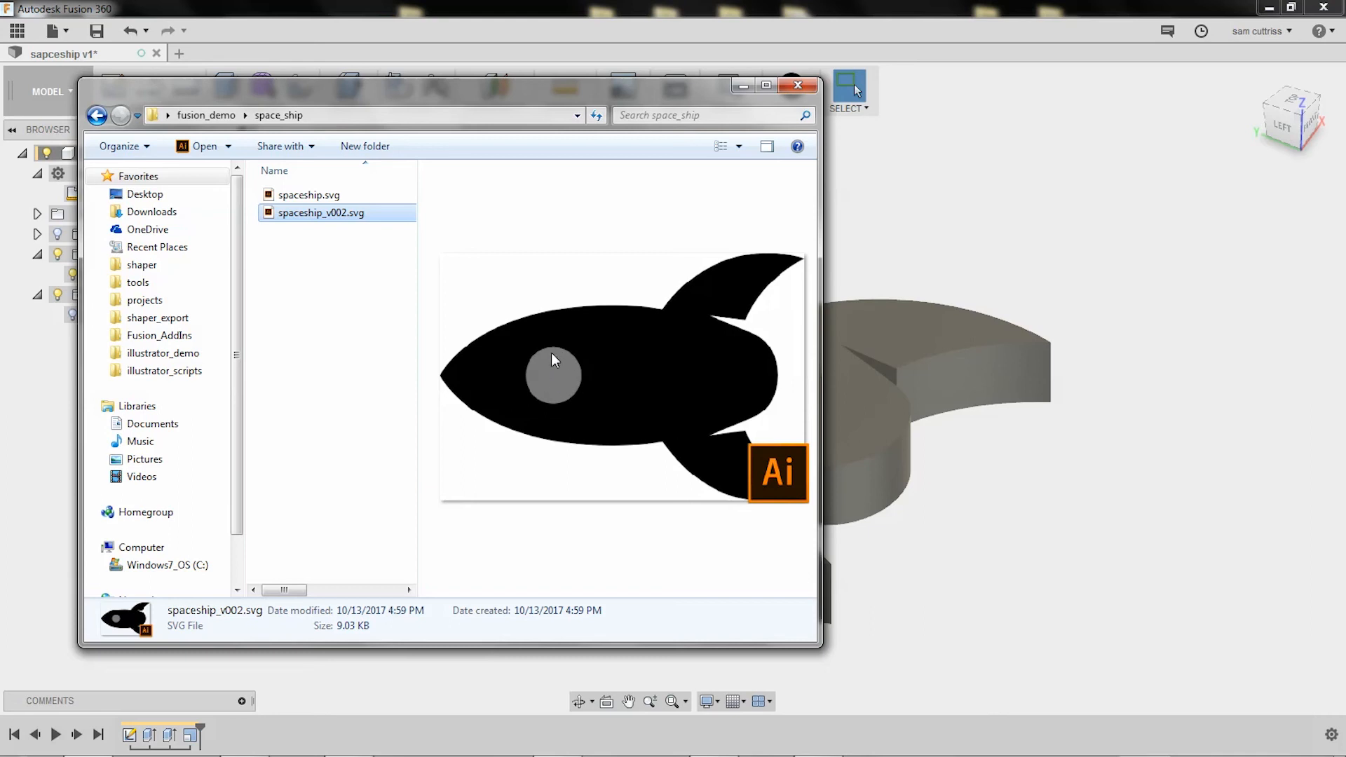
pyautogui.moveTo(549, 369)
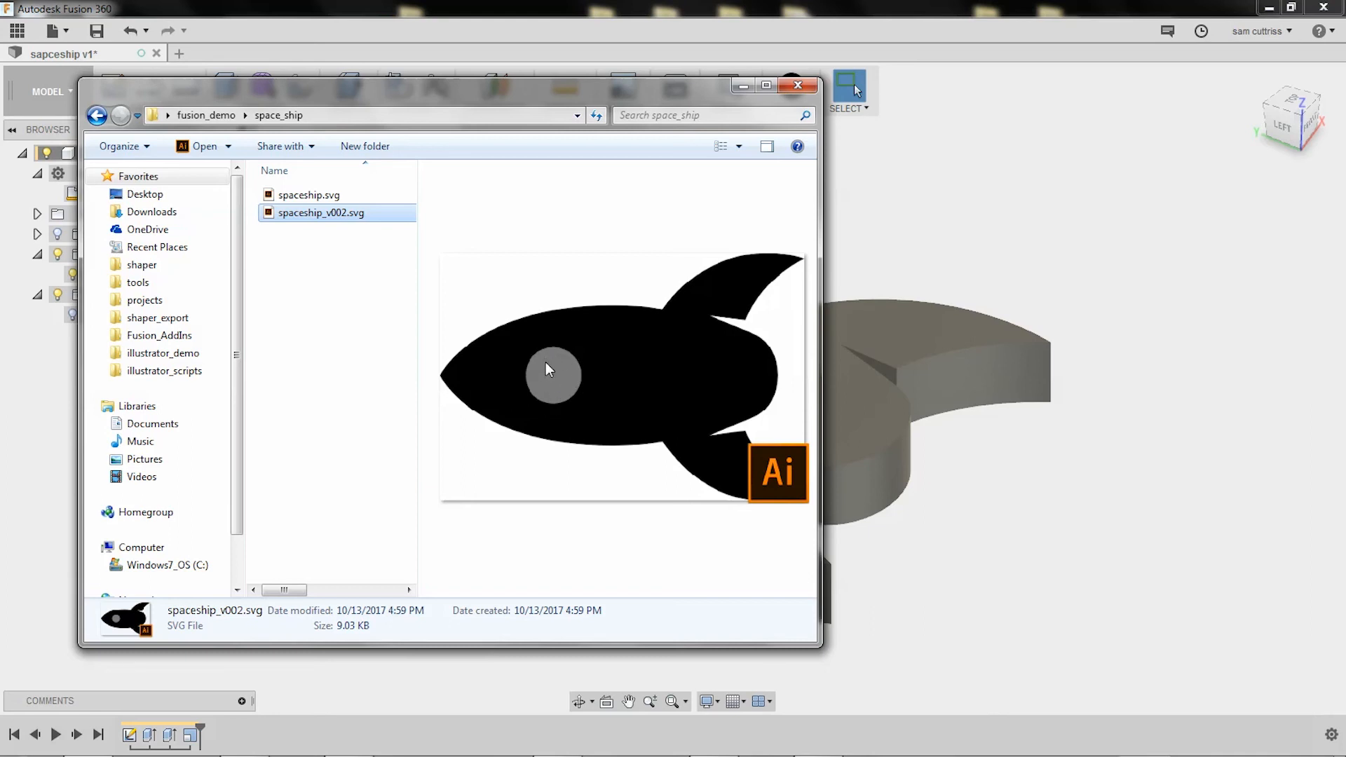